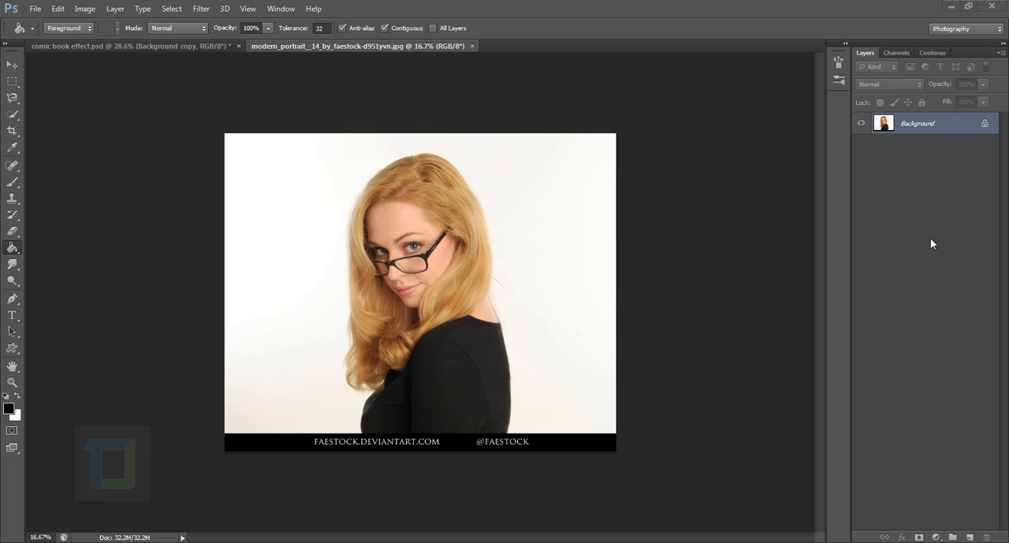
Convert the locked Background into a regular Layer 0 and duplicate it with Ctrl+J.
{"action": "left_click", "coordinate": [49, 9]}
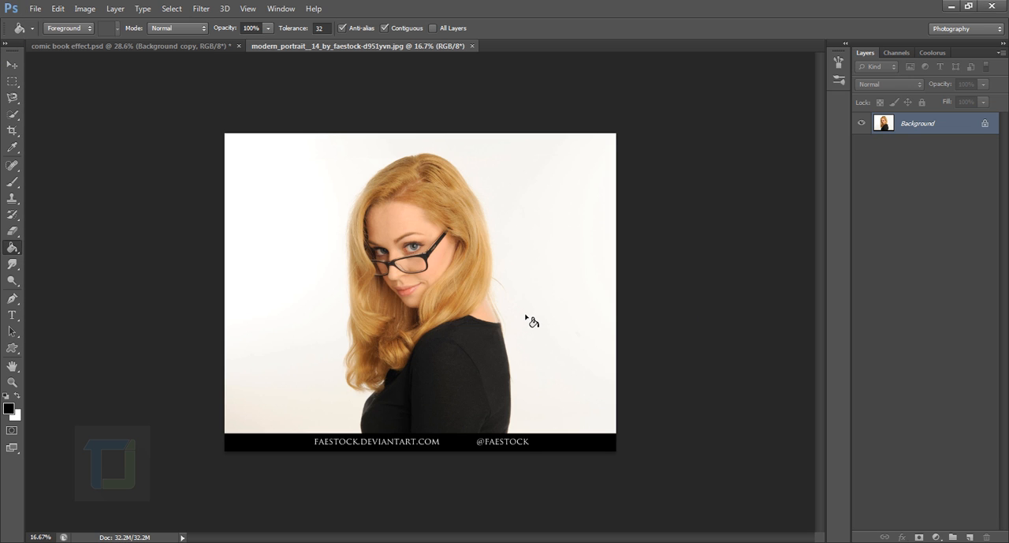
{"action": "mouse_move", "coordinate": [681, 323]}
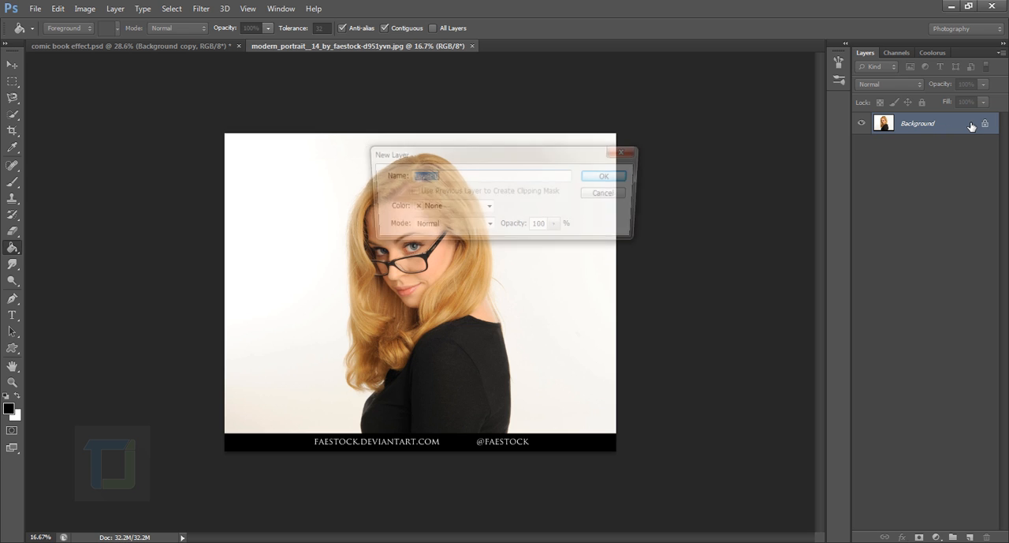
{"action": "left_click", "coordinate": [602, 175]}
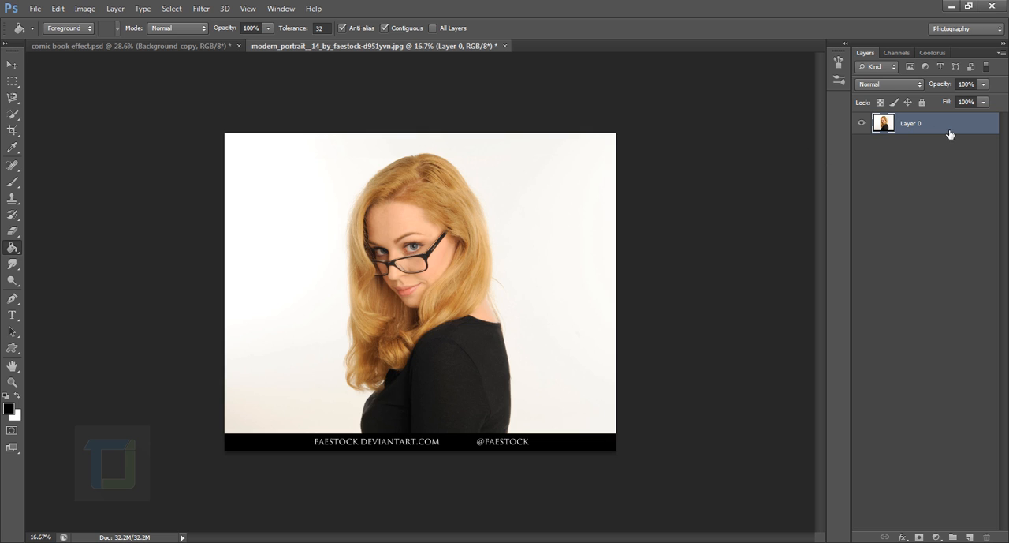
{"action": "mouse_move", "coordinate": [953, 128]}
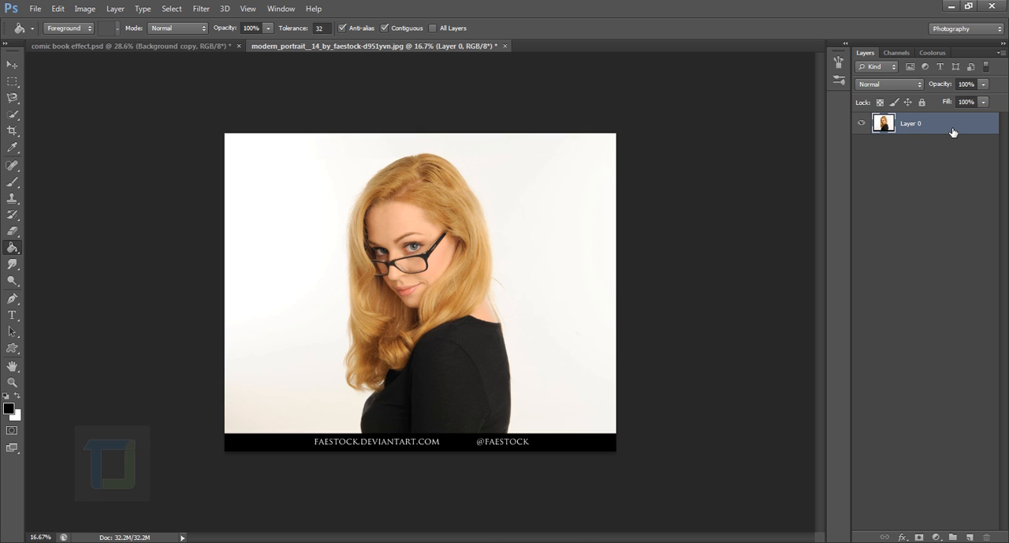
{"action": "key", "text": "Ctrl+J"}
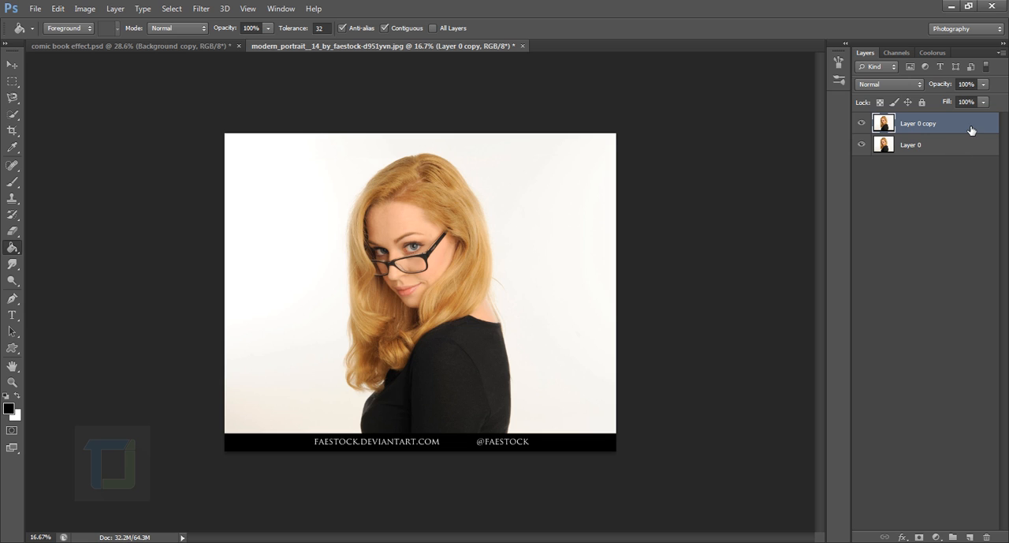
{"action": "mouse_move", "coordinate": [13, 142]}
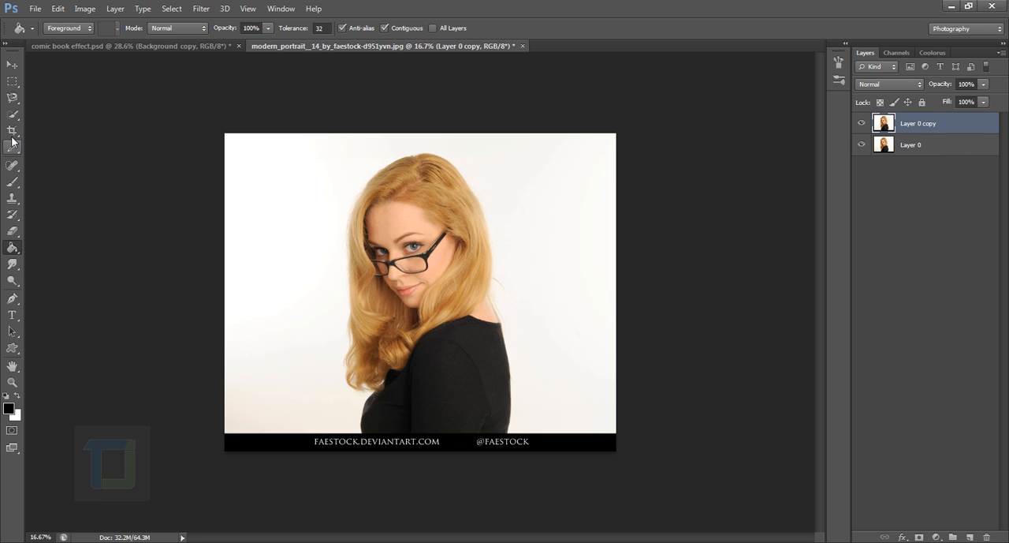
Crop to a tight vertical frame around the woman, removing the bottom watermark strip.
{"action": "left_click", "coordinate": [11, 131]}
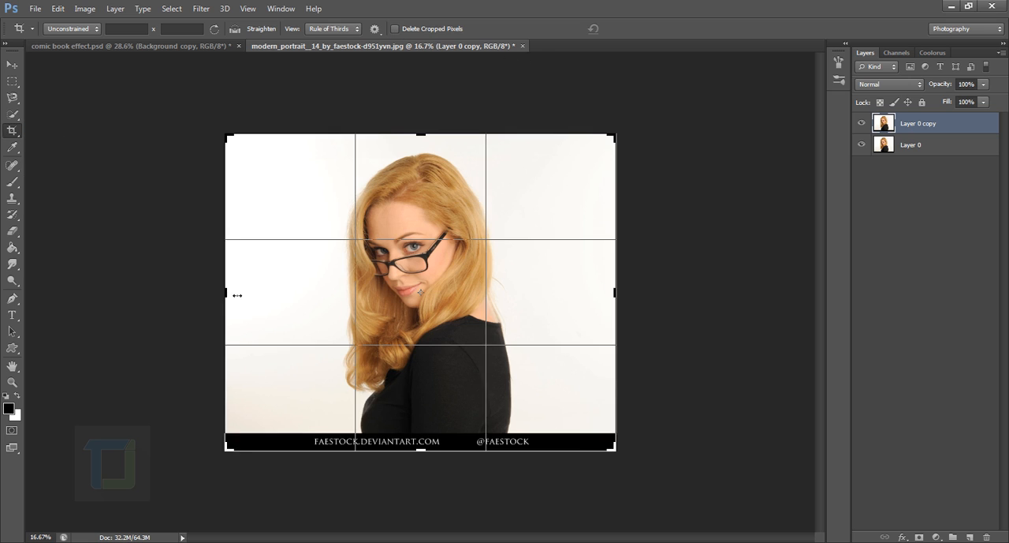
{"action": "left_click_drag", "start_coordinate": [227, 293], "coordinate": [252, 294]}
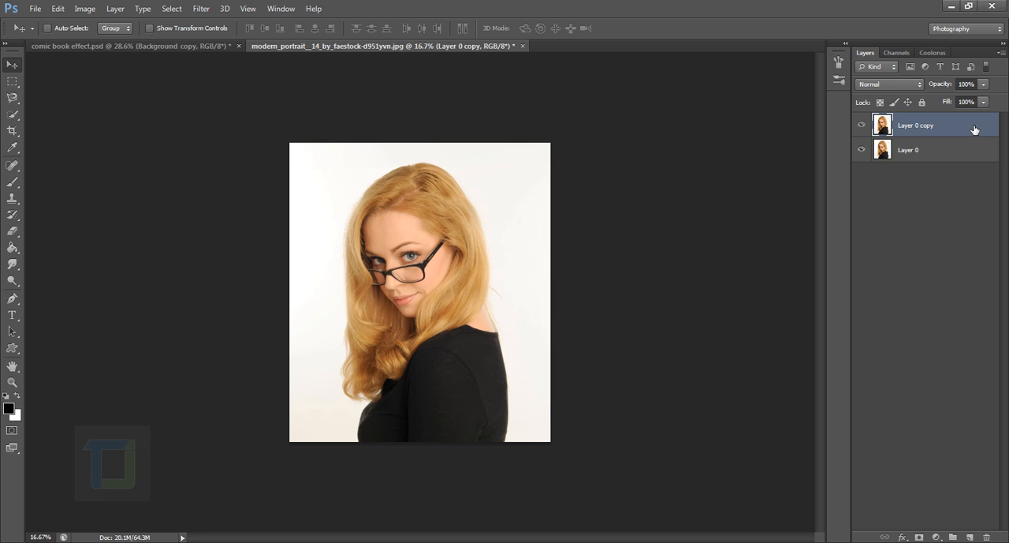
{"action": "mouse_move", "coordinate": [950, 134]}
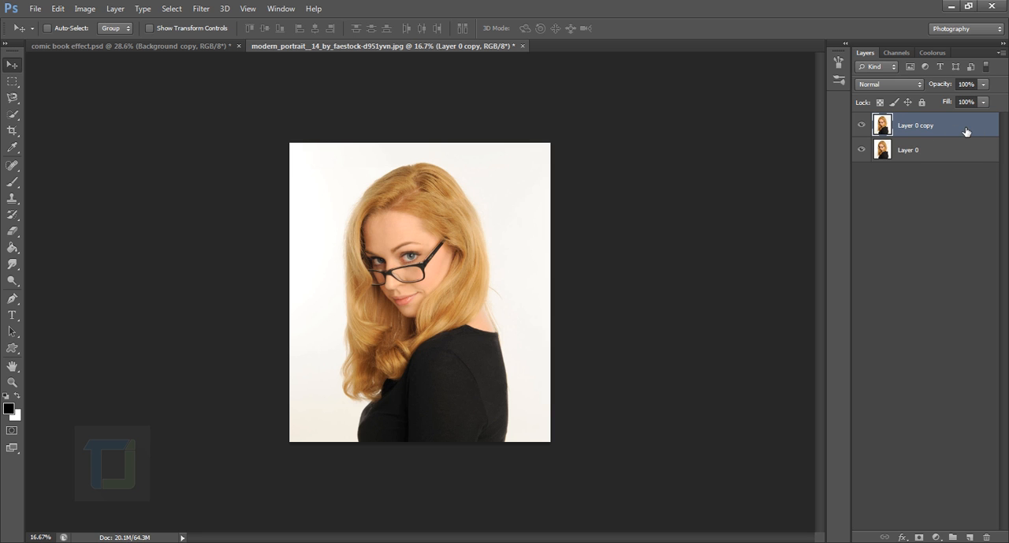
Make the top copy a Smart Object and apply the Artistic > Poster Edges filter to it.
{"action": "right_click", "coordinate": [931, 125]}
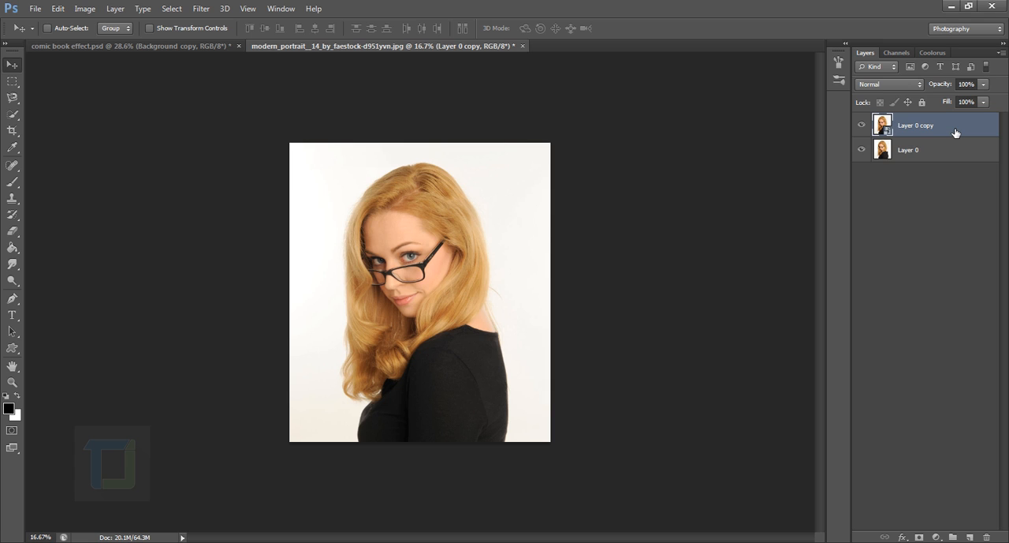
{"action": "mouse_move", "coordinate": [891, 142]}
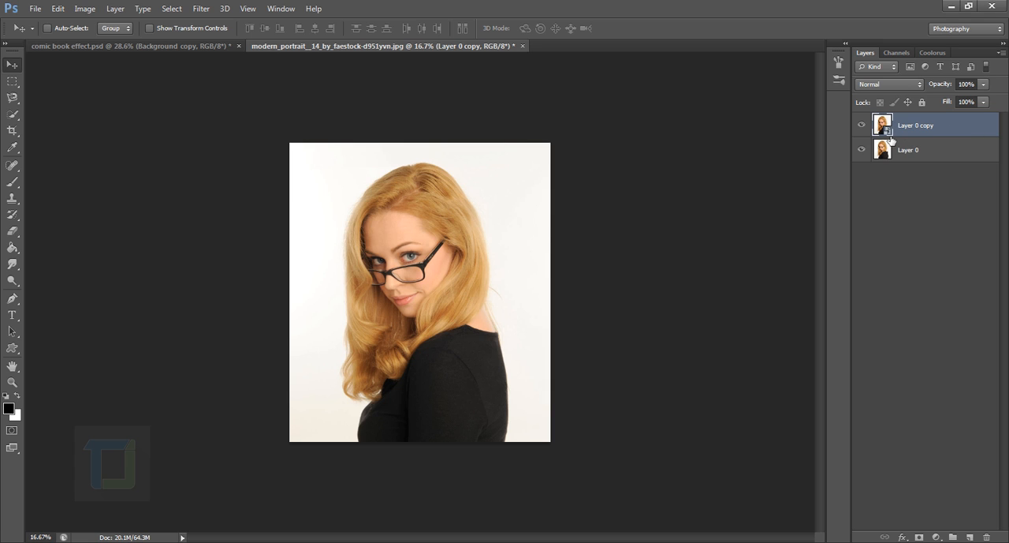
{"action": "mouse_move", "coordinate": [53, 10]}
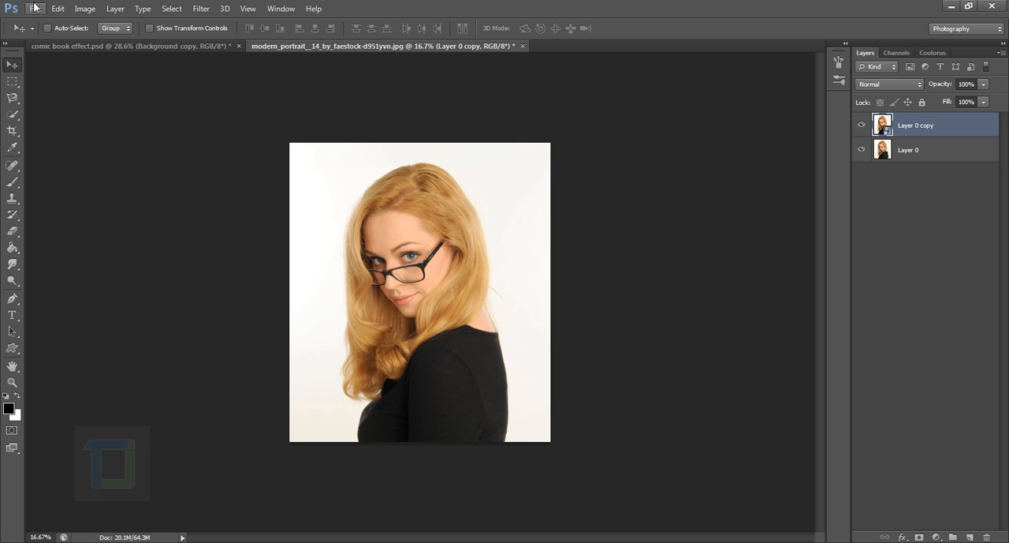
{"action": "left_click", "coordinate": [200, 9]}
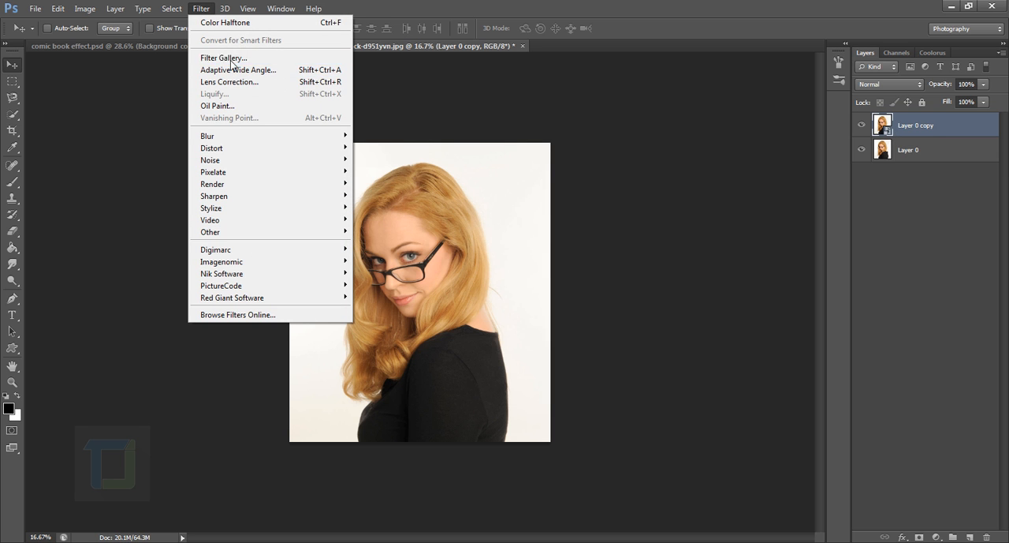
{"action": "left_click", "coordinate": [224, 56]}
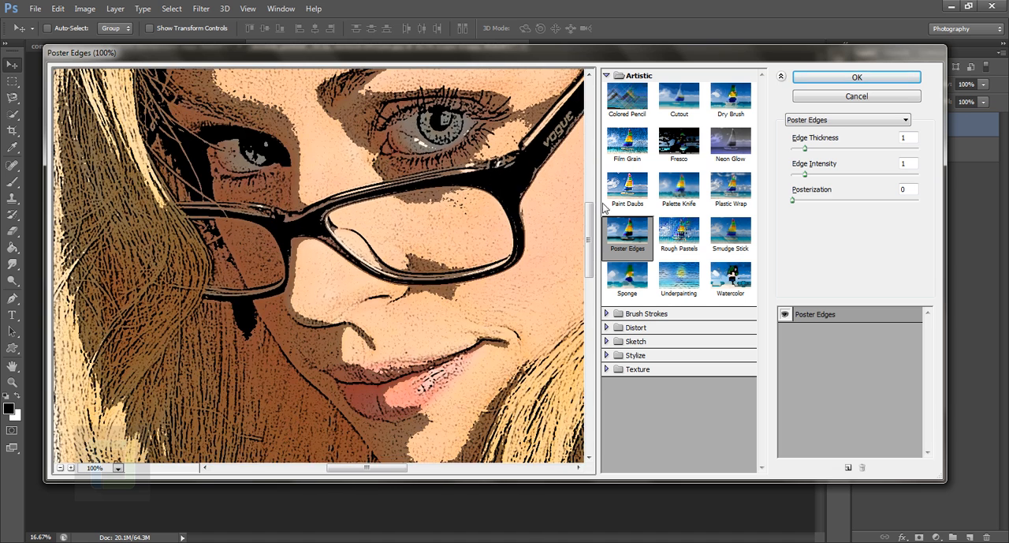
{"action": "mouse_move", "coordinate": [631, 258]}
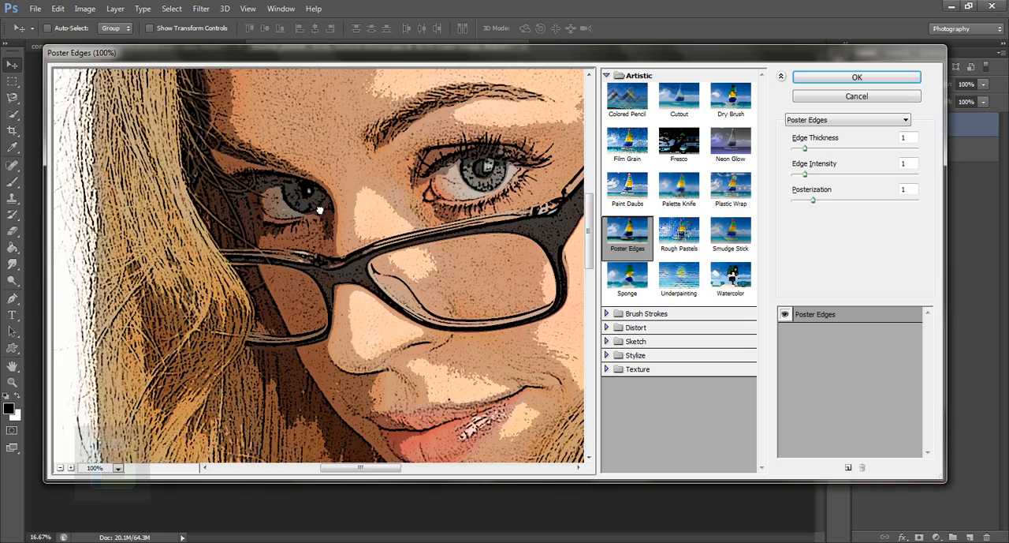
{"action": "left_click", "coordinate": [59, 468]}
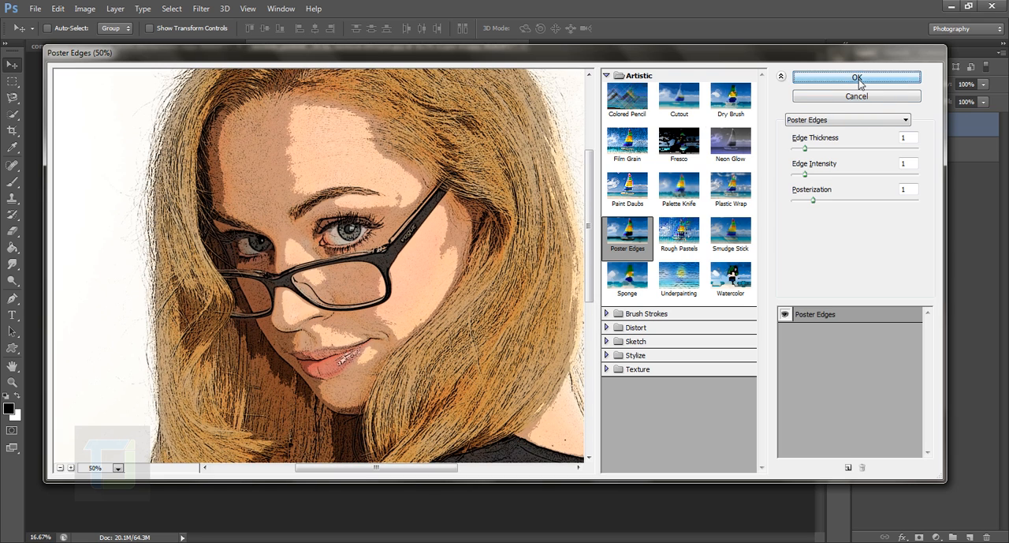
{"action": "left_click", "coordinate": [857, 81]}
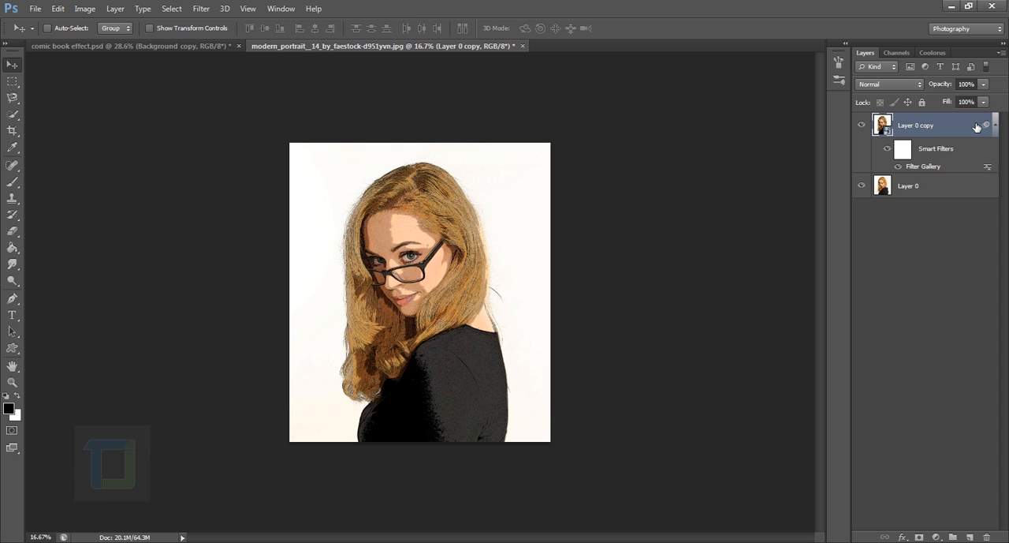
Duplicate the filtered layer and reapply Poster Edges with an adjusted Posterization amount.
{"action": "key", "text": "Ctrl+J"}
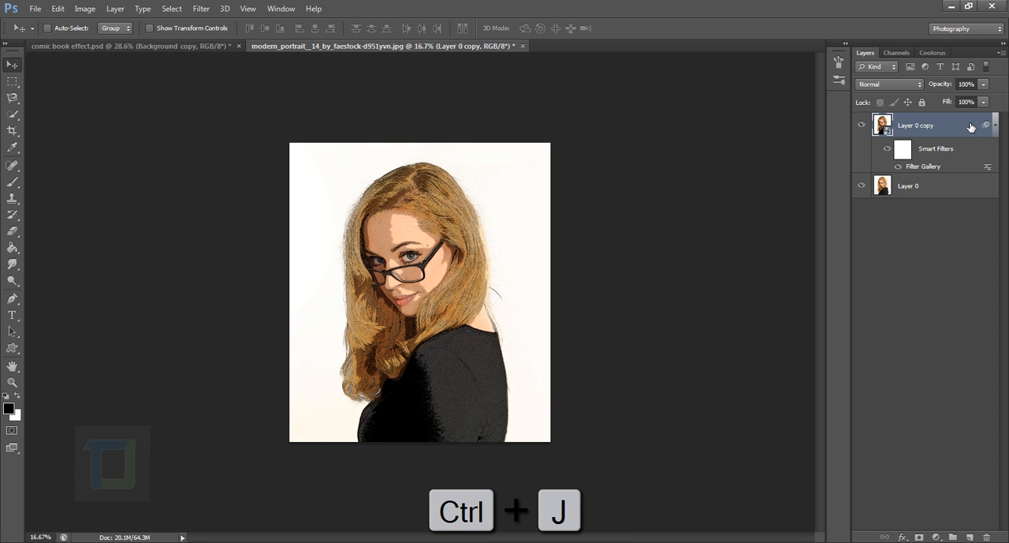
{"action": "key", "text": "ctrl+j"}
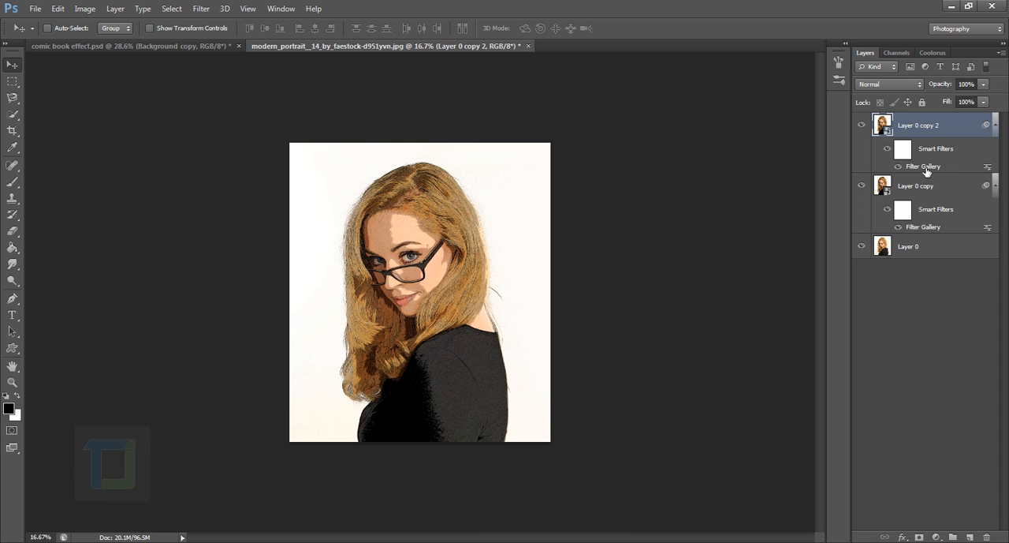
{"action": "mouse_move", "coordinate": [933, 168]}
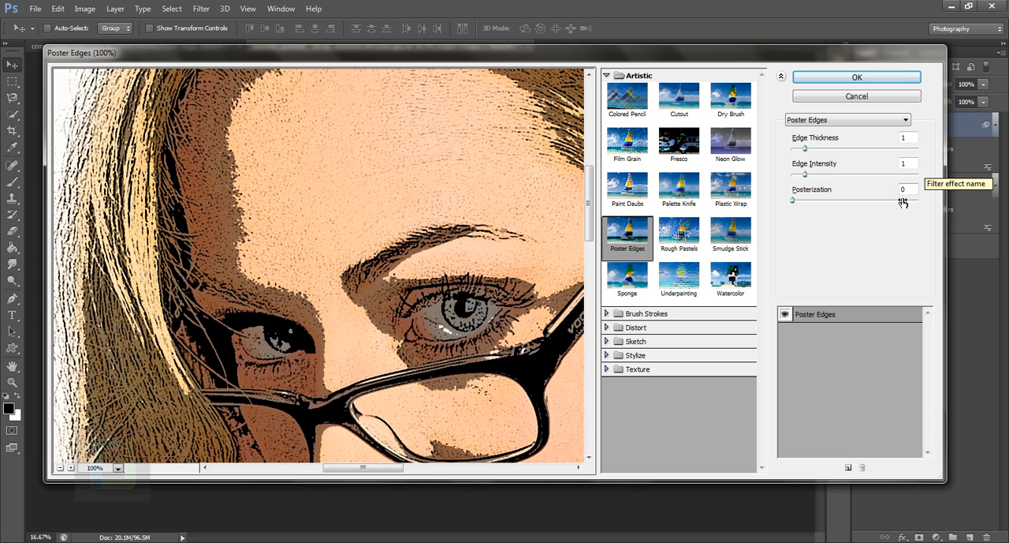
{"action": "left_click_drag", "start_coordinate": [791, 199], "coordinate": [814, 199]}
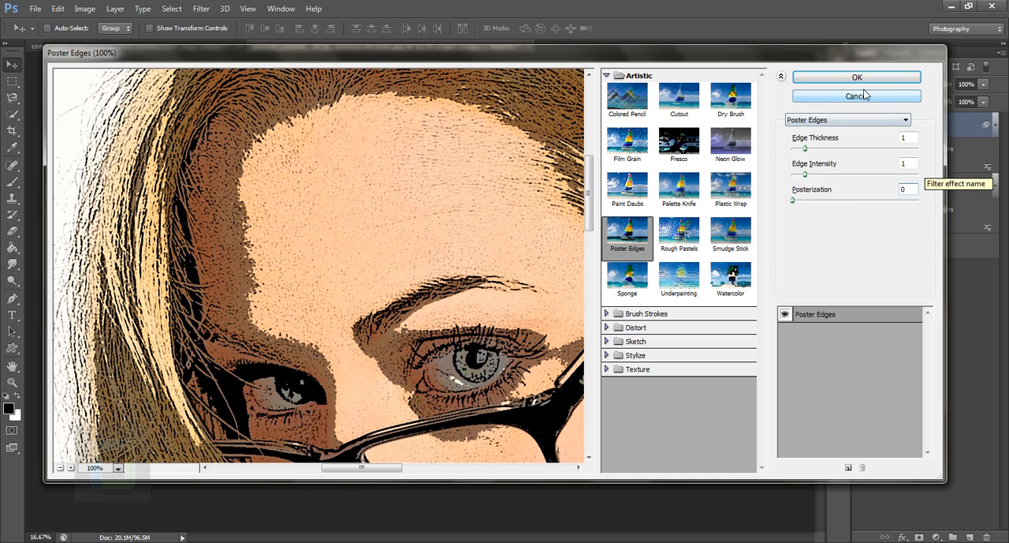
{"action": "left_click", "coordinate": [861, 76]}
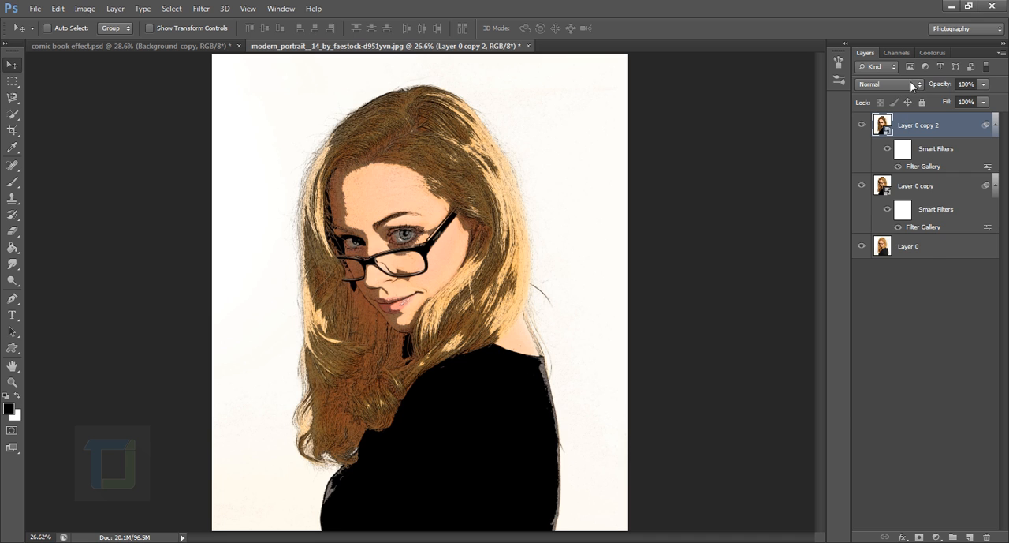
Set the top poster copy to Soft Light and add a new empty layer above it.
{"action": "left_click", "coordinate": [905, 84]}
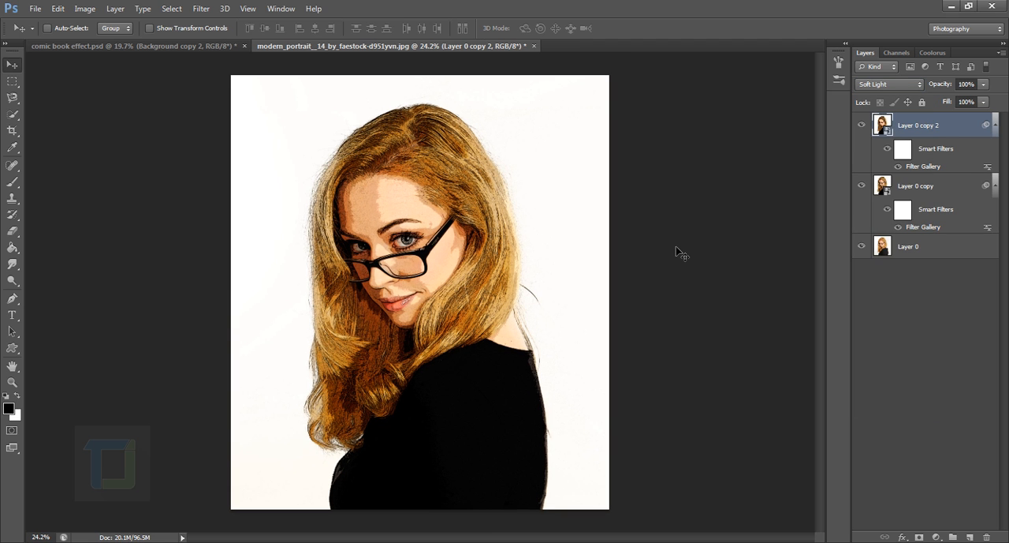
{"action": "mouse_move", "coordinate": [495, 416]}
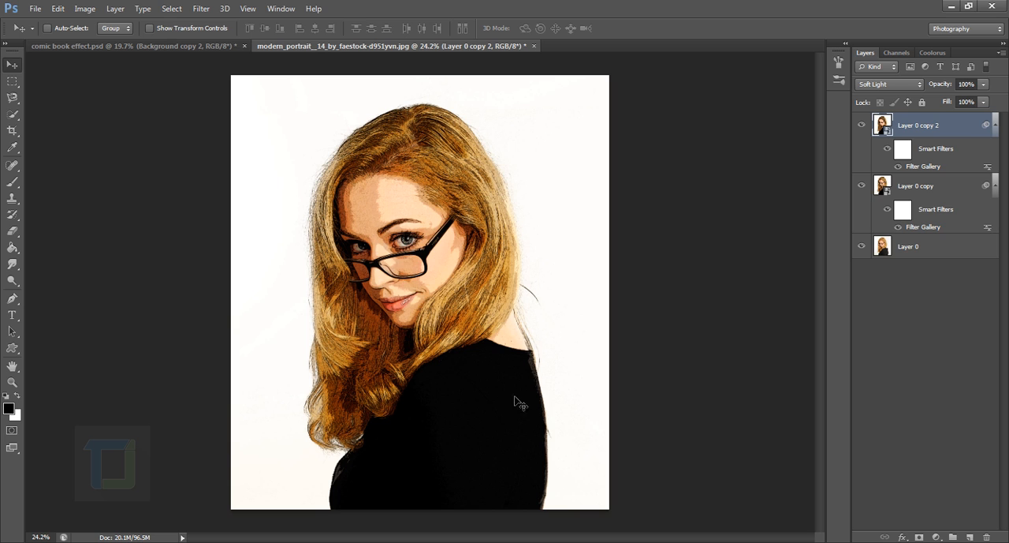
{"action": "mouse_move", "coordinate": [870, 134]}
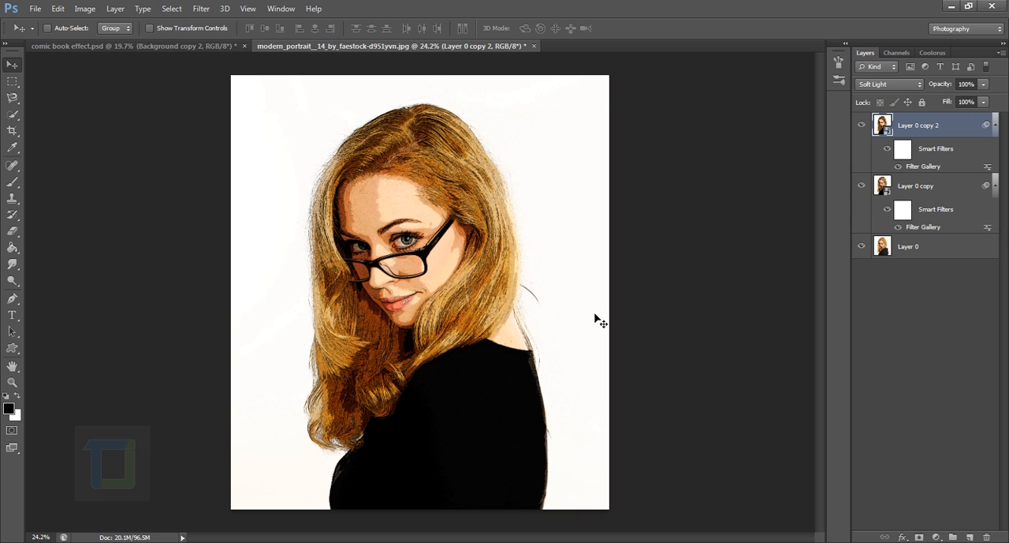
{"action": "mouse_move", "coordinate": [686, 305]}
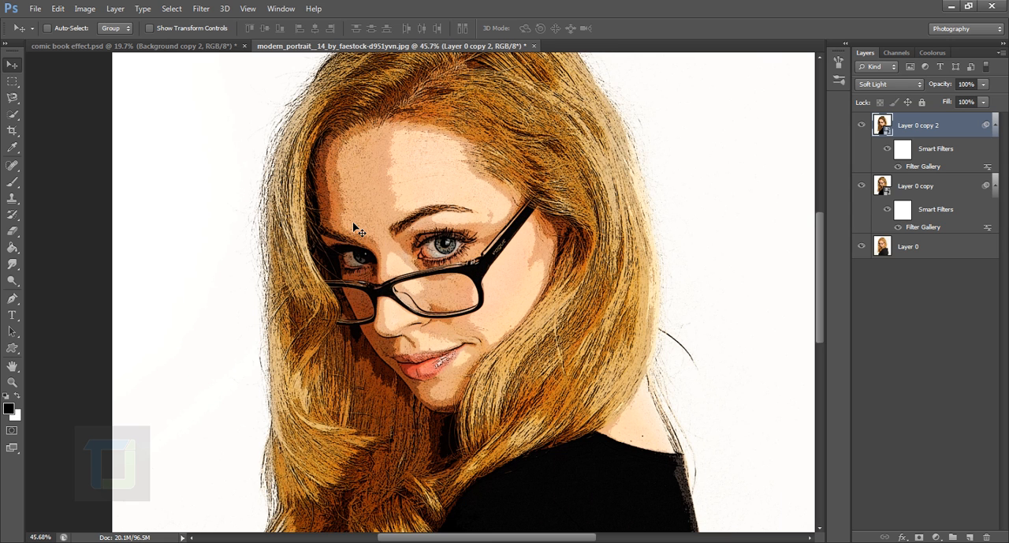
{"action": "mouse_move", "coordinate": [391, 229]}
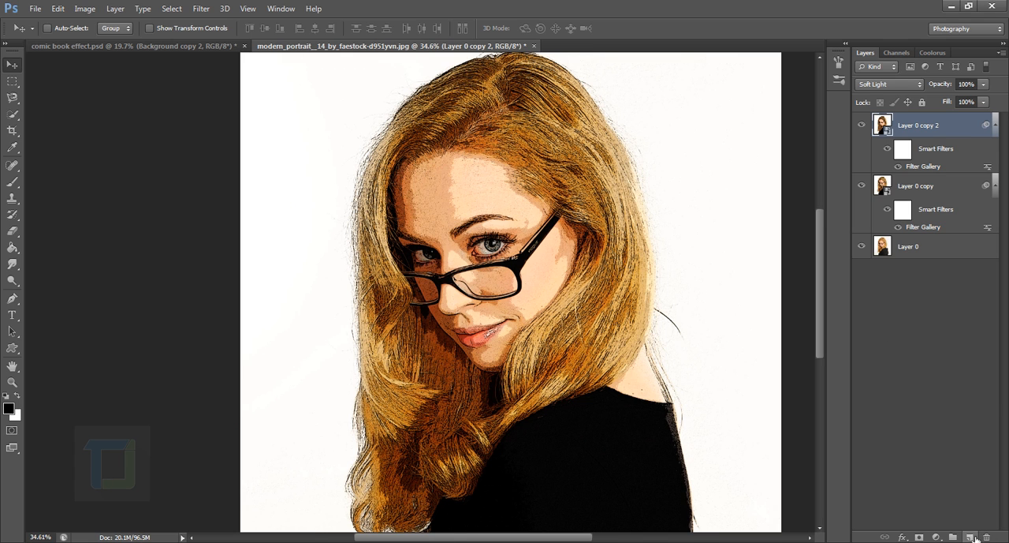
{"action": "left_click", "coordinate": [971, 533]}
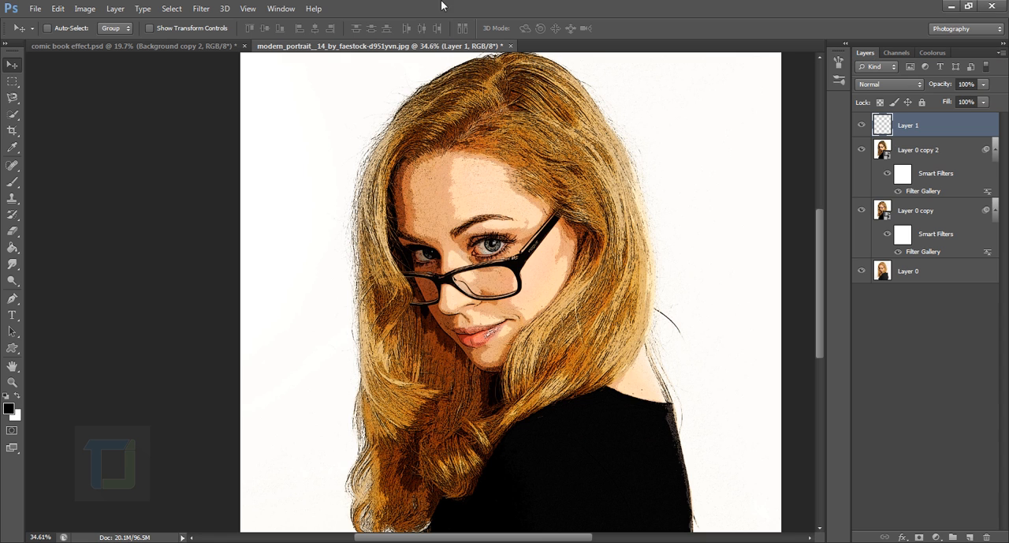
Load a channel as a brightness selection and bucket-fill it on the new layer with the dark foreground colour.
{"action": "left_click", "coordinate": [281, 10]}
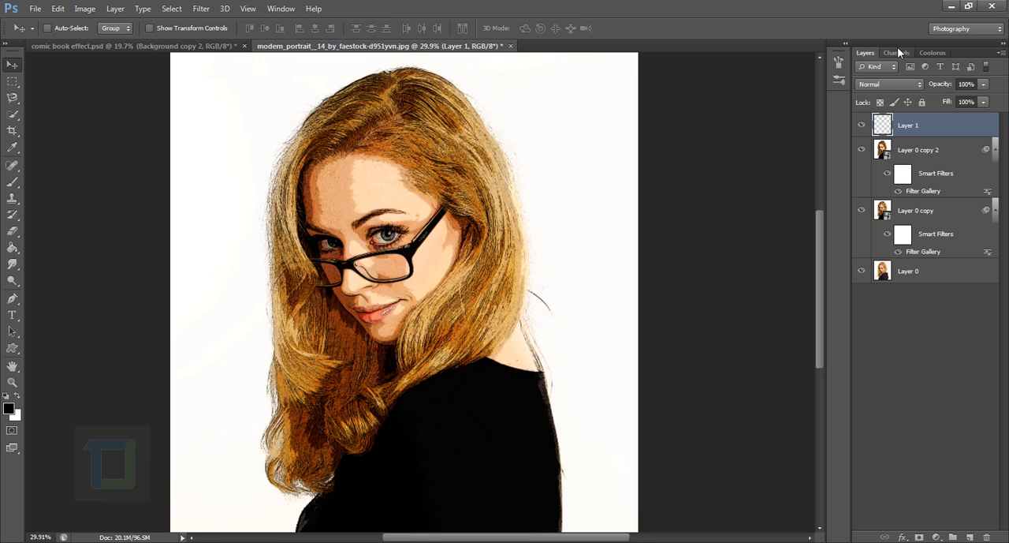
{"action": "left_click", "coordinate": [896, 52]}
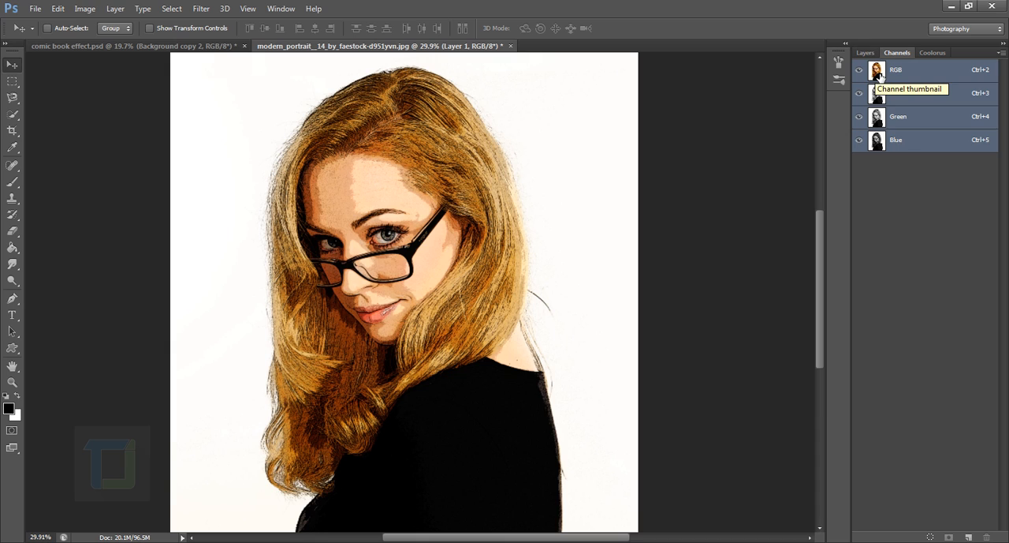
{"action": "key", "text": "ctrl"}
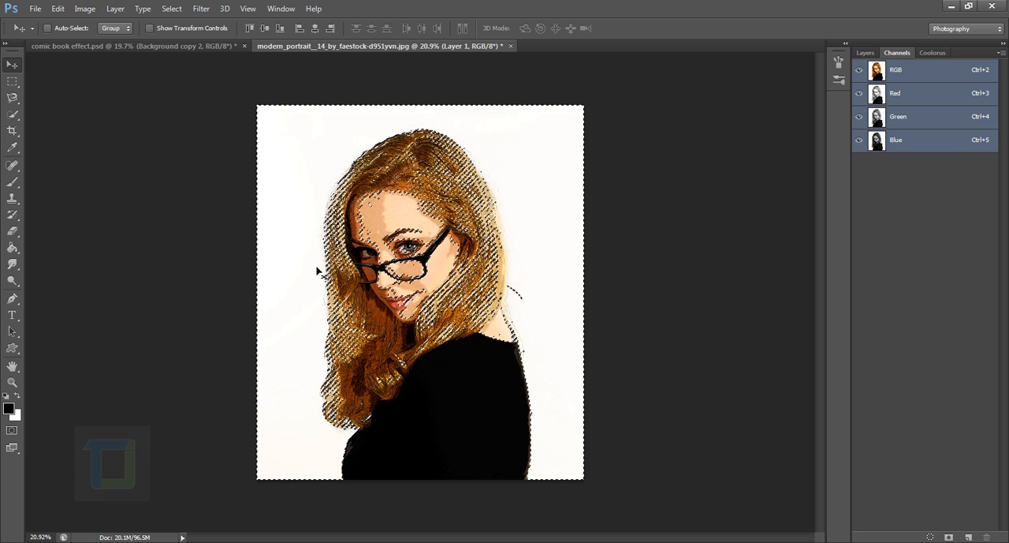
{"action": "left_click", "coordinate": [864, 52]}
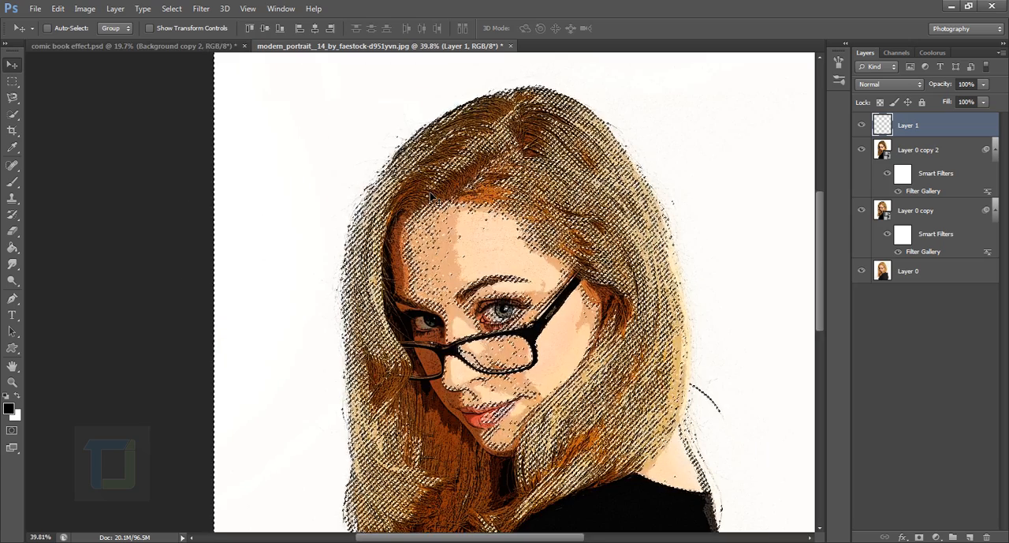
{"action": "left_click", "coordinate": [167, 9]}
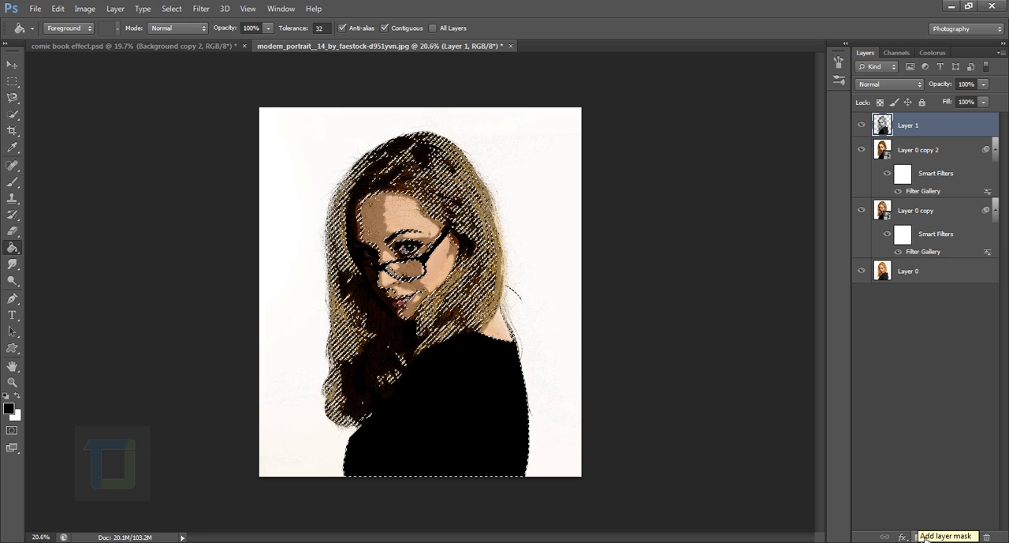
Add a layer mask to the dark fill layer and invert it with Ctrl+I.
{"action": "left_click", "coordinate": [946, 536]}
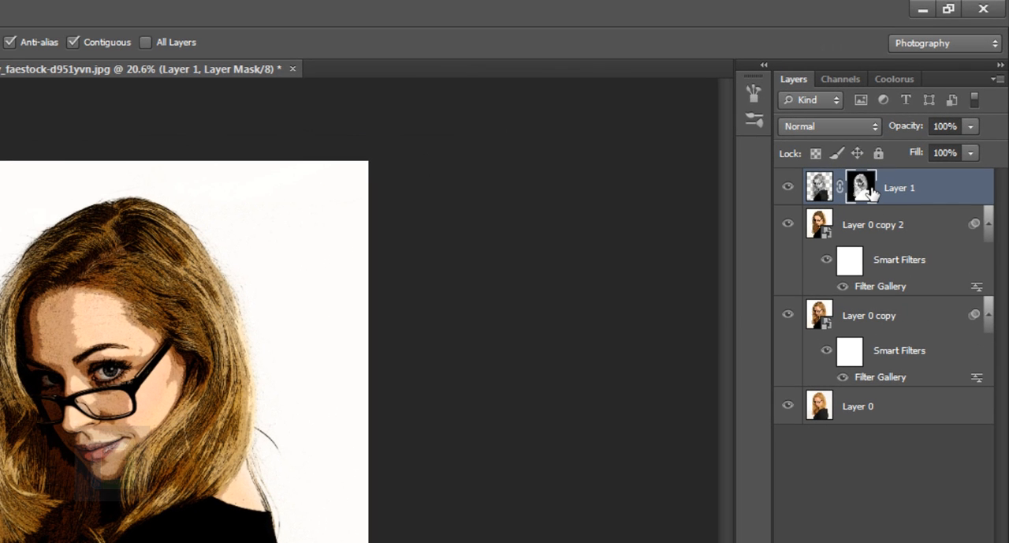
{"action": "key", "text": "ctrl+i"}
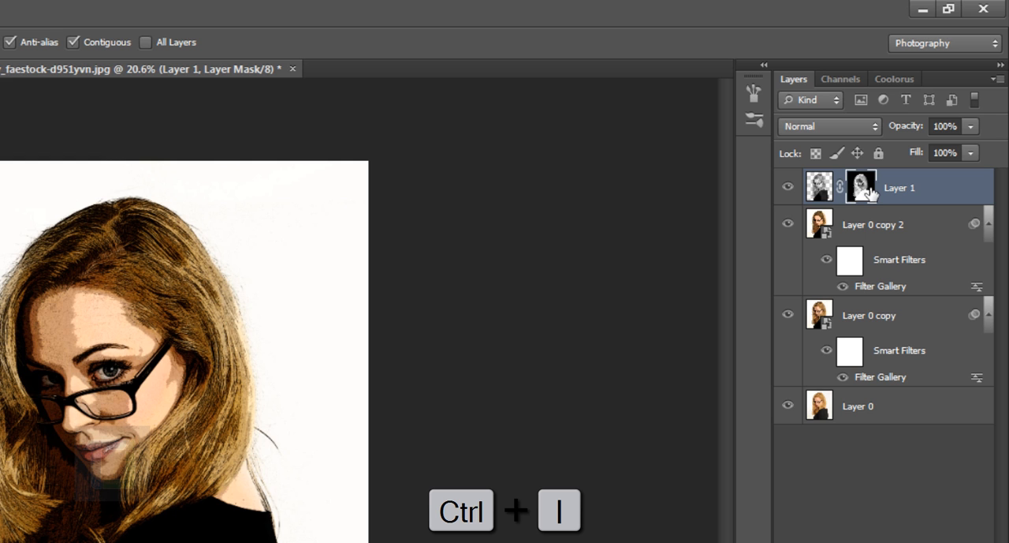
{"action": "key", "text": "Ctrl+I"}
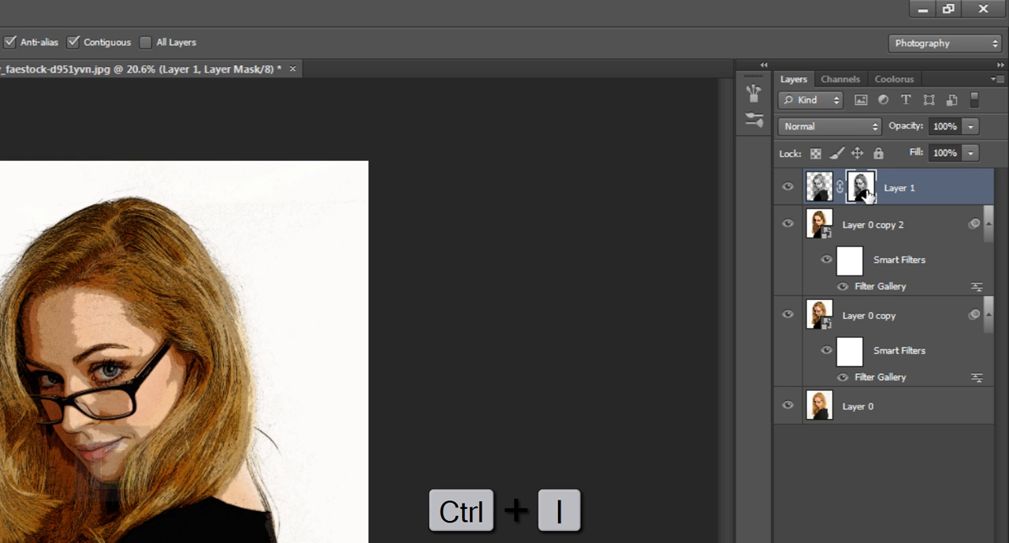
{"action": "key", "text": "ctrl+i"}
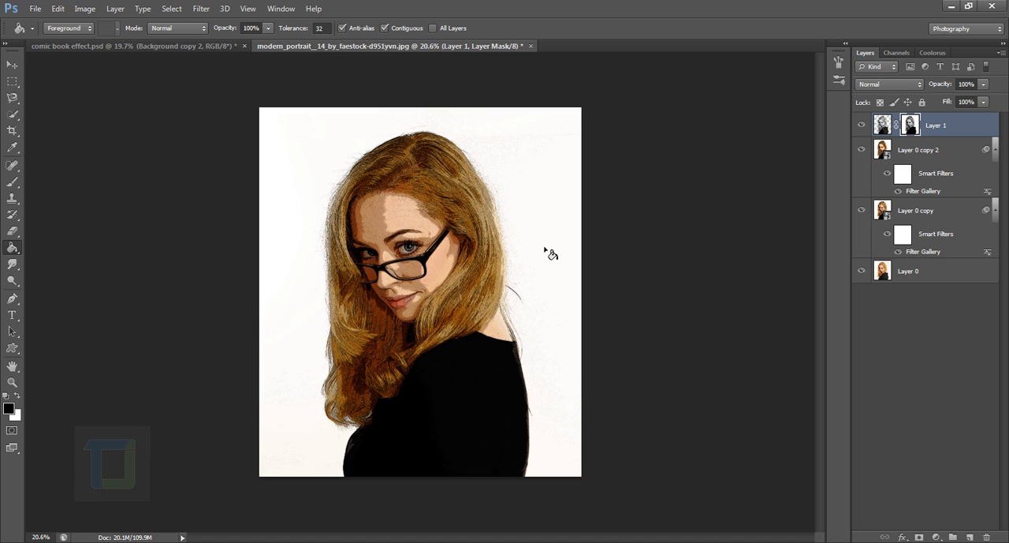
{"action": "mouse_move", "coordinate": [727, 167]}
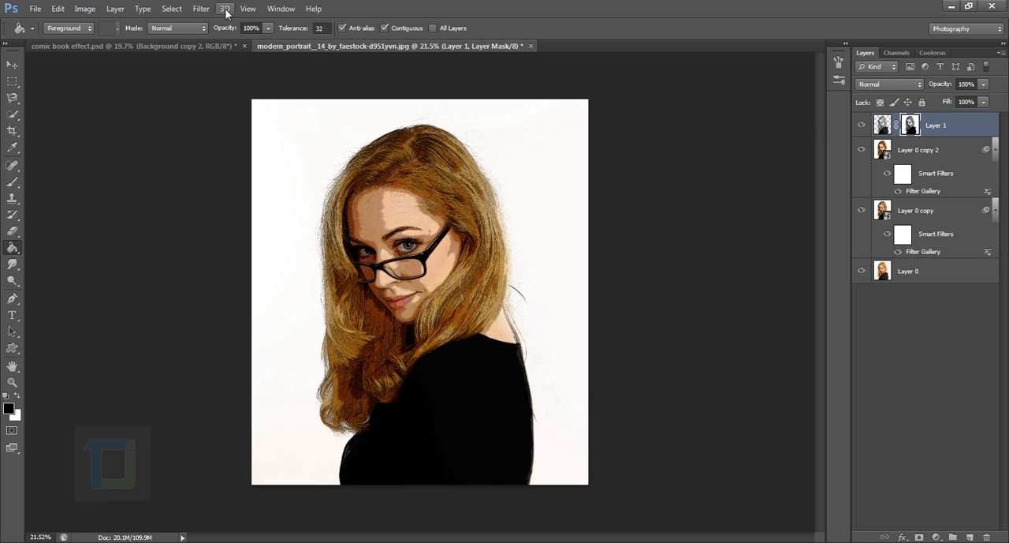
Apply Pixelate > Color Halftone at Max. Radius 10 to the mask, then add a new top layer.
{"action": "left_click", "coordinate": [200, 10]}
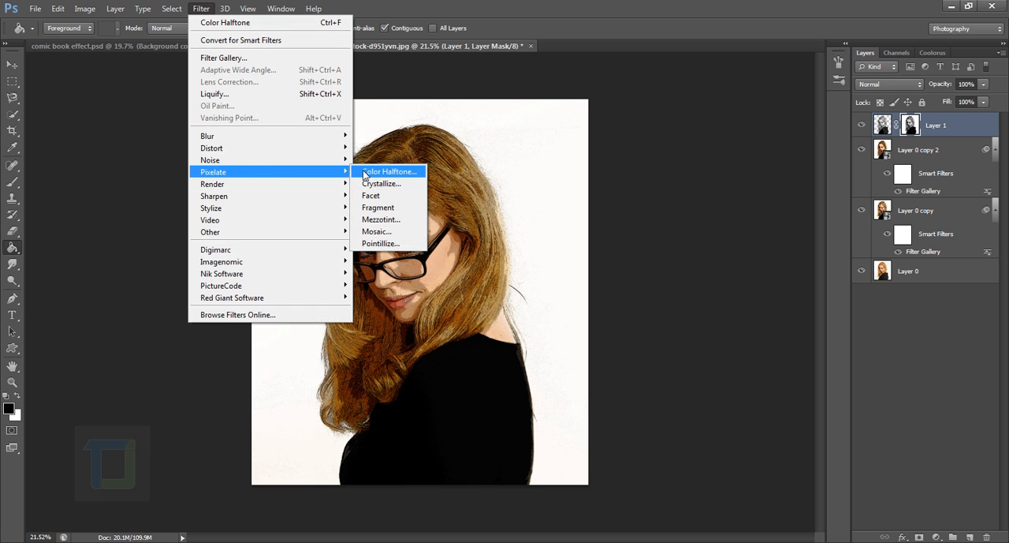
{"action": "left_click", "coordinate": [388, 170]}
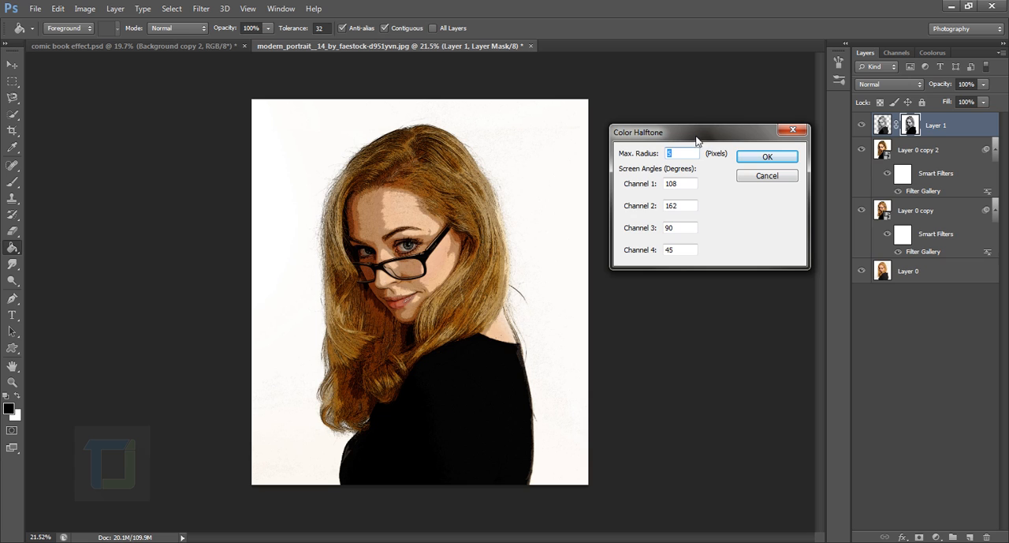
{"action": "mouse_move", "coordinate": [691, 158]}
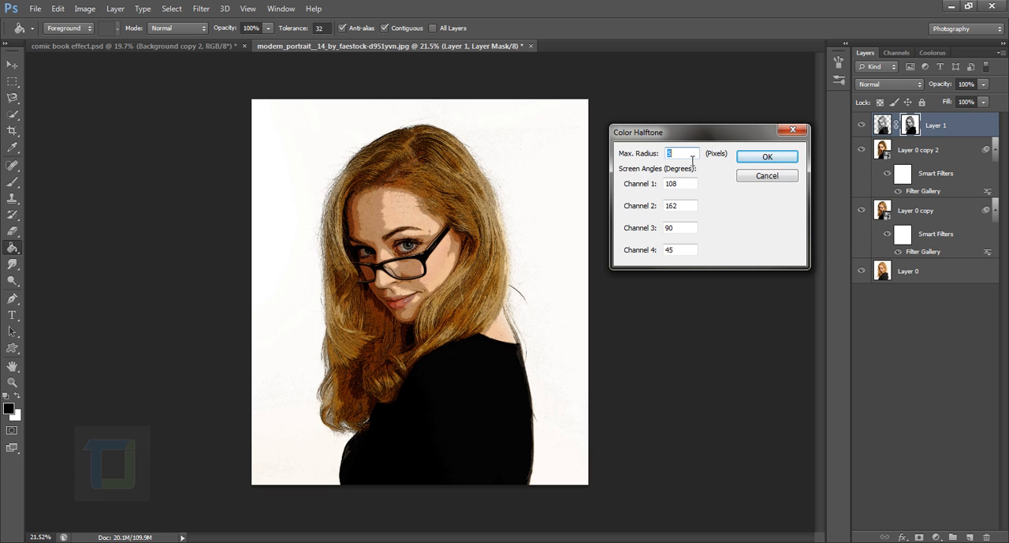
{"action": "type", "text": "10"}
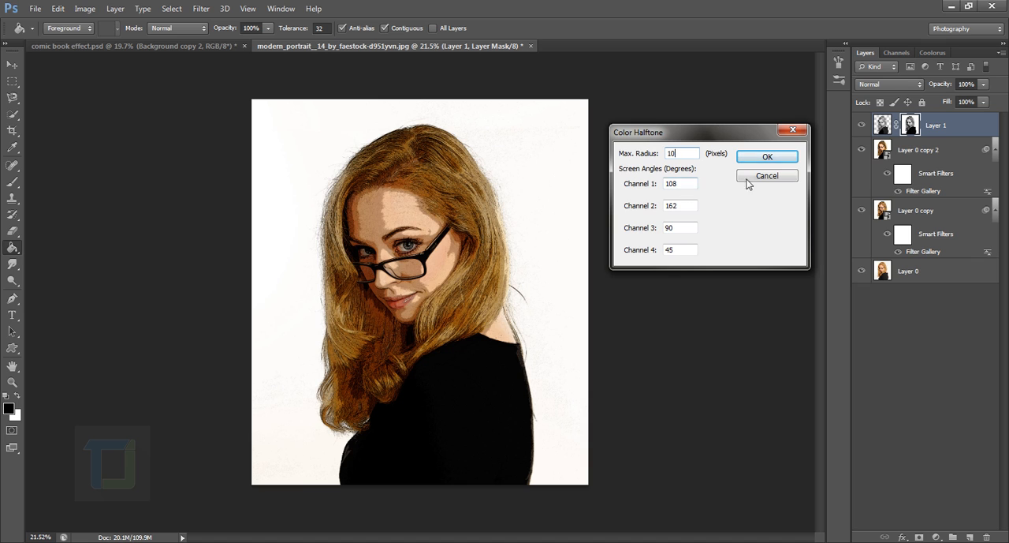
{"action": "mouse_move", "coordinate": [795, 76]}
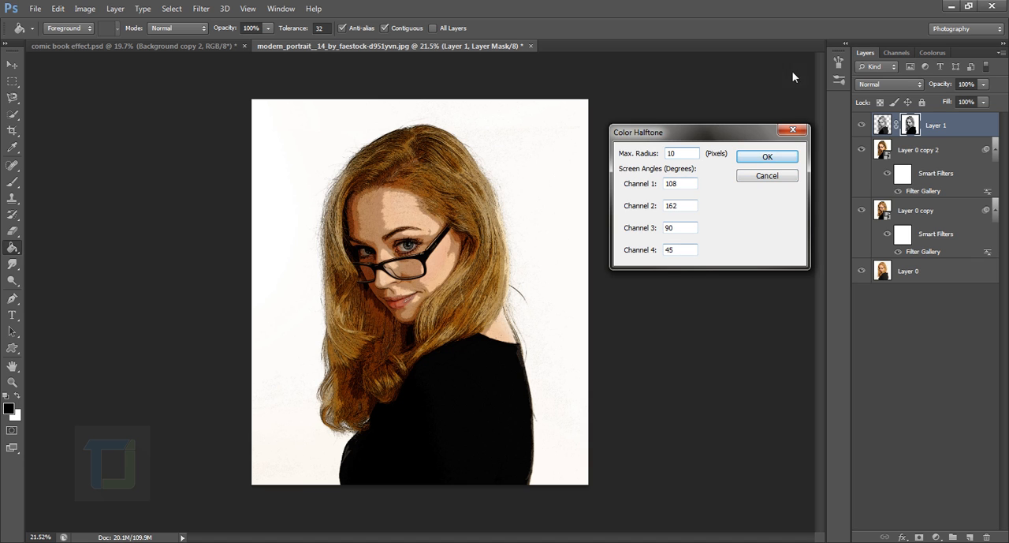
{"action": "left_click", "coordinate": [767, 156]}
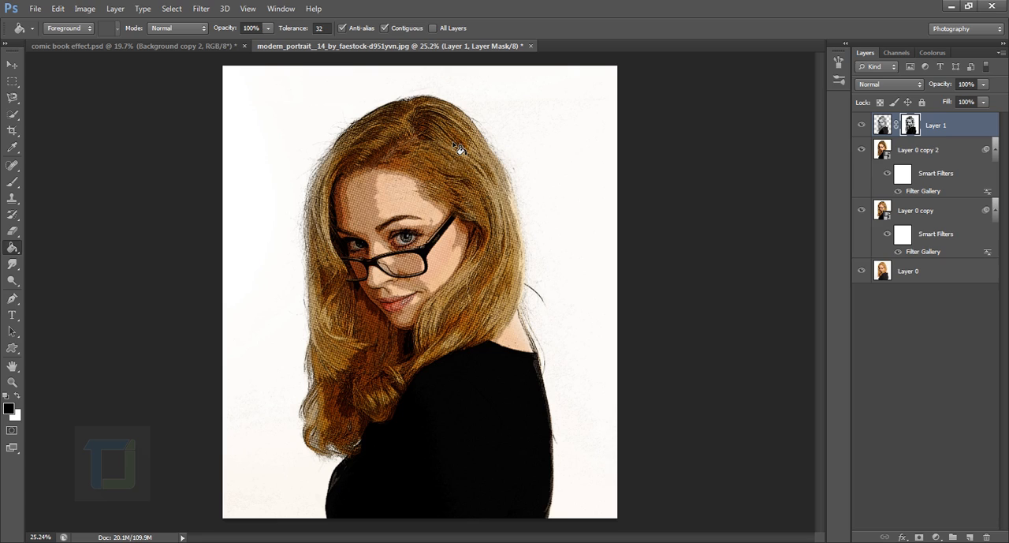
{"action": "left_click", "coordinate": [896, 52]}
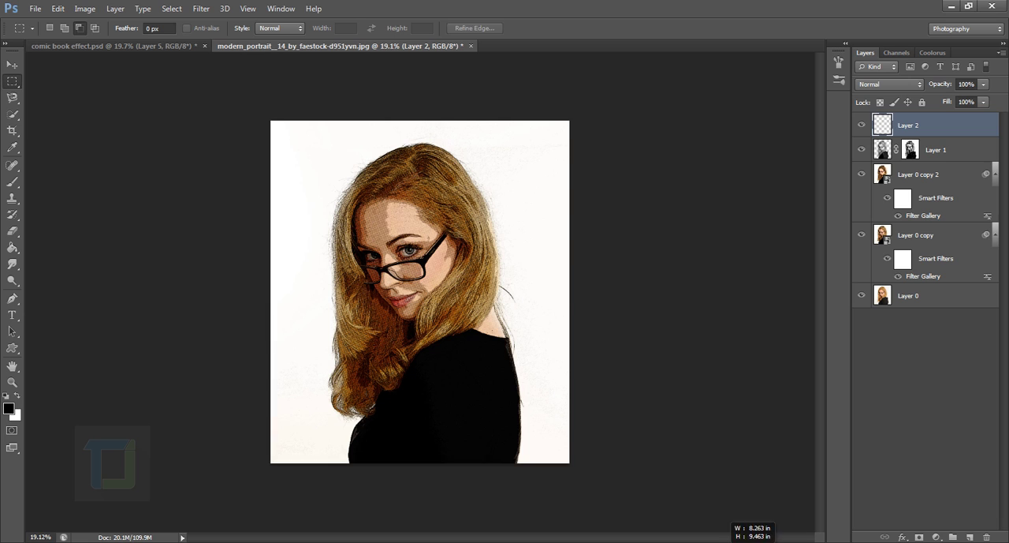
Select the whole canvas and stroke its edge with a 100-pixel white band placed Inside.
{"action": "key", "text": "Ctrl+a"}
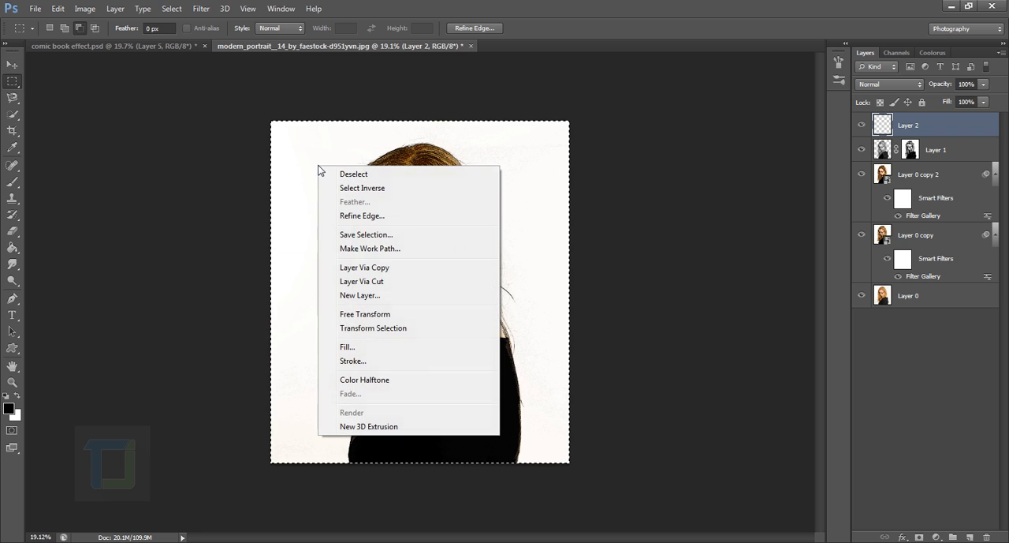
{"action": "left_click", "coordinate": [354, 359]}
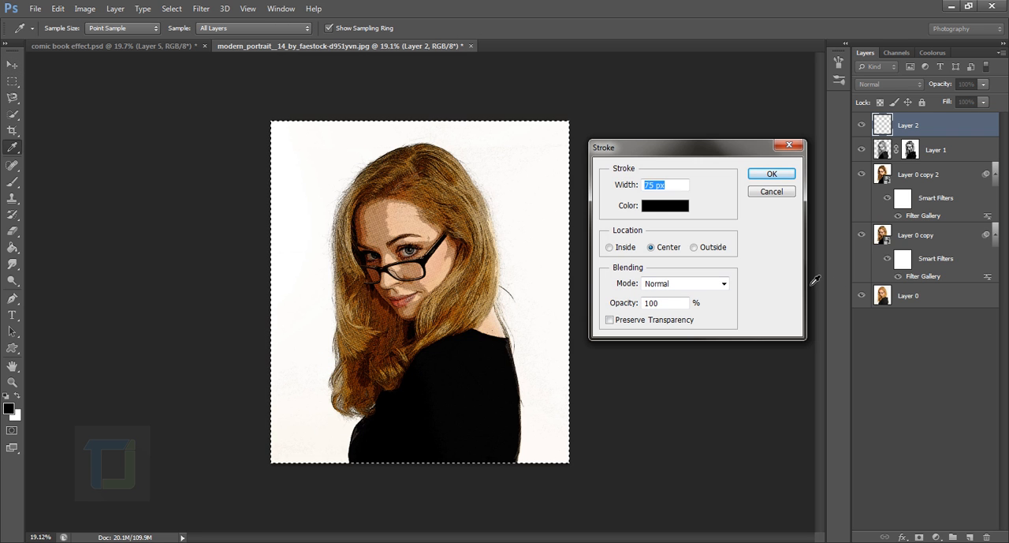
{"action": "left_click", "coordinate": [662, 205]}
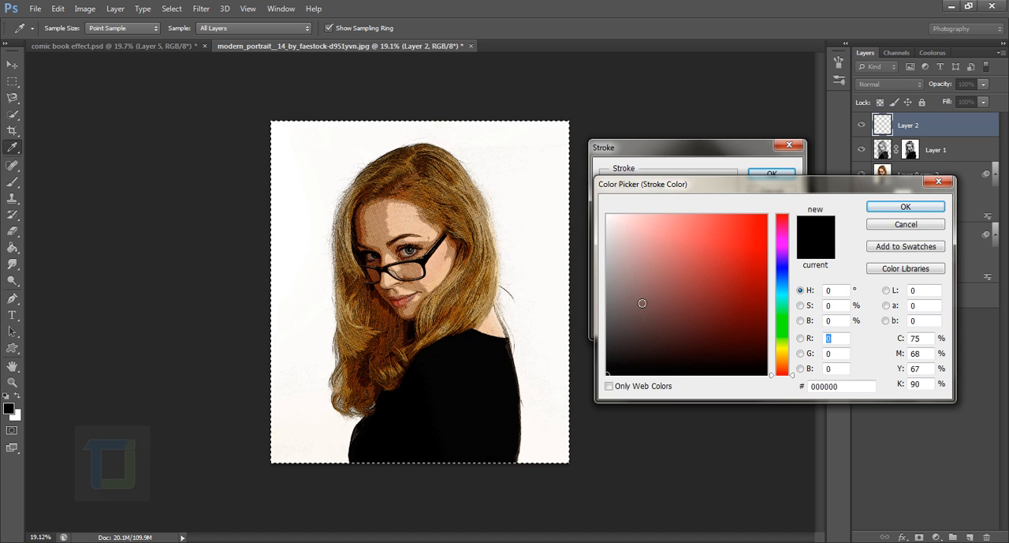
{"action": "left_click", "coordinate": [905, 205]}
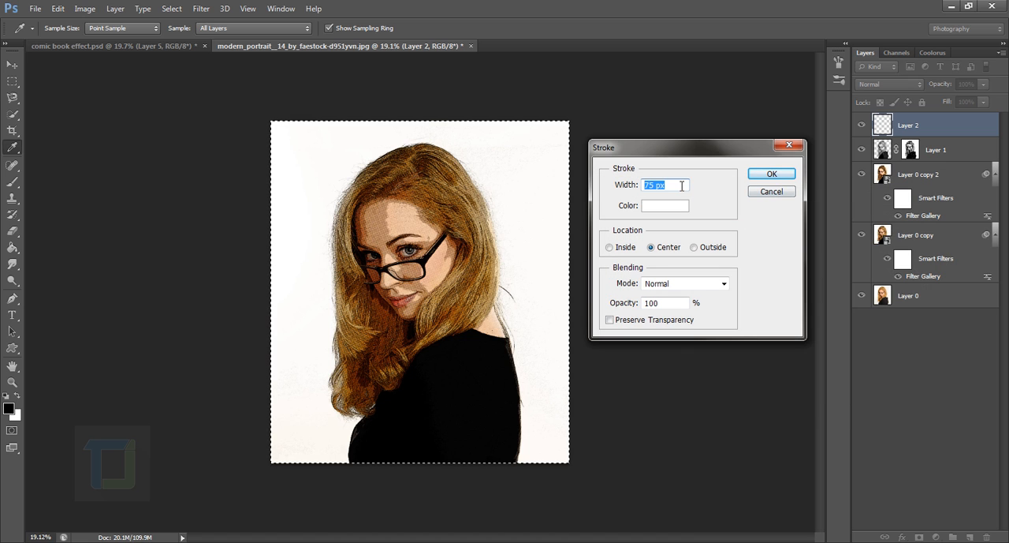
{"action": "type", "text": "100"}
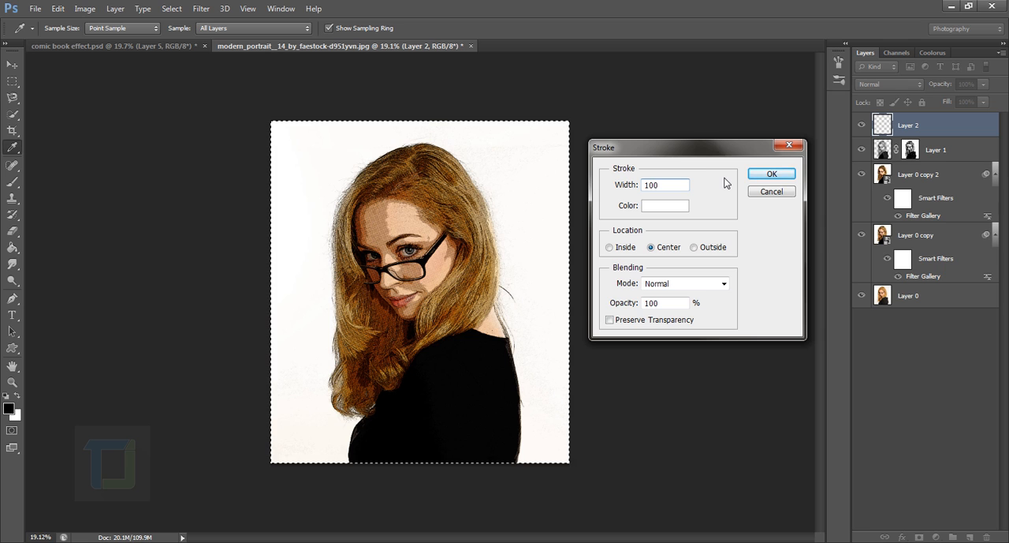
{"action": "left_click", "coordinate": [651, 246]}
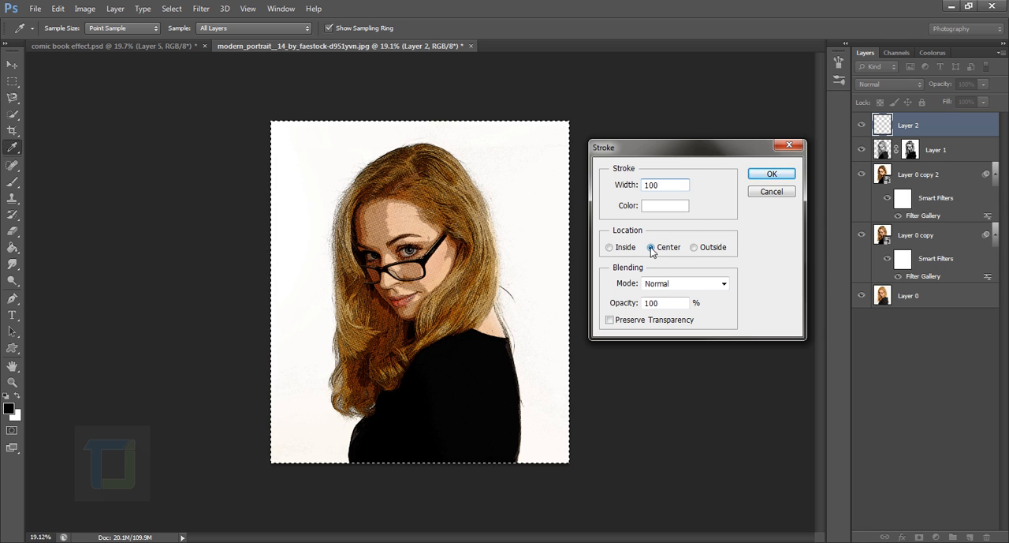
{"action": "left_click", "coordinate": [771, 174]}
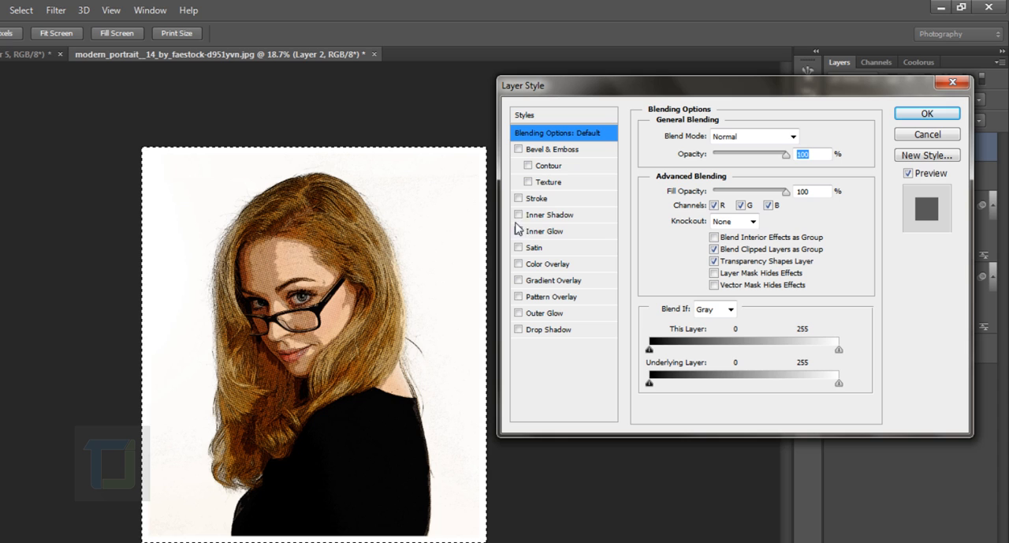
Give the border layer a 5 px black Outside stroke layer style and deselect with Ctrl+D.
{"action": "left_click", "coordinate": [546, 199]}
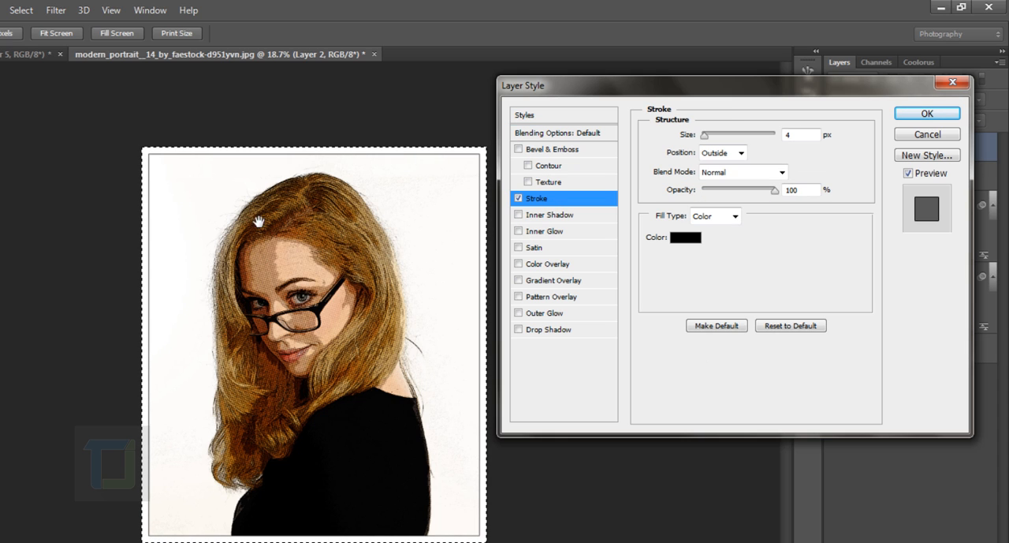
{"action": "mouse_move", "coordinate": [156, 355]}
{"action": "type", "text": "5"}
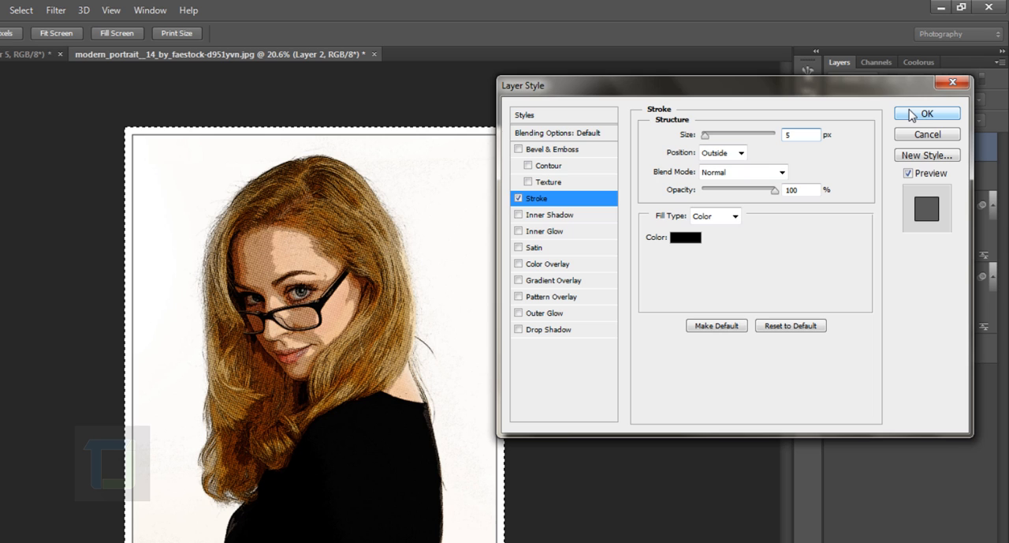
{"action": "left_click", "coordinate": [924, 113]}
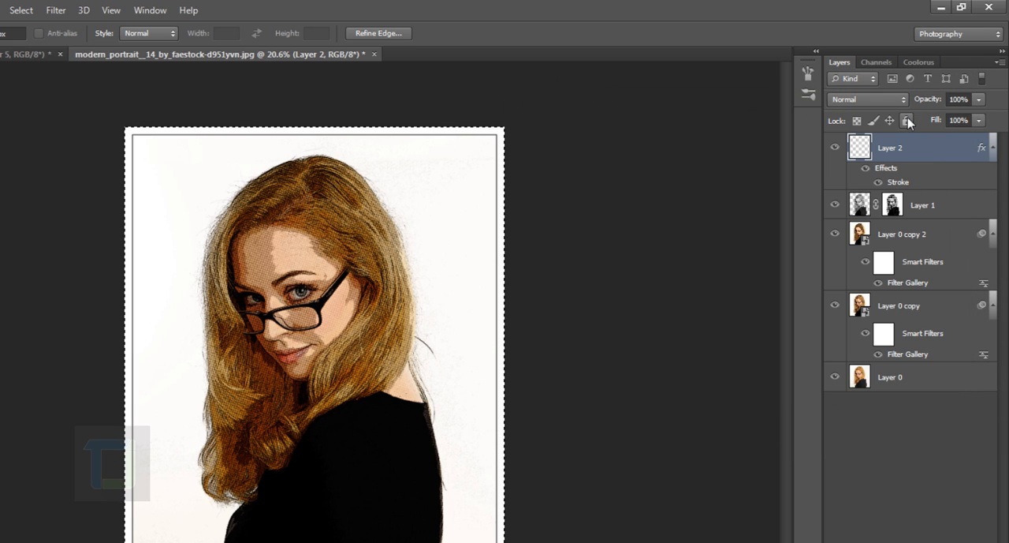
{"action": "key", "text": "Ctrl+D"}
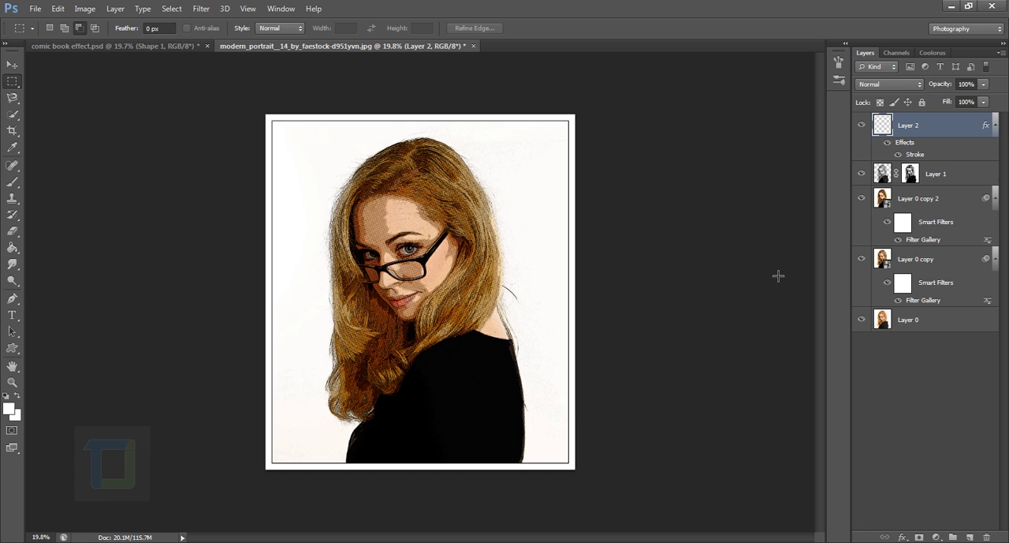
{"action": "mouse_move", "coordinate": [787, 274]}
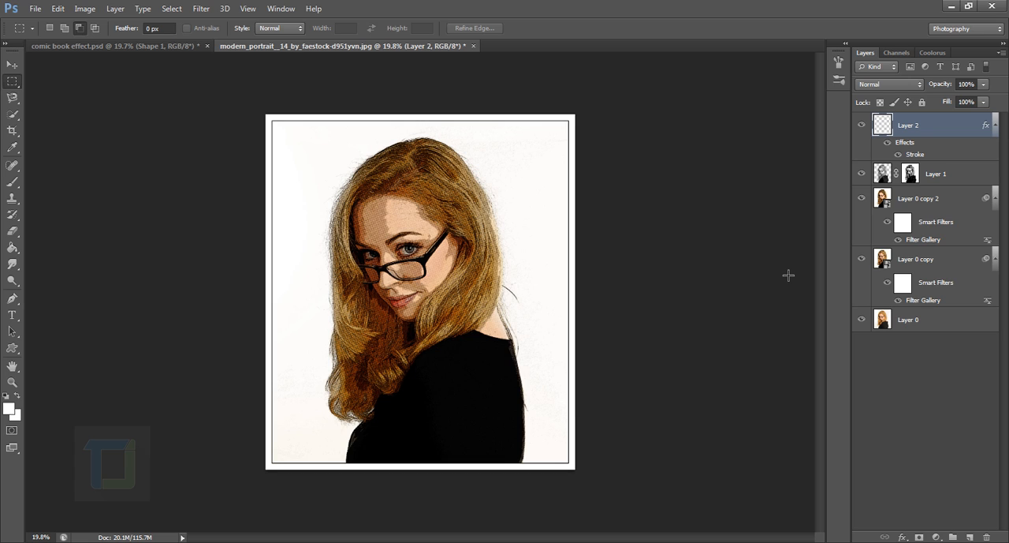
{"action": "mouse_move", "coordinate": [38, 399]}
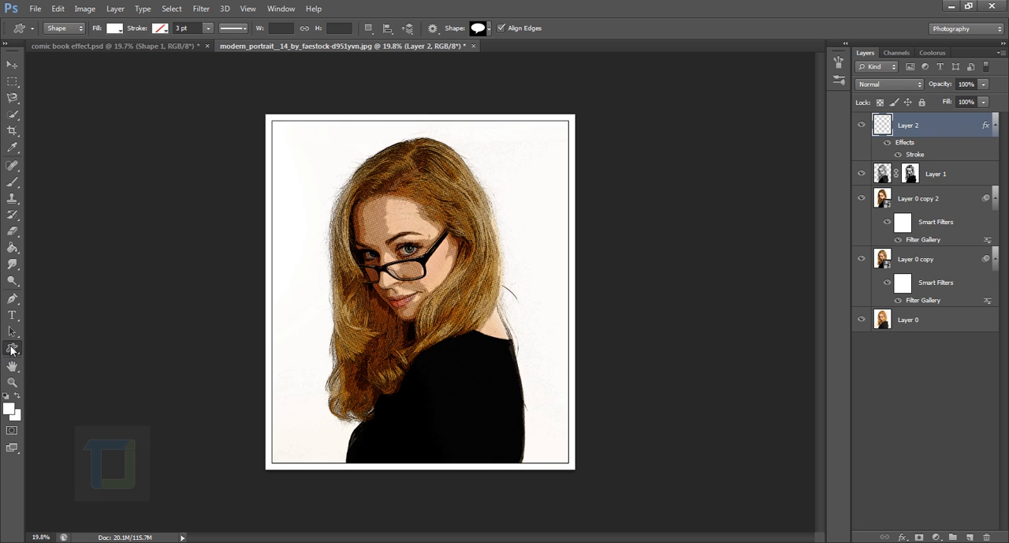
Choose the Custom Shape tool and load the Talk Bubbles shape set into the presets.
{"action": "left_click", "coordinate": [13, 347]}
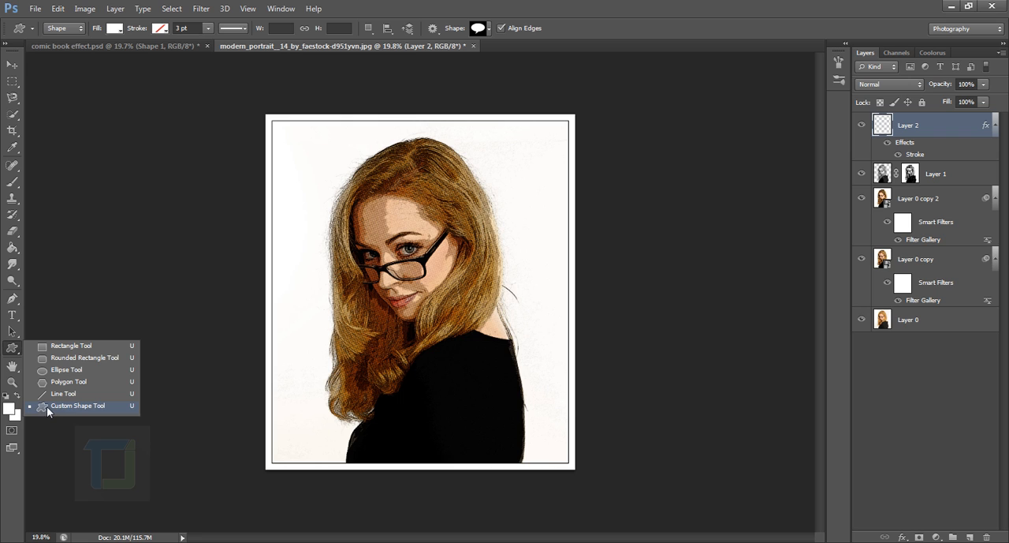
{"action": "left_click", "coordinate": [77, 405]}
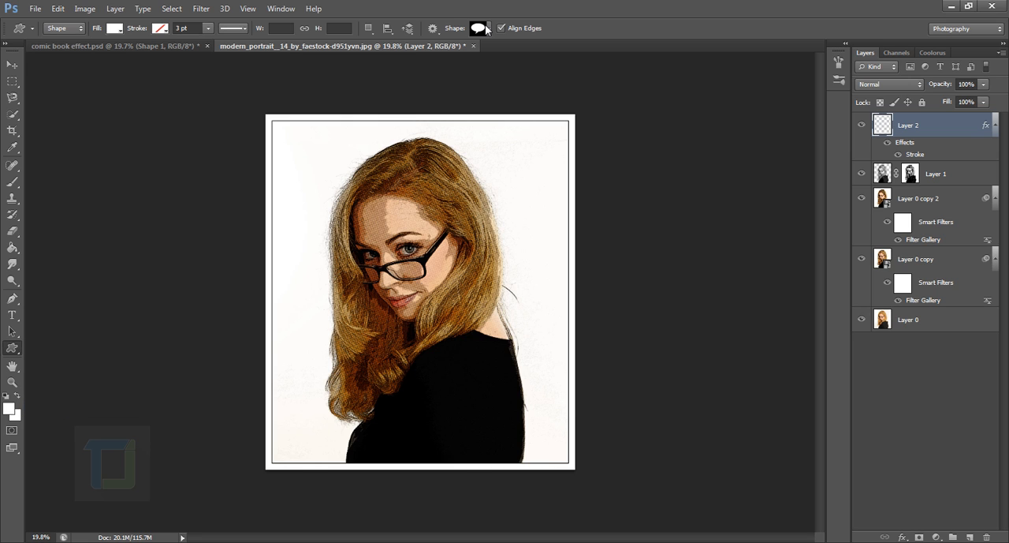
{"action": "left_click", "coordinate": [479, 29]}
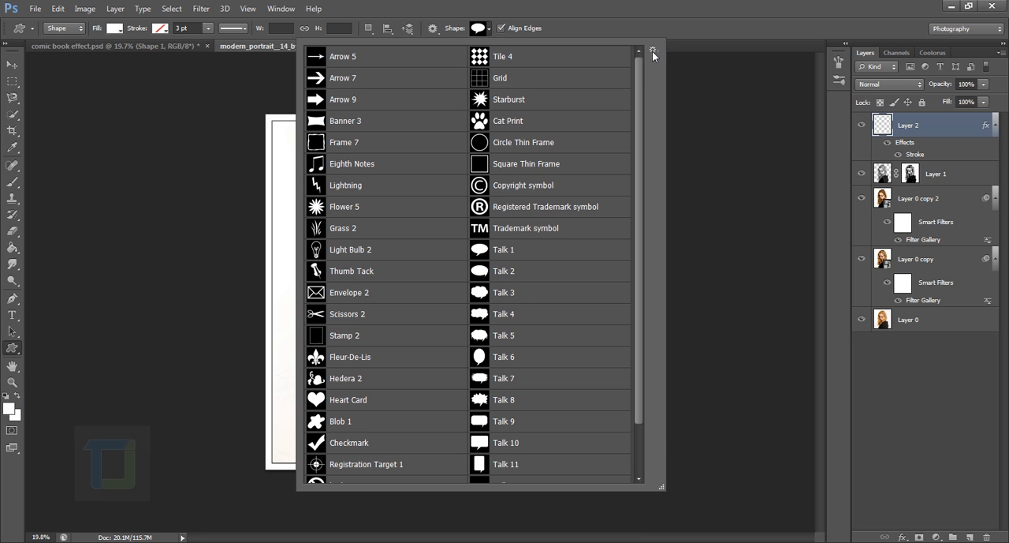
{"action": "left_click", "coordinate": [653, 52]}
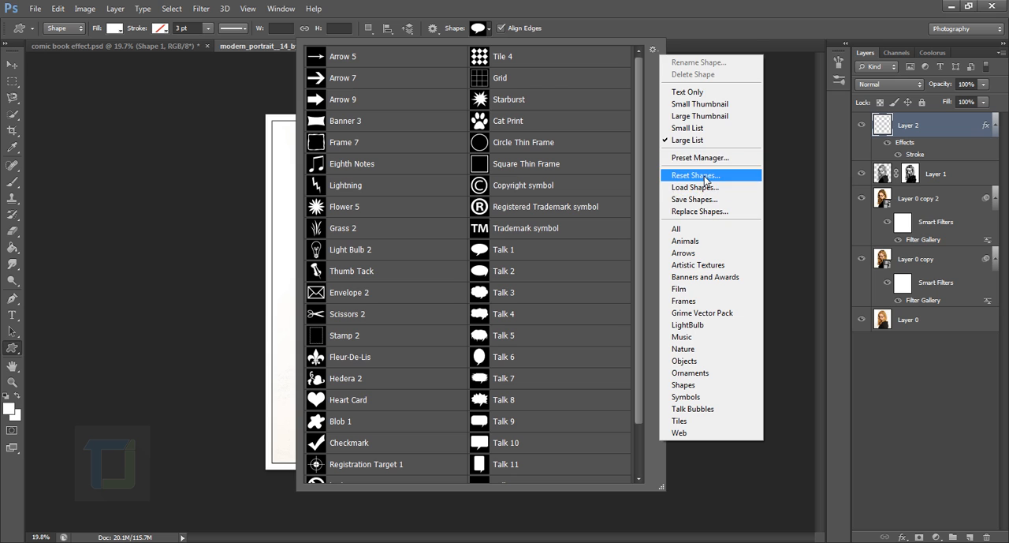
{"action": "left_click", "coordinate": [694, 174]}
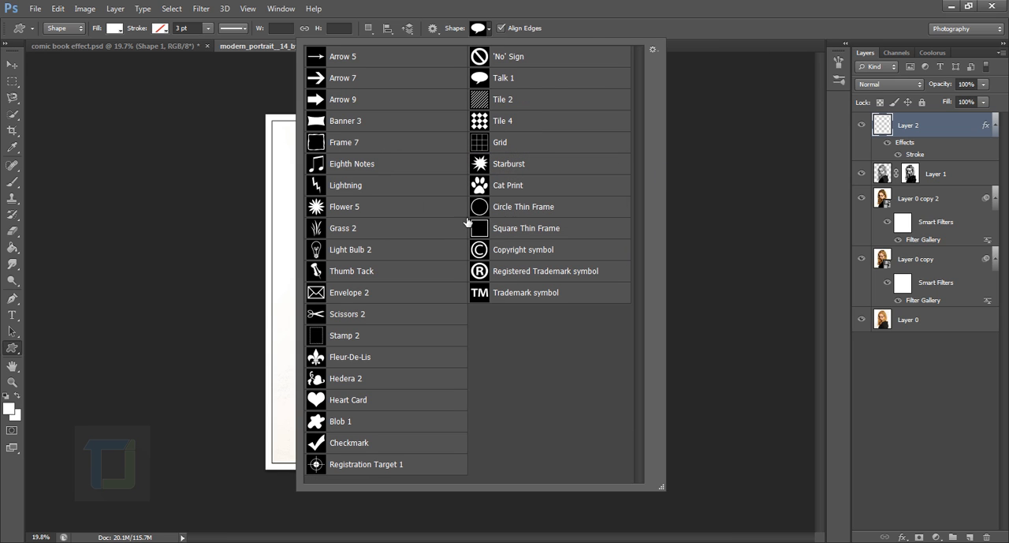
{"action": "left_click", "coordinate": [650, 49]}
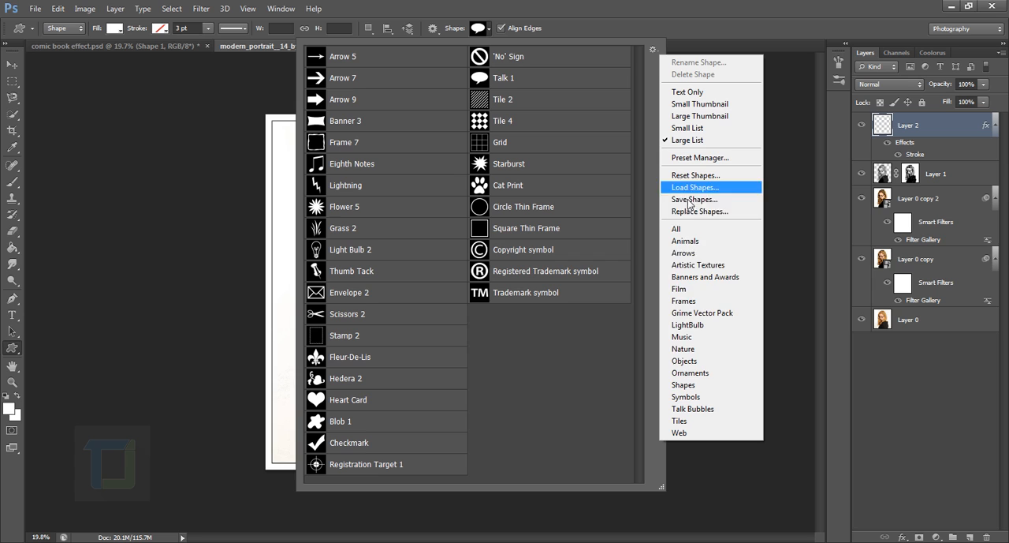
{"action": "mouse_move", "coordinate": [684, 252]}
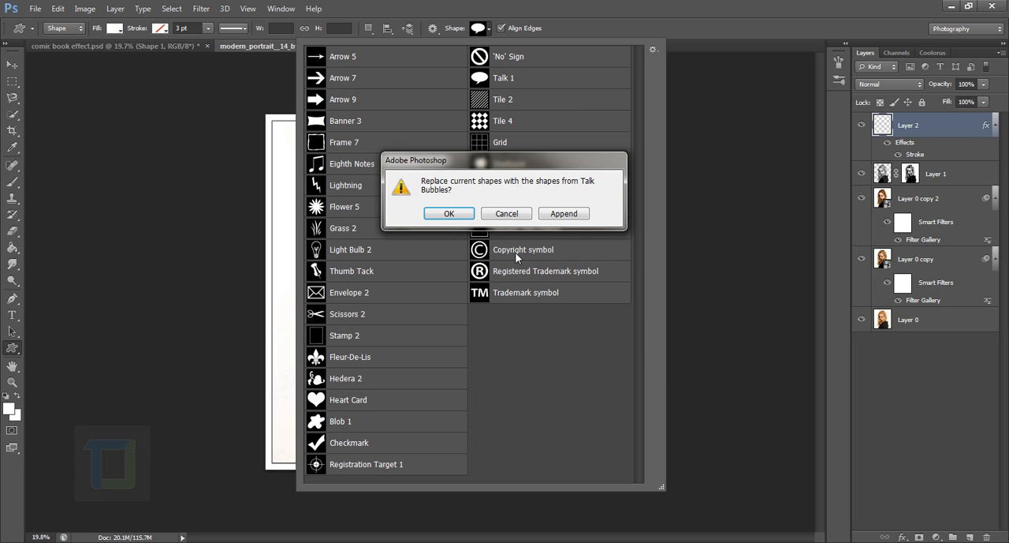
{"action": "left_click", "coordinate": [563, 213]}
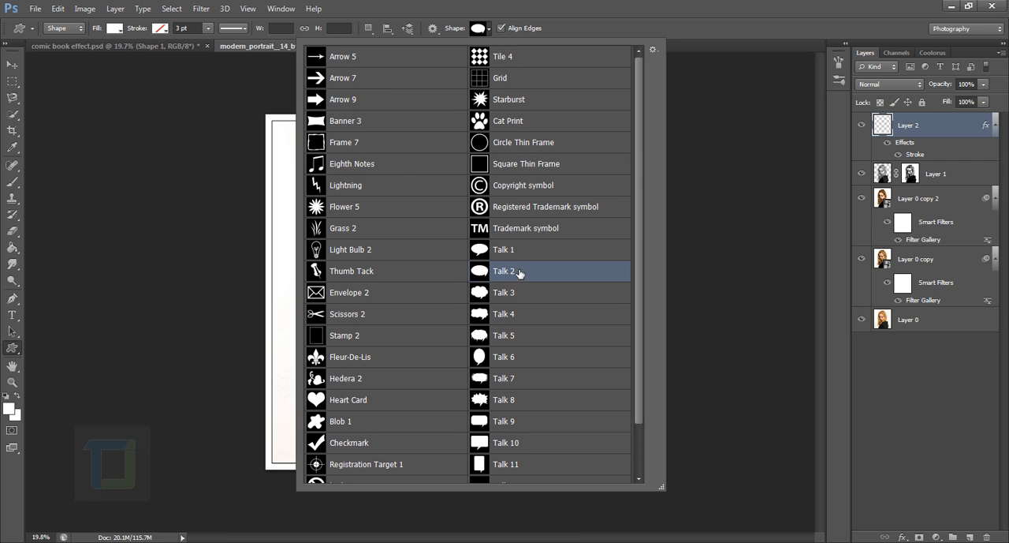
{"action": "mouse_move", "coordinate": [560, 256]}
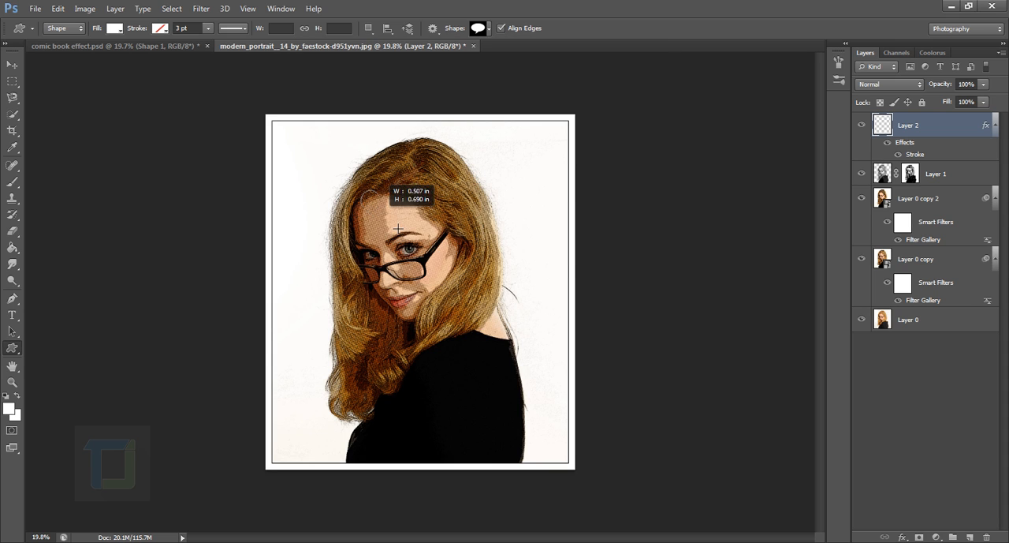
Draw a Talk 2 speech bubble and place it at the upper right beside her head.
{"action": "left_click_drag", "start_coordinate": [397, 229], "coordinate": [454, 250]}
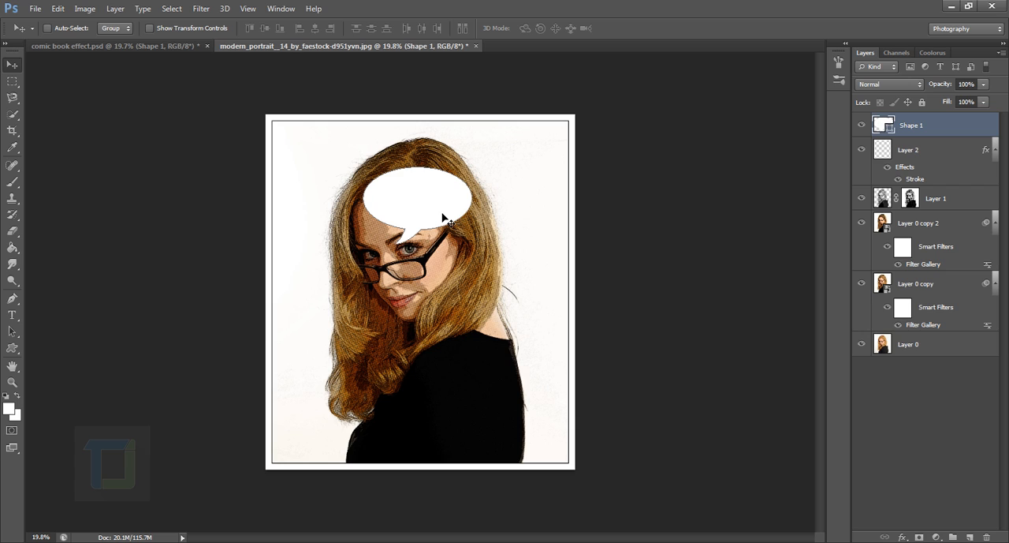
{"action": "mouse_move", "coordinate": [425, 211]}
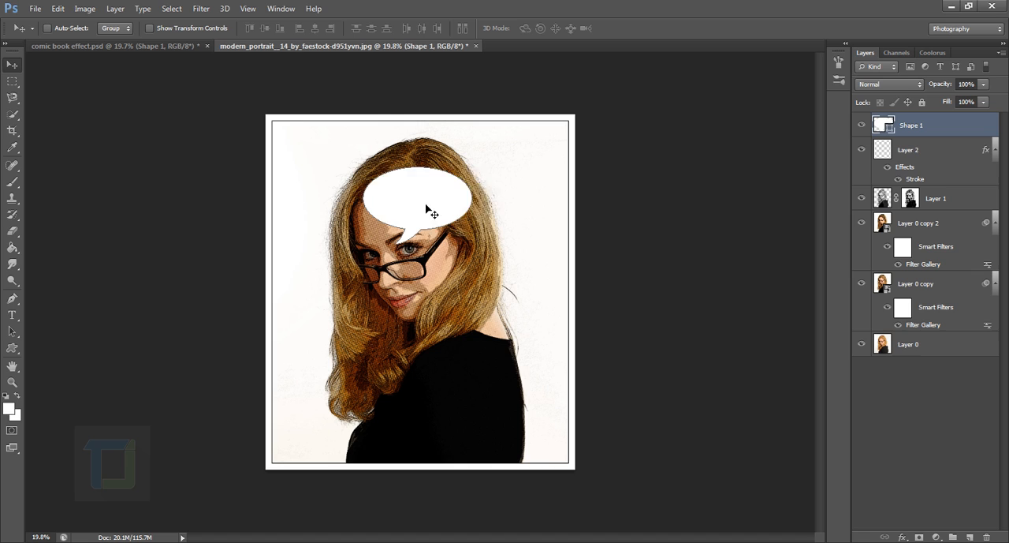
{"action": "left_click_drag", "start_coordinate": [432, 197], "coordinate": [501, 204]}
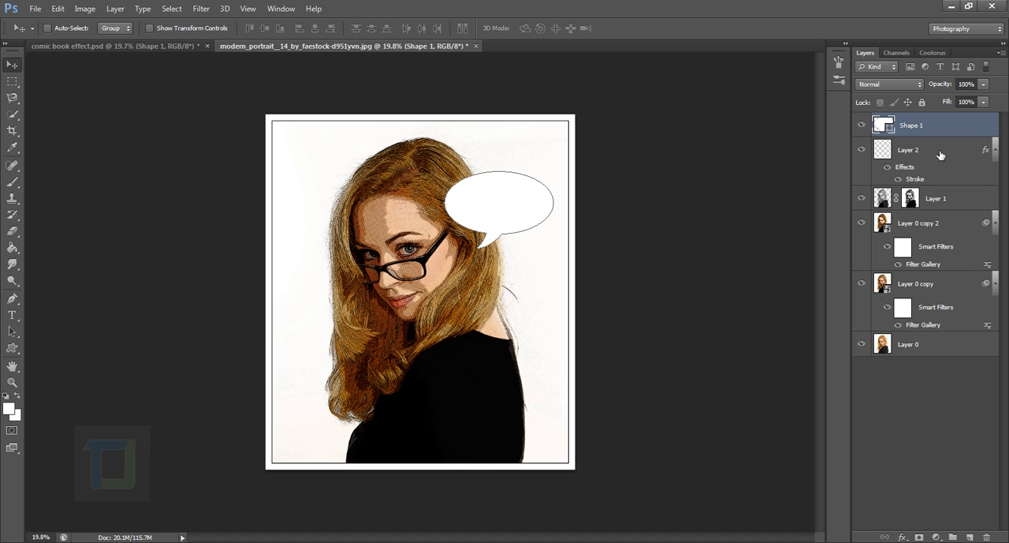
{"action": "left_click", "coordinate": [917, 150]}
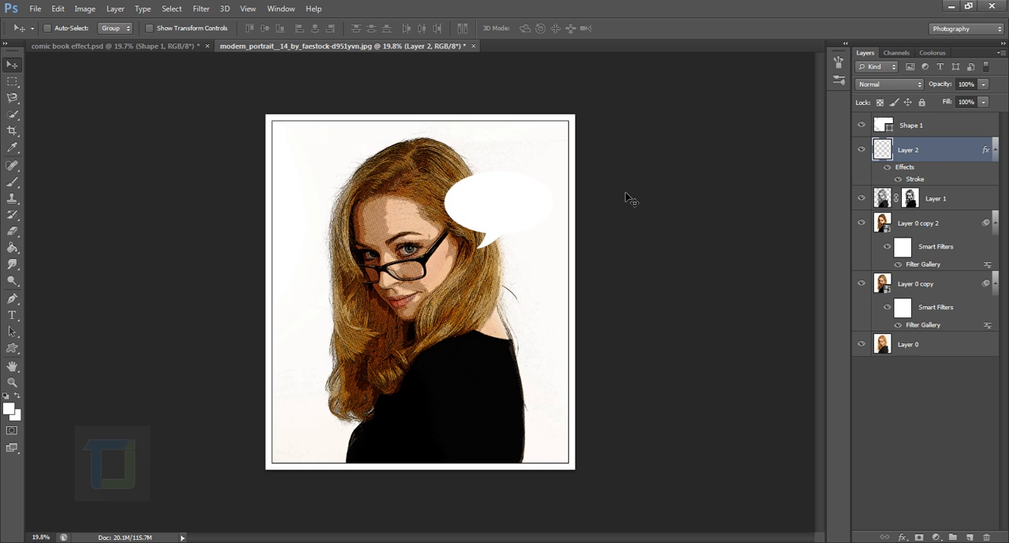
{"action": "mouse_move", "coordinate": [951, 126]}
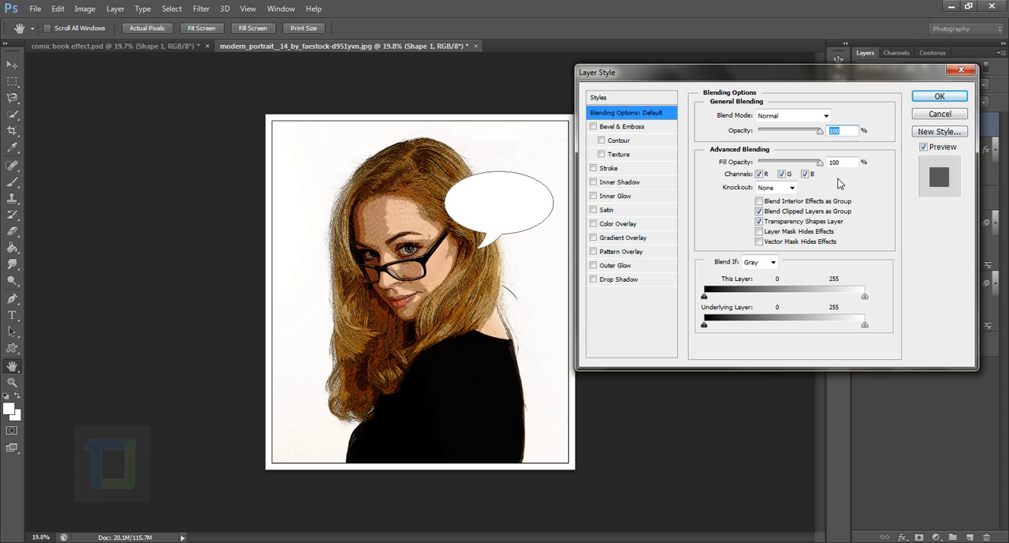
Apply a 4 px black Outside stroke layer style to the bubble shape.
{"action": "left_click", "coordinate": [603, 168]}
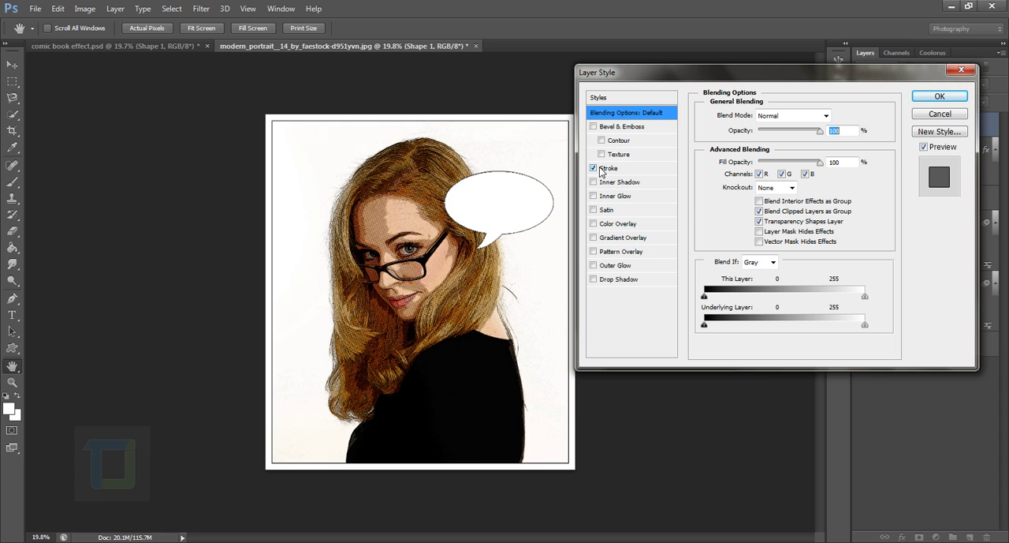
{"action": "left_click", "coordinate": [610, 167]}
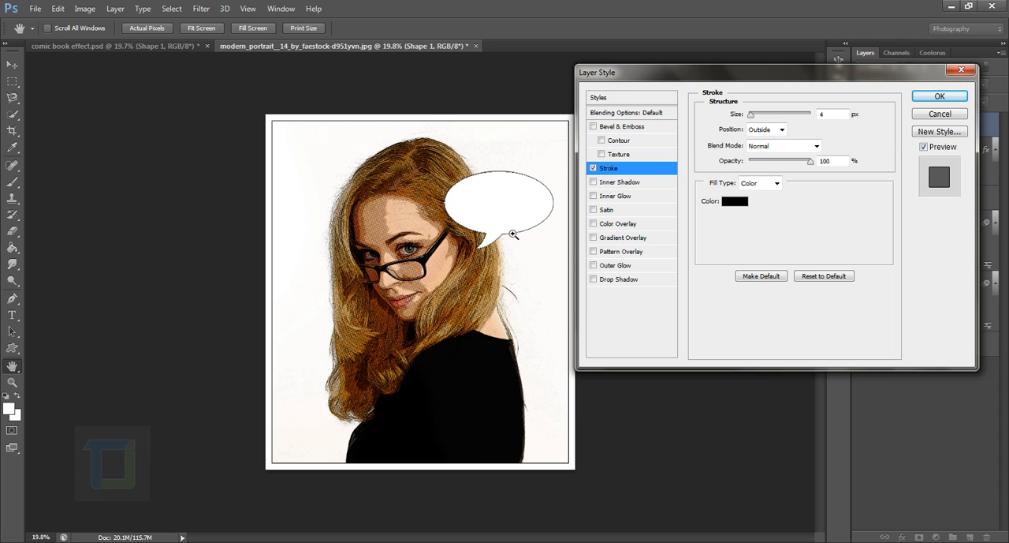
{"action": "left_click", "coordinate": [961, 95]}
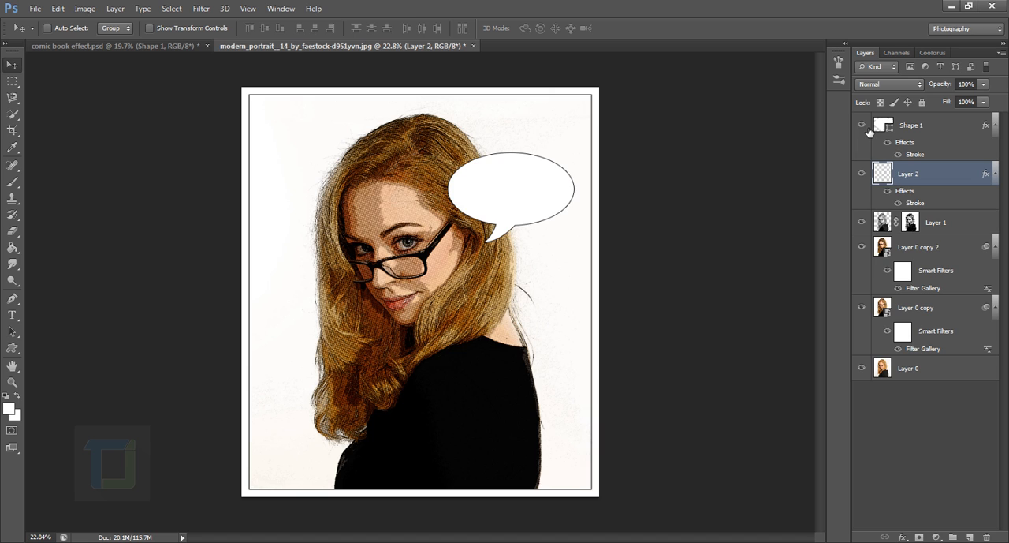
On a new layer, set 'HY, SEXY' in Comic Sans MS, enlarged to fill the bubble, coloured black.
{"action": "left_click", "coordinate": [922, 125]}
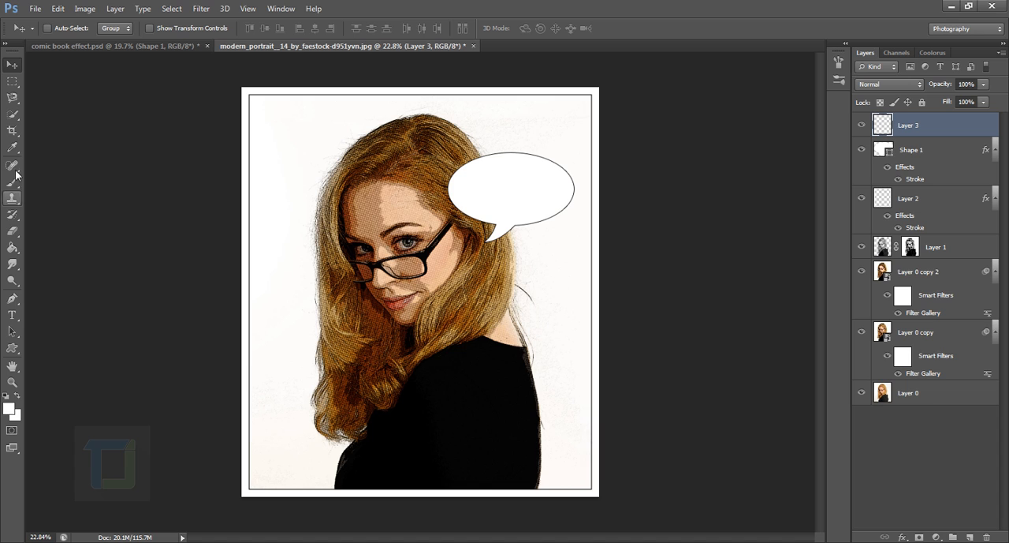
{"action": "left_click", "coordinate": [13, 315]}
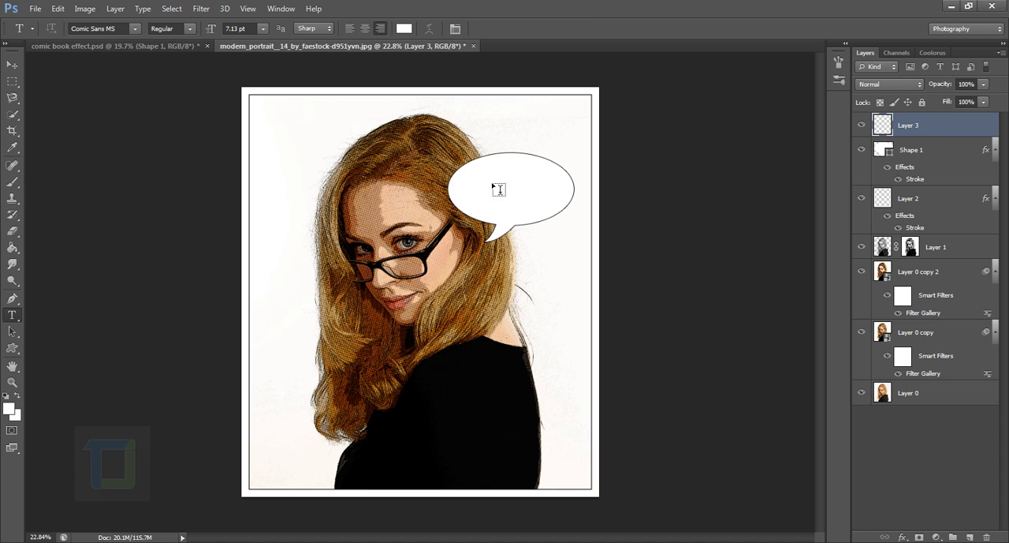
{"action": "left_click", "coordinate": [500, 189]}
{"action": "type", "text": "hy, sexy"}
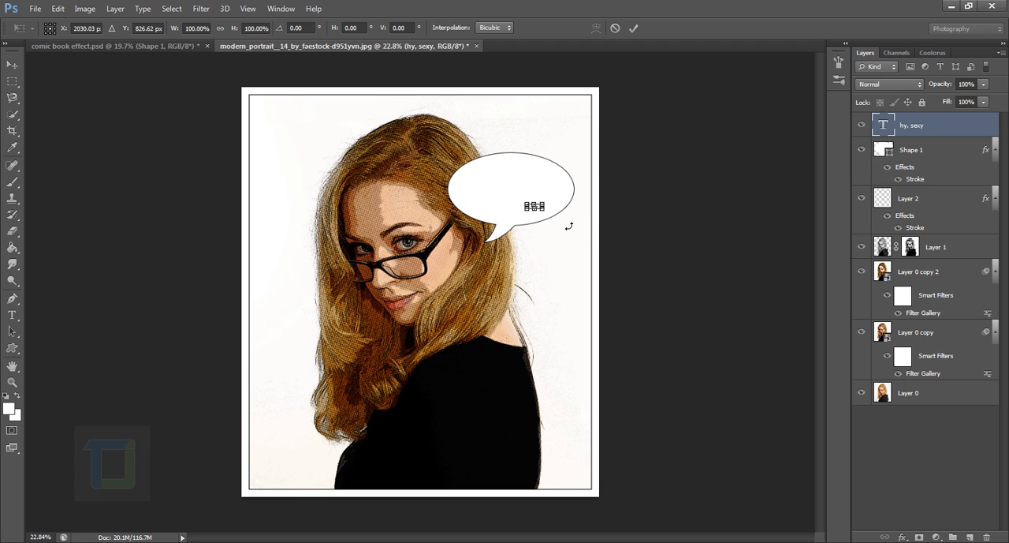
{"action": "left_click_drag", "start_coordinate": [568, 225], "coordinate": [511, 199]}
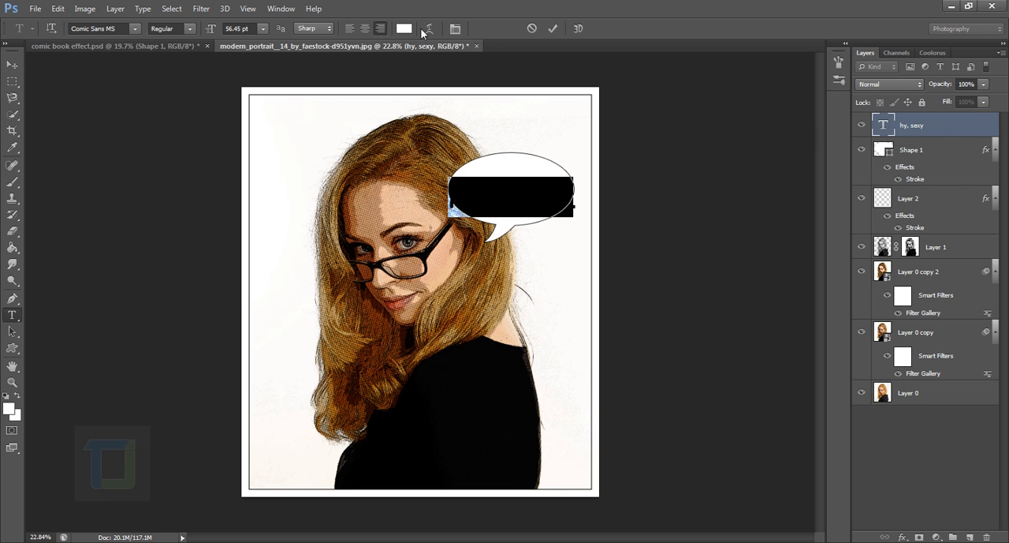
{"action": "left_click", "coordinate": [385, 27]}
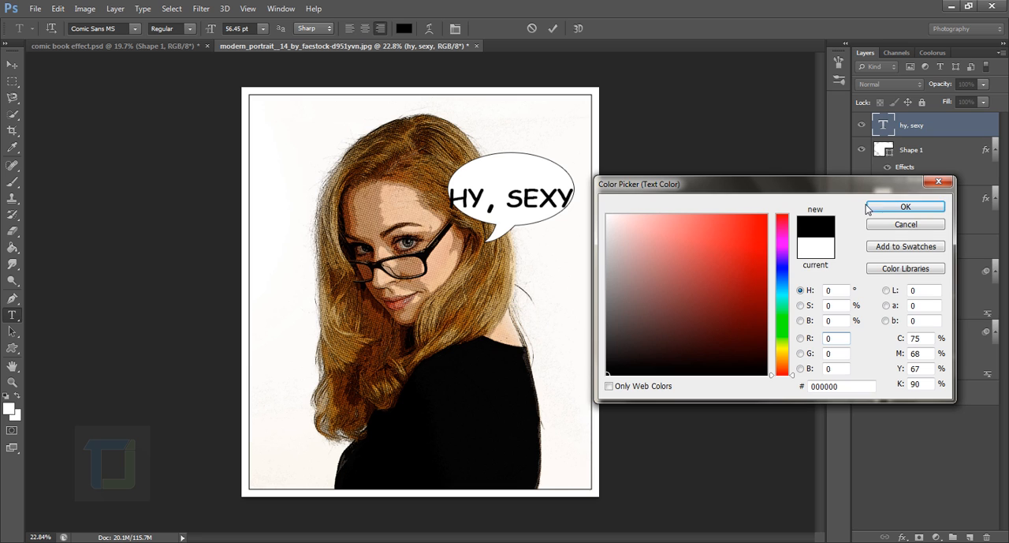
{"action": "left_click", "coordinate": [905, 205]}
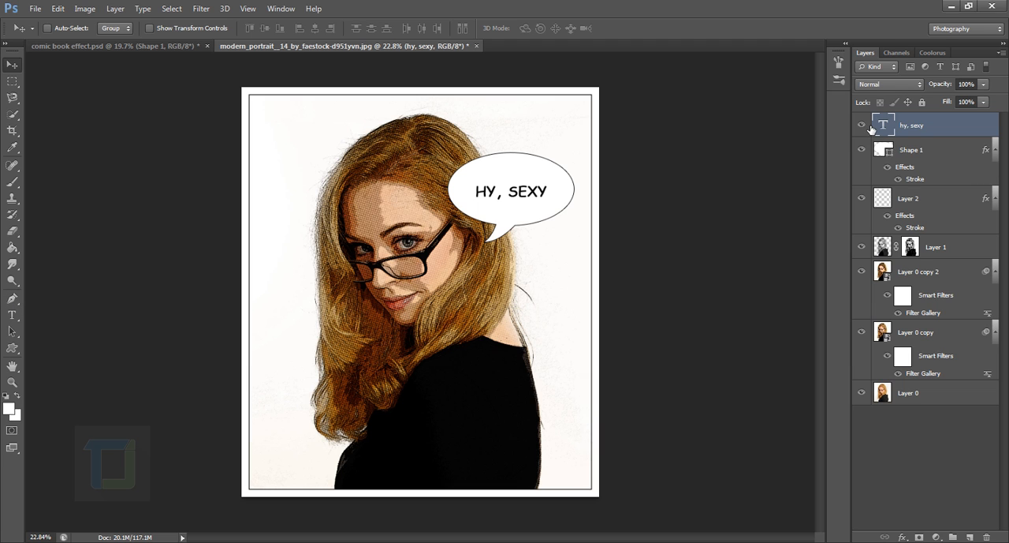
Review the bubble's stroke settings unchanged and zoom slightly into the portrait.
{"action": "left_click", "coordinate": [918, 149]}
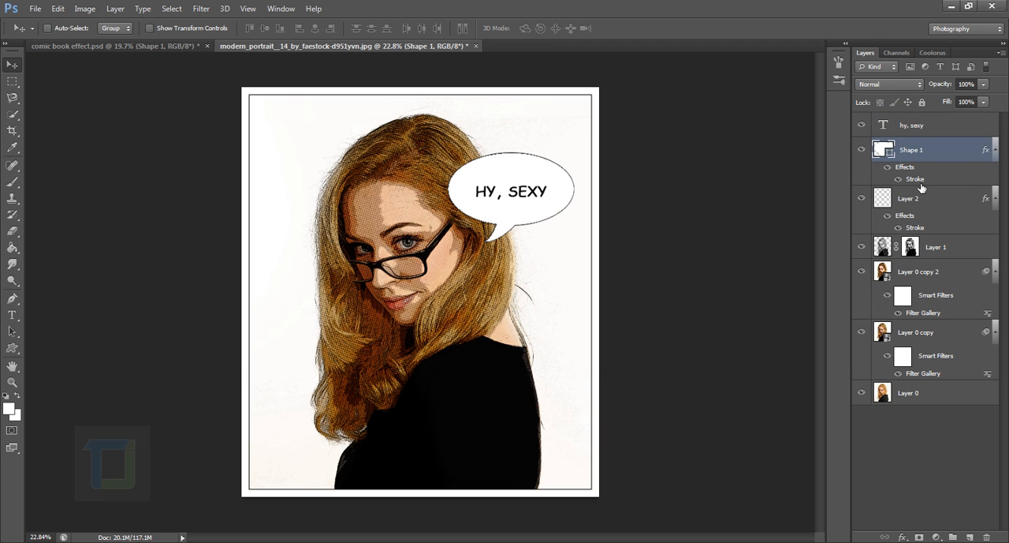
{"action": "double_click", "coordinate": [914, 179]}
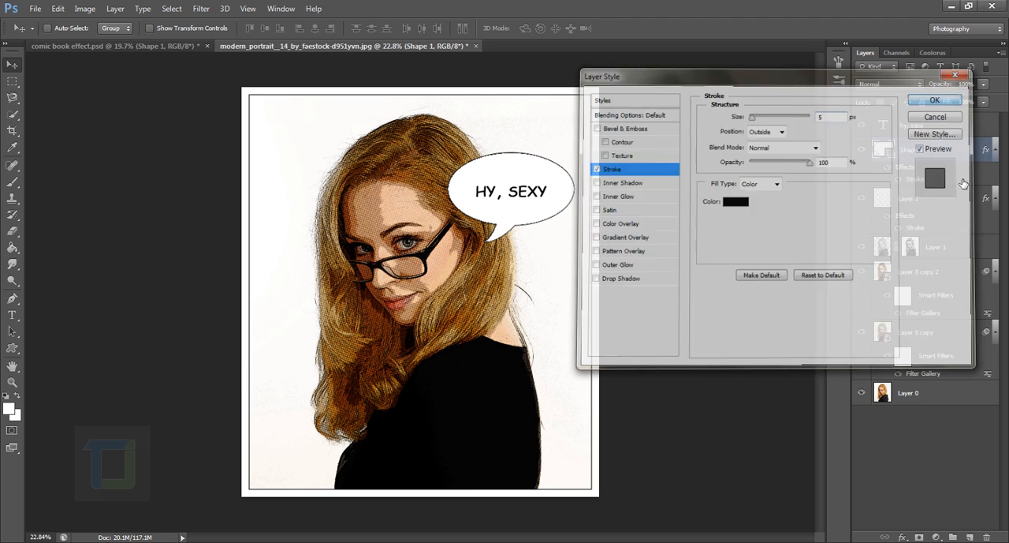
{"action": "left_click", "coordinate": [939, 101]}
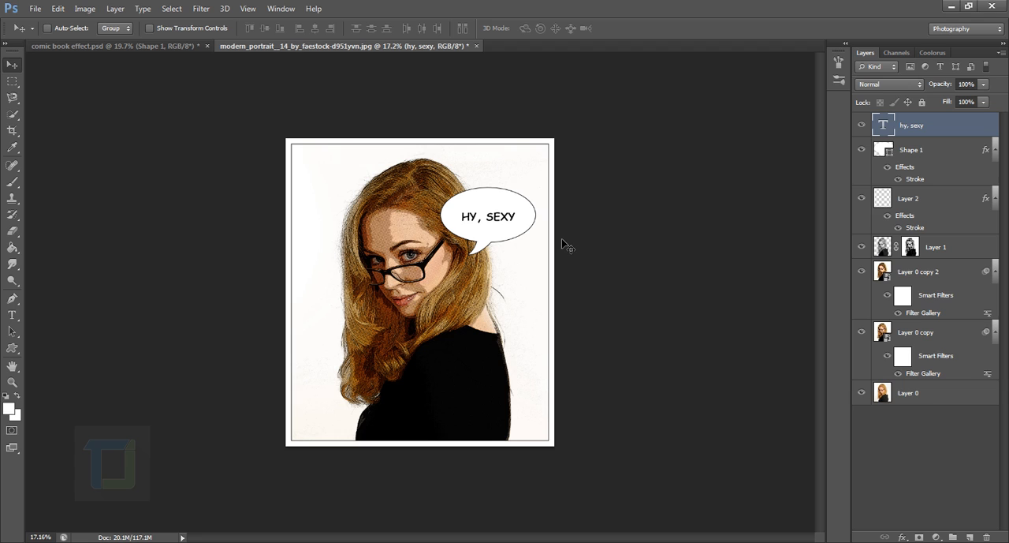
{"action": "left_click", "coordinate": [927, 148]}
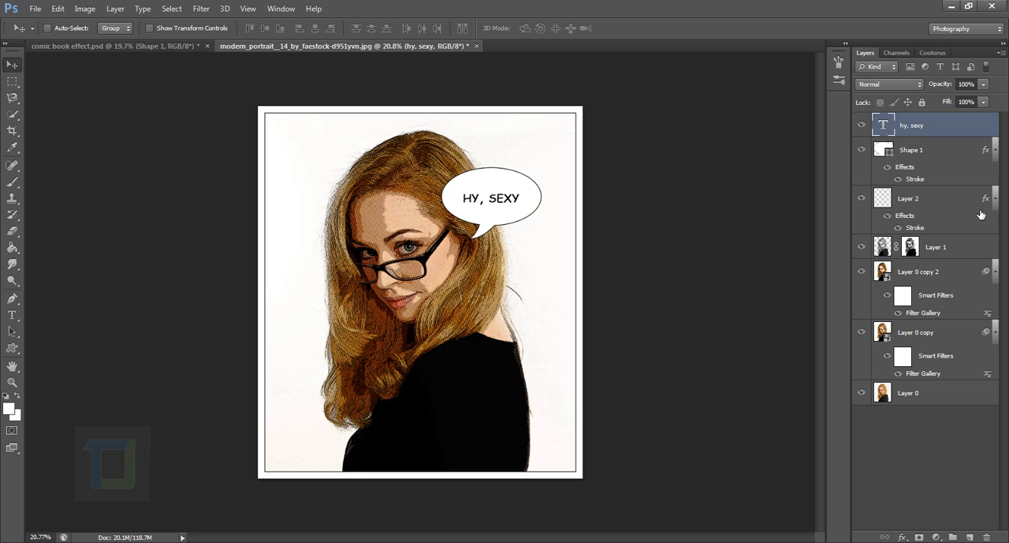
{"action": "mouse_move", "coordinate": [934, 156]}
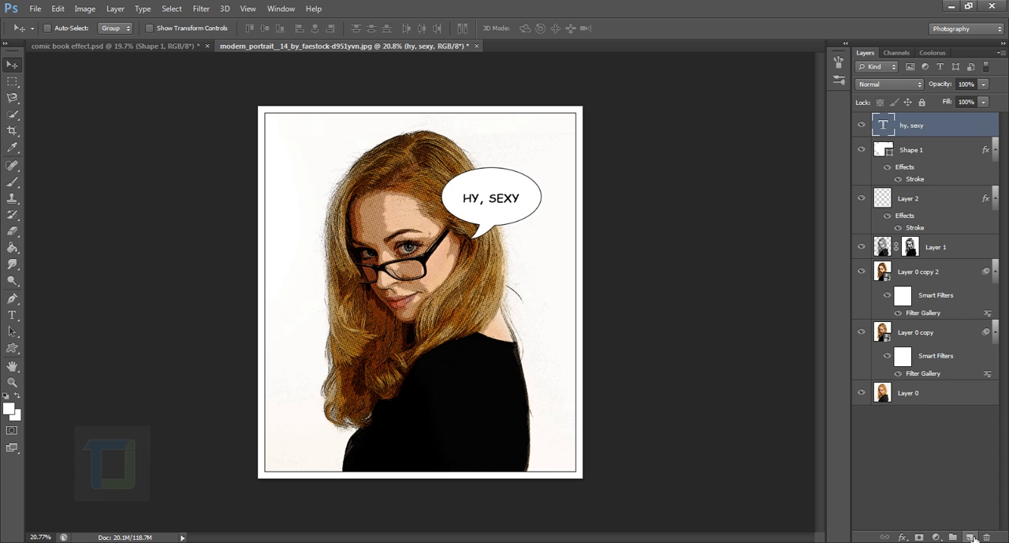
Add a Pattern Overlay to the blank layer and load the Artist Surfaces pattern set.
{"action": "left_click", "coordinate": [969, 536]}
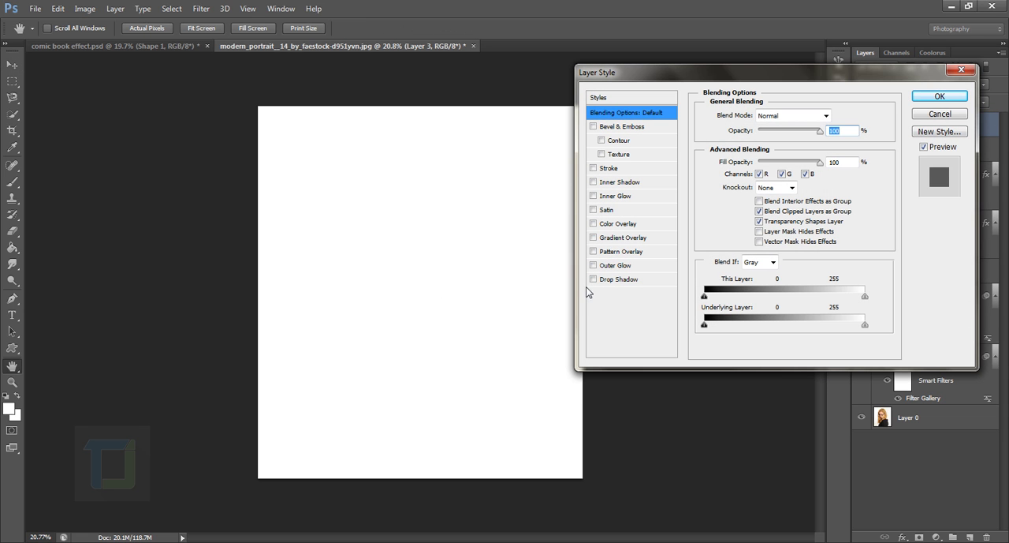
{"action": "left_click", "coordinate": [593, 251]}
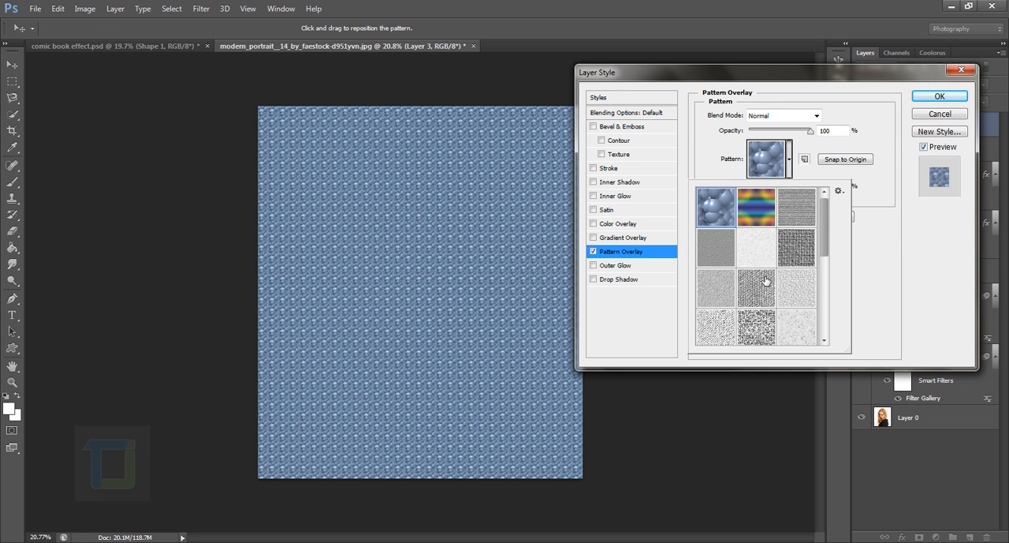
{"action": "left_click", "coordinate": [839, 192]}
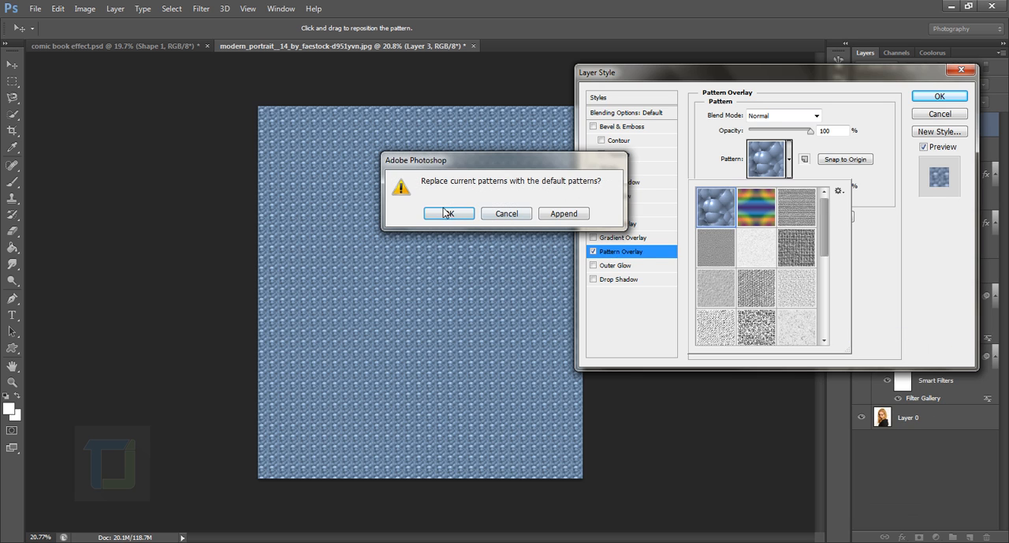
{"action": "left_click", "coordinate": [448, 213]}
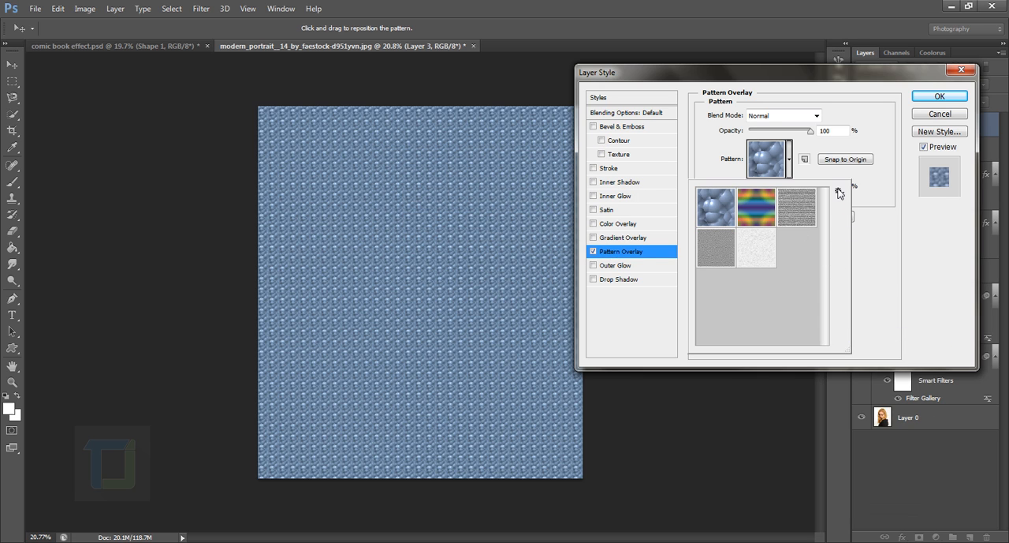
{"action": "left_click", "coordinate": [839, 190]}
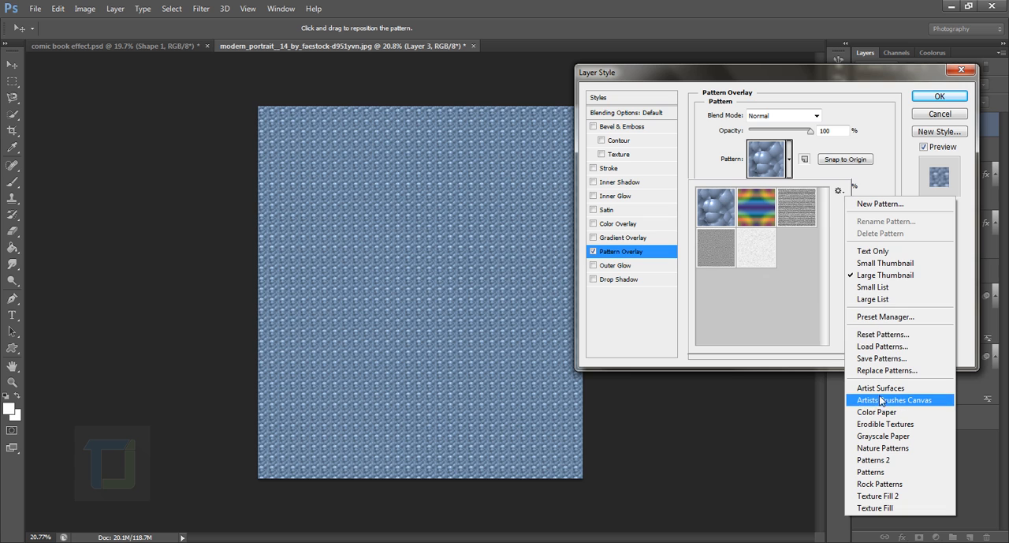
{"action": "left_click", "coordinate": [880, 388]}
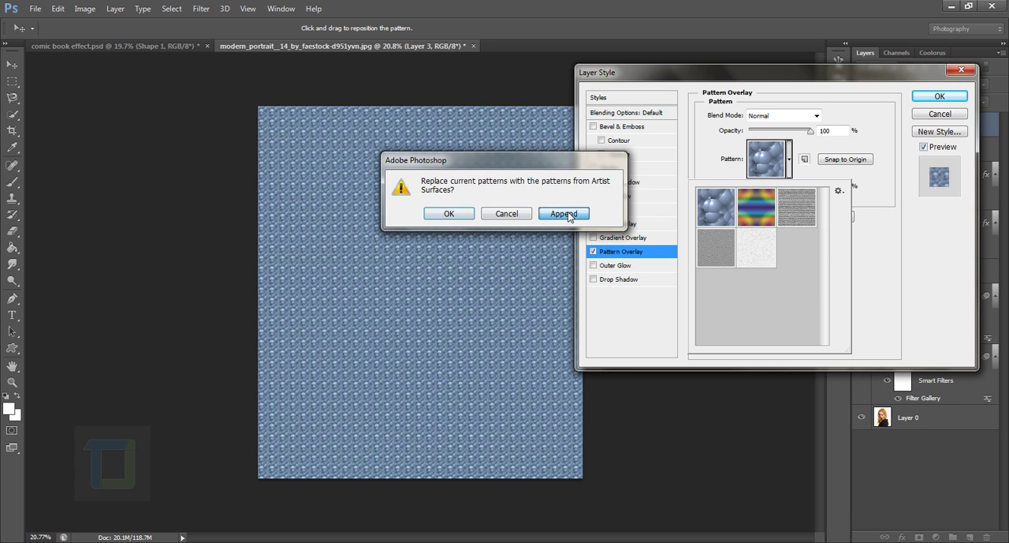
Pick the fine woven canvas pattern, adjust its scale and rasterize the layer style.
{"action": "left_click", "coordinate": [563, 213]}
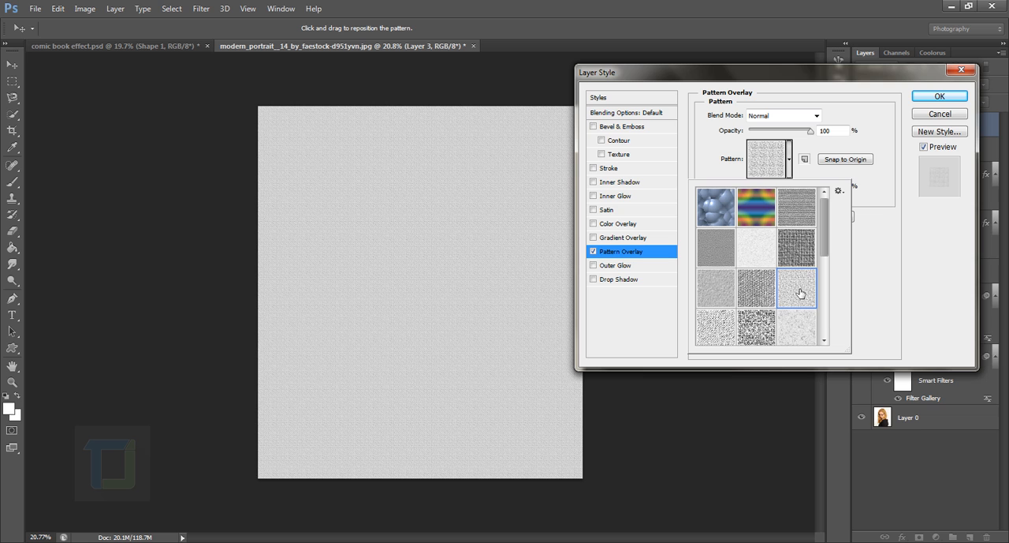
{"action": "mouse_move", "coordinate": [802, 287]}
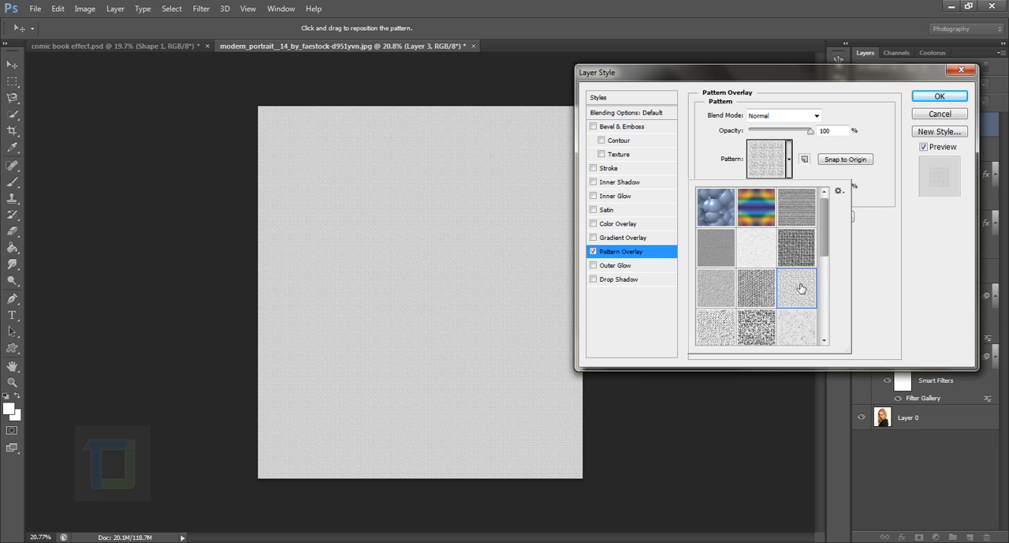
{"action": "left_click", "coordinate": [801, 288]}
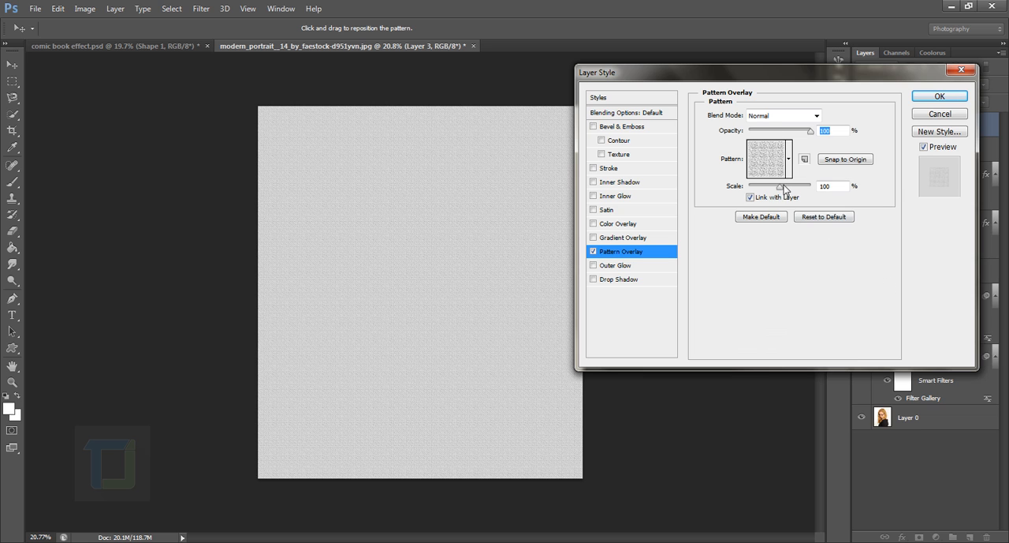
{"action": "left_click_drag", "start_coordinate": [779, 186], "coordinate": [796, 186]}
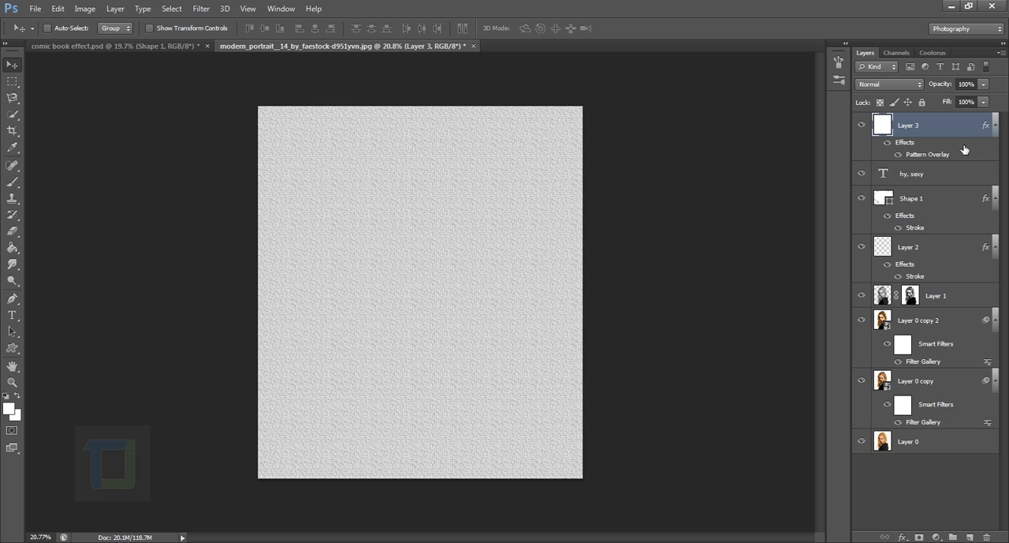
{"action": "right_click", "coordinate": [908, 125]}
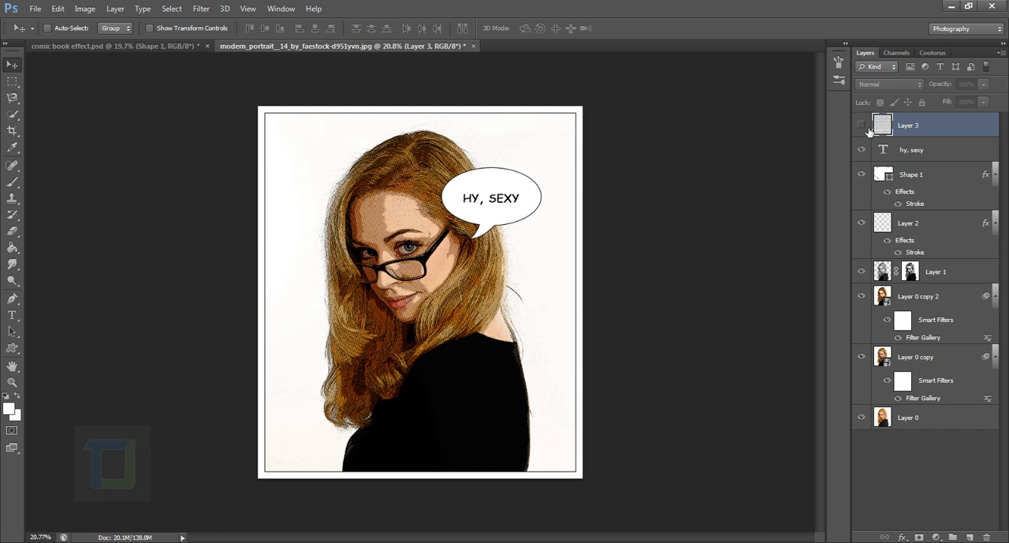
Show the texture layer, blend it as Darken, duplicate it and set the copy to Soft Light.
{"action": "left_click", "coordinate": [861, 124]}
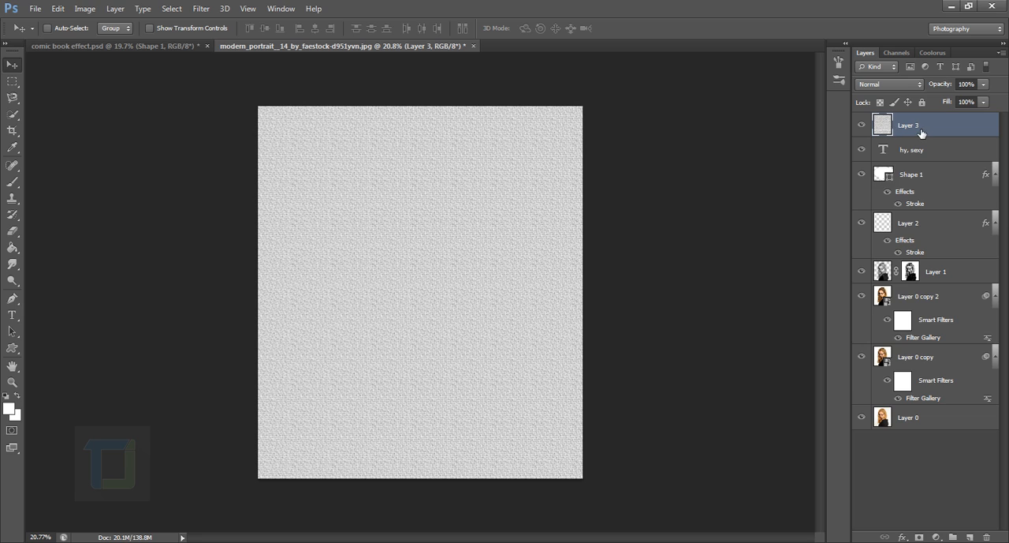
{"action": "mouse_move", "coordinate": [908, 103]}
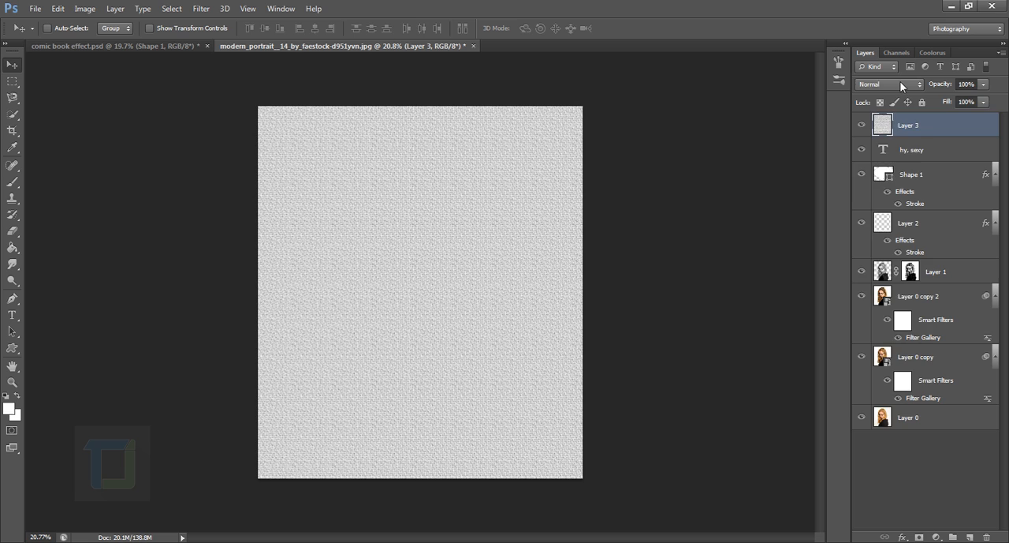
{"action": "left_click", "coordinate": [902, 85]}
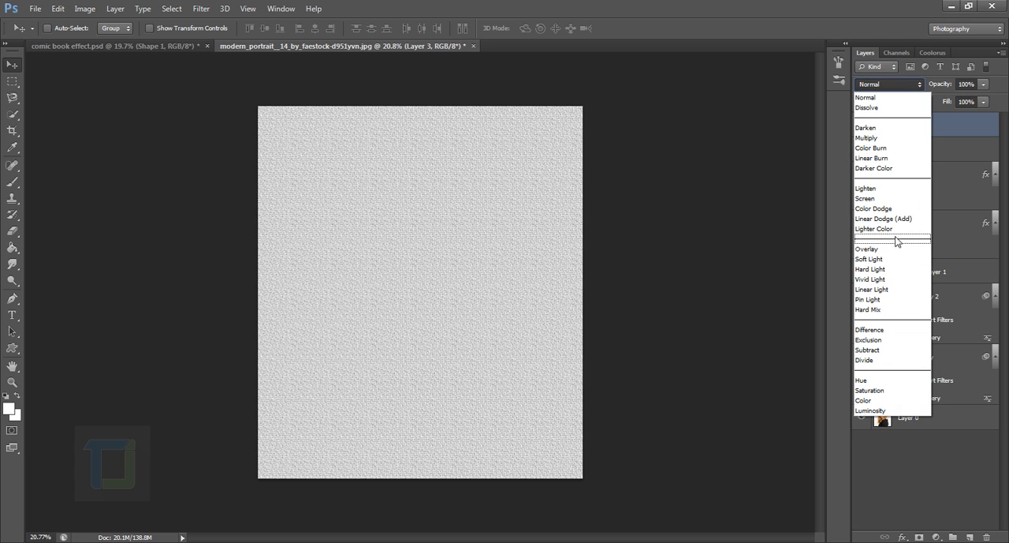
{"action": "mouse_move", "coordinate": [896, 139]}
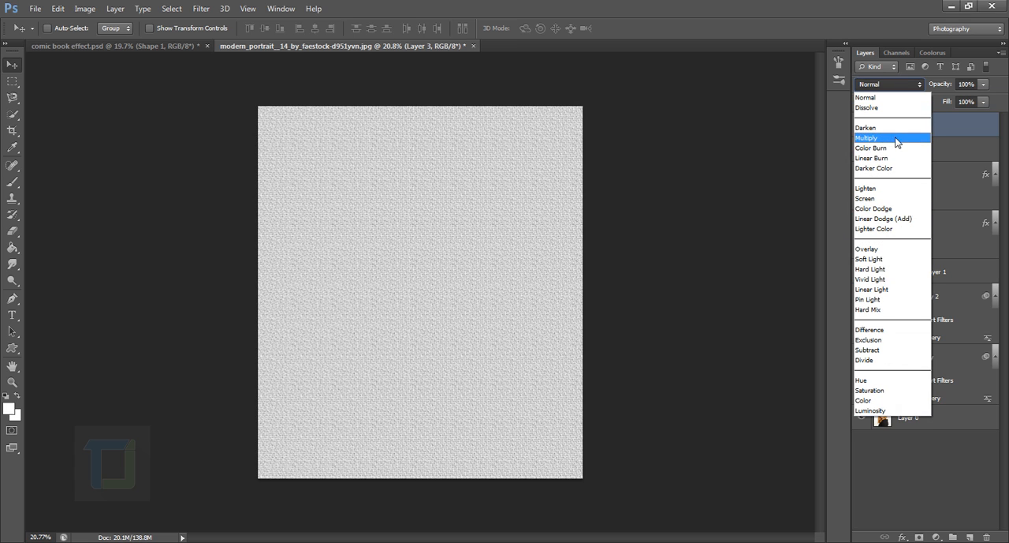
{"action": "left_click", "coordinate": [866, 126]}
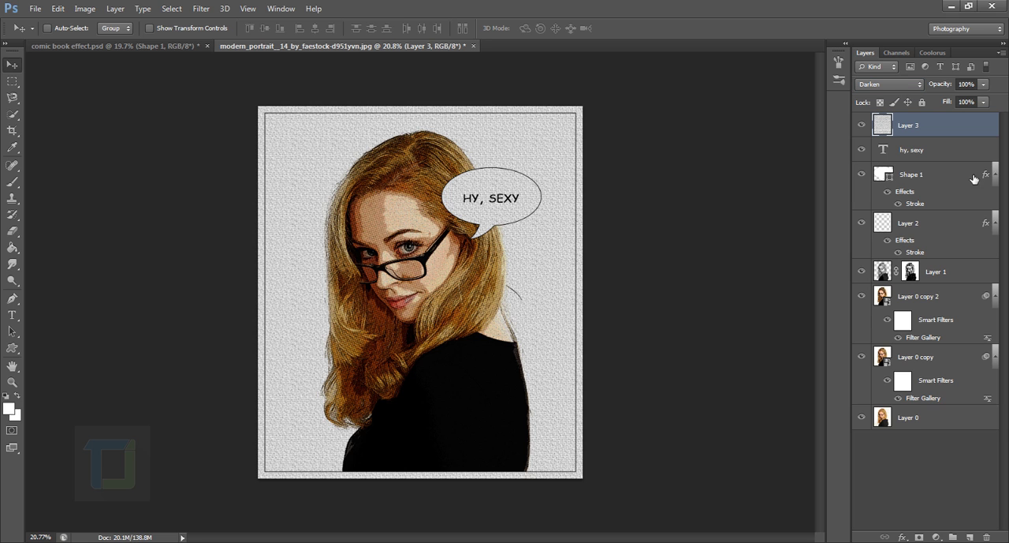
{"action": "key", "text": "Ctrl+J"}
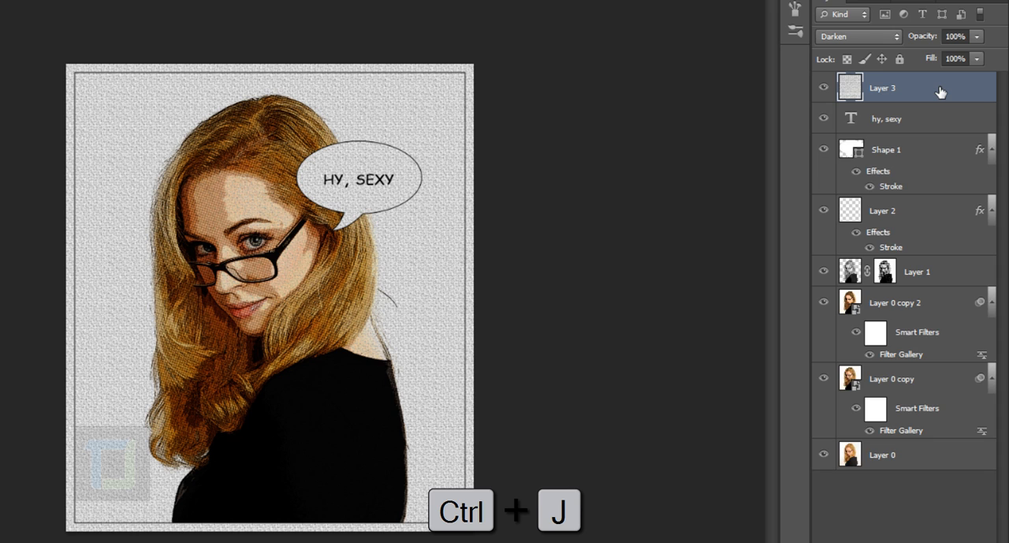
{"action": "left_click", "coordinate": [882, 38]}
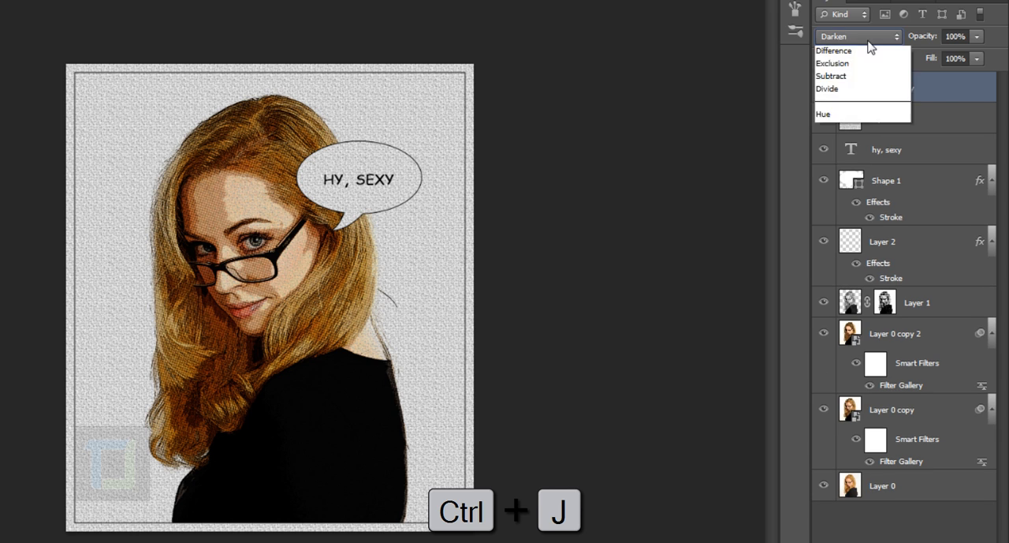
{"action": "key", "text": "Ctrl+J"}
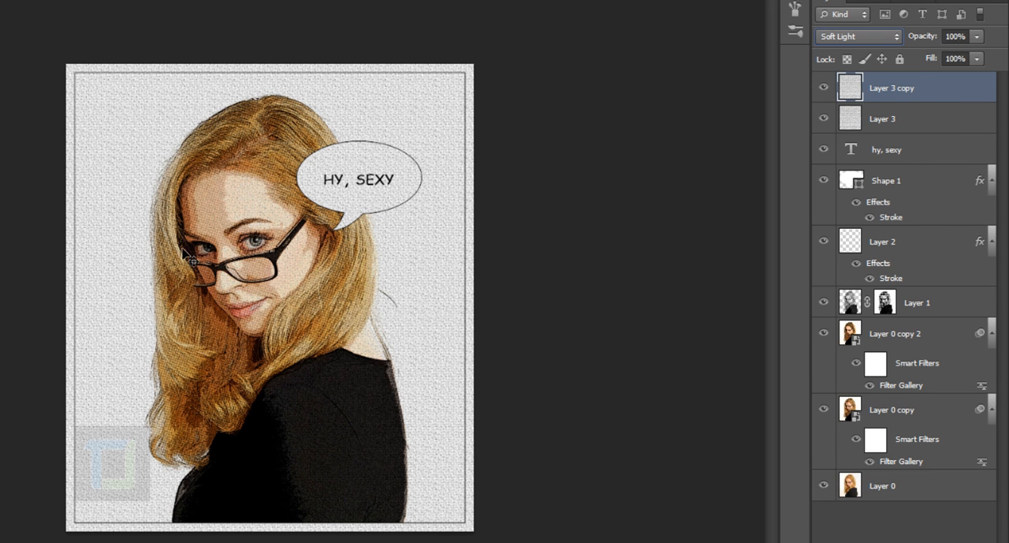
Add a Solid Color fill layer in a very dark blue around #010111.
{"action": "left_click", "coordinate": [823, 88]}
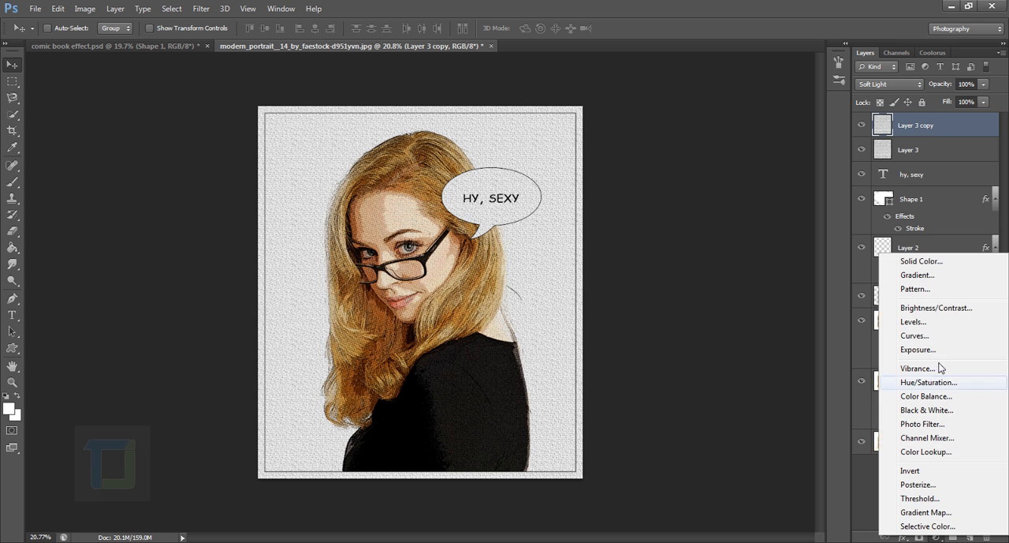
{"action": "mouse_move", "coordinate": [921, 262]}
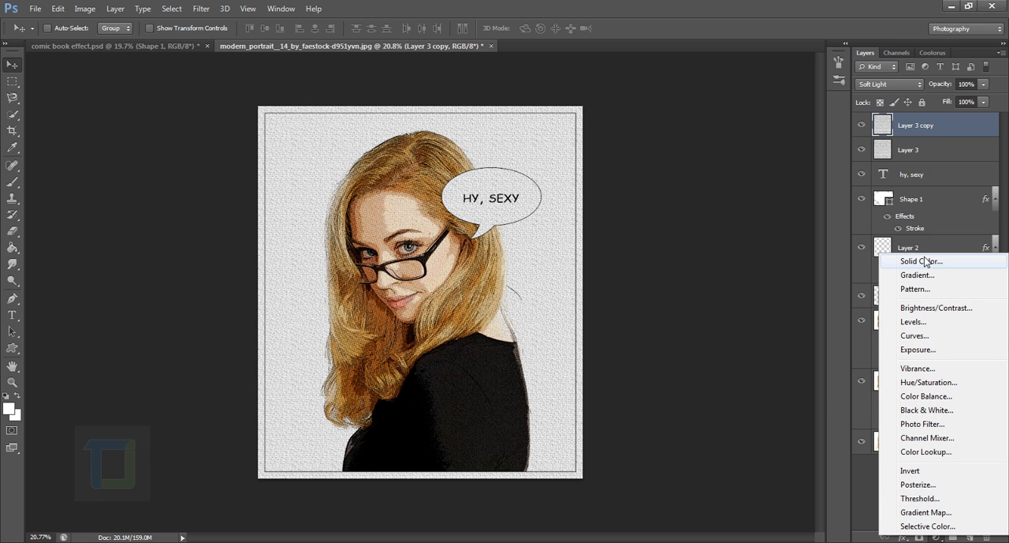
{"action": "left_click", "coordinate": [921, 262]}
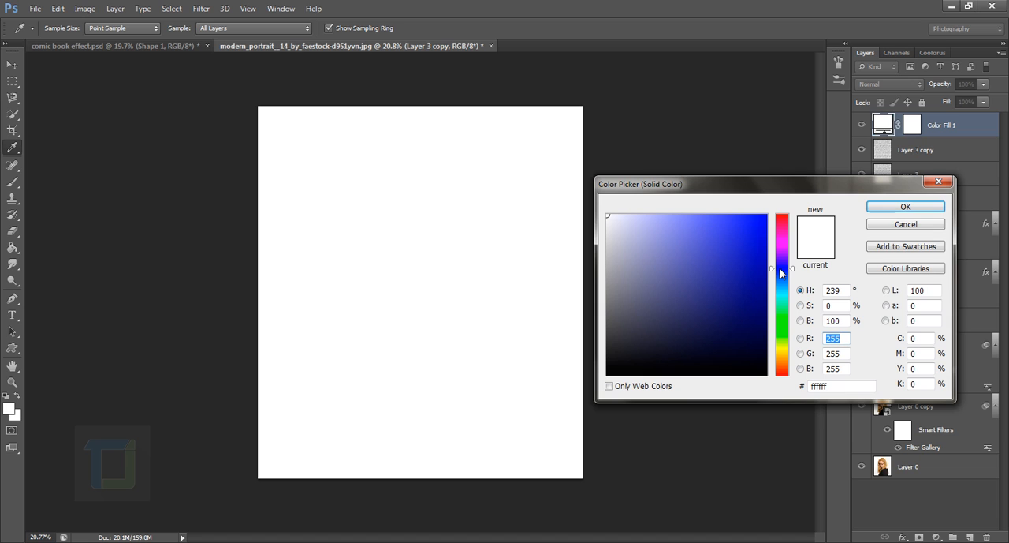
{"action": "left_click", "coordinate": [757, 360]}
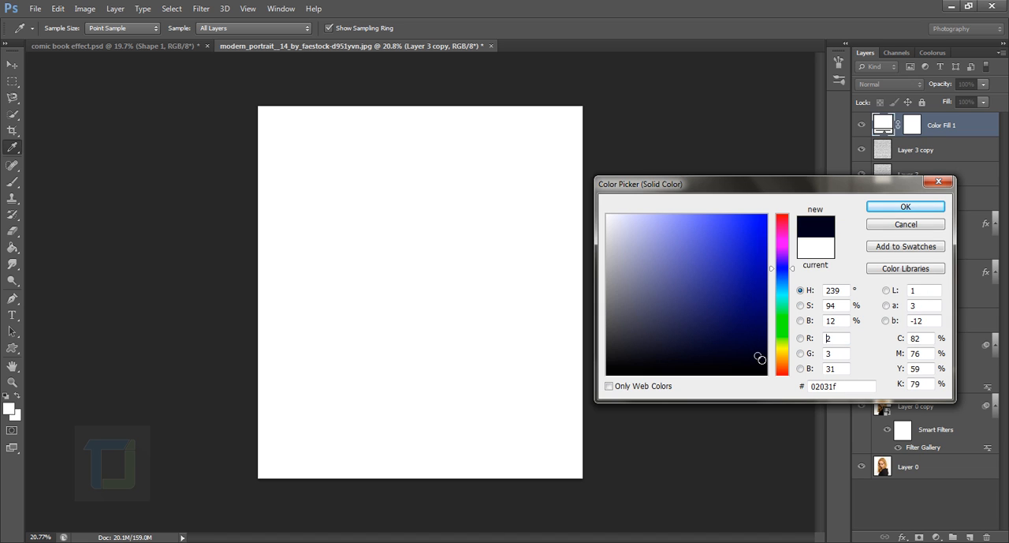
{"action": "left_click", "coordinate": [905, 205]}
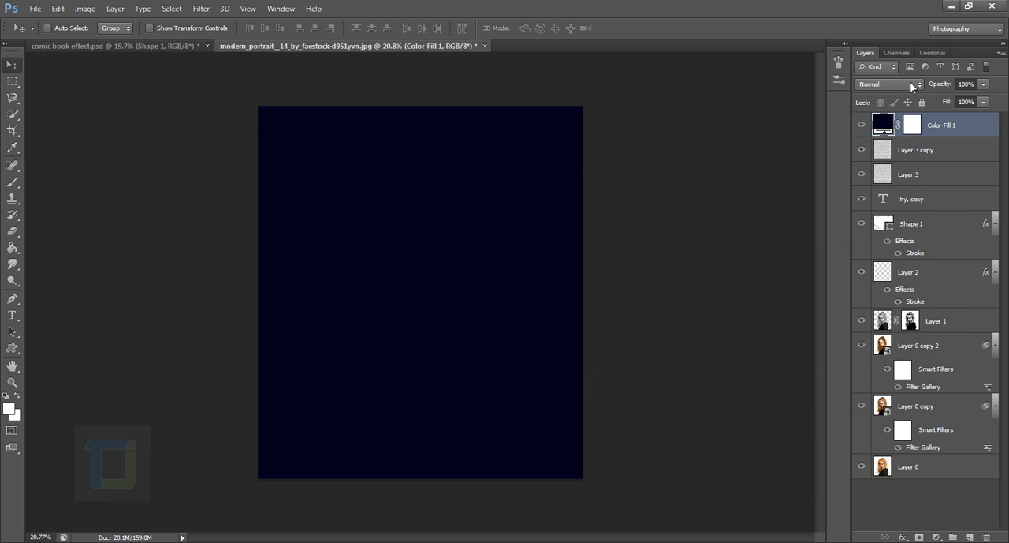
Blend the fill in Exclusion and fine-tune the dark blue colour.
{"action": "left_click", "coordinate": [889, 85]}
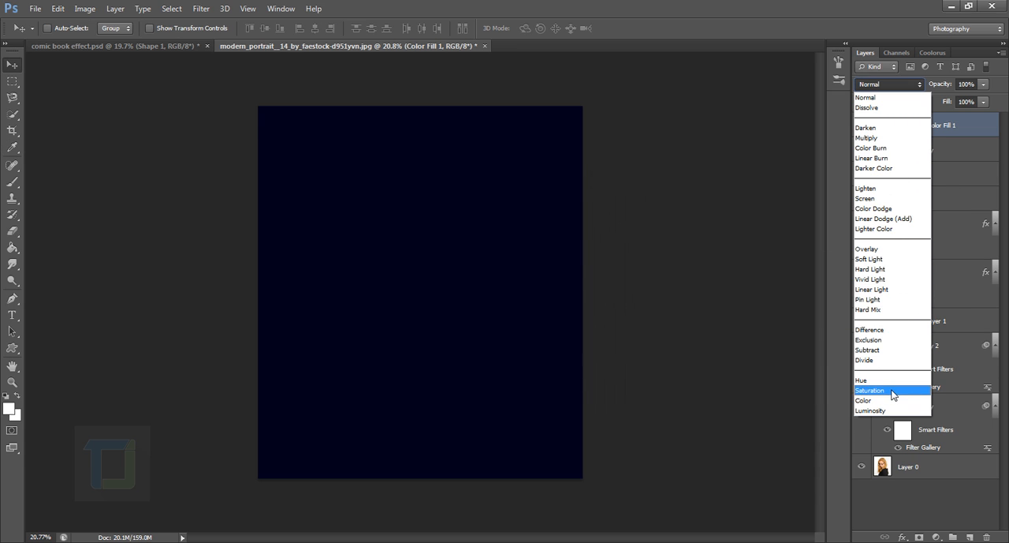
{"action": "left_click", "coordinate": [868, 341]}
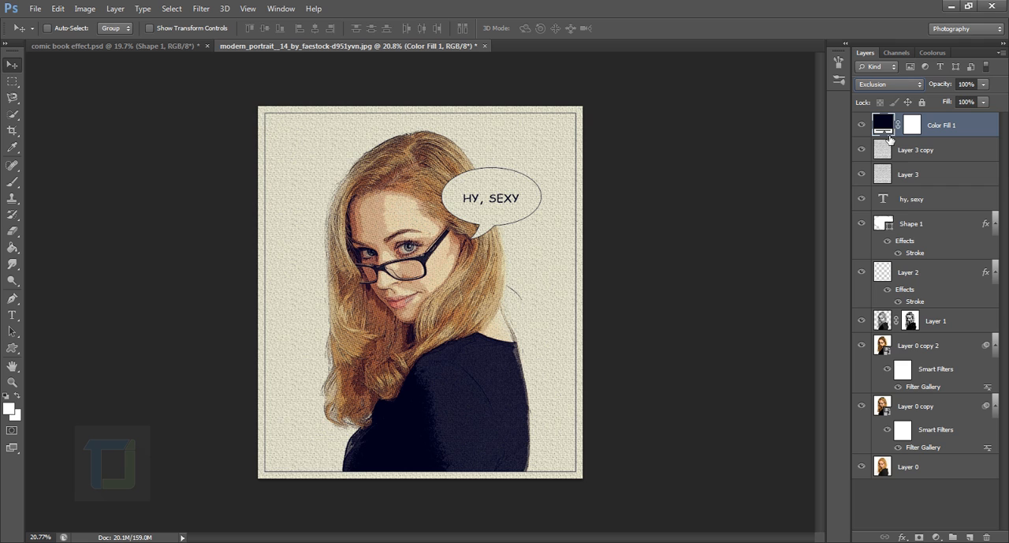
{"action": "double_click", "coordinate": [884, 125]}
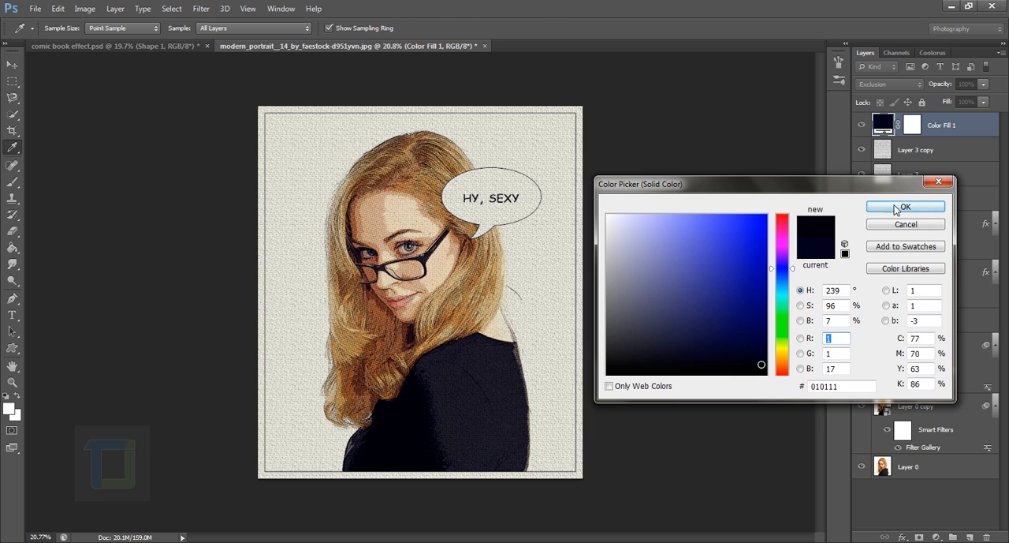
{"action": "left_click", "coordinate": [905, 205]}
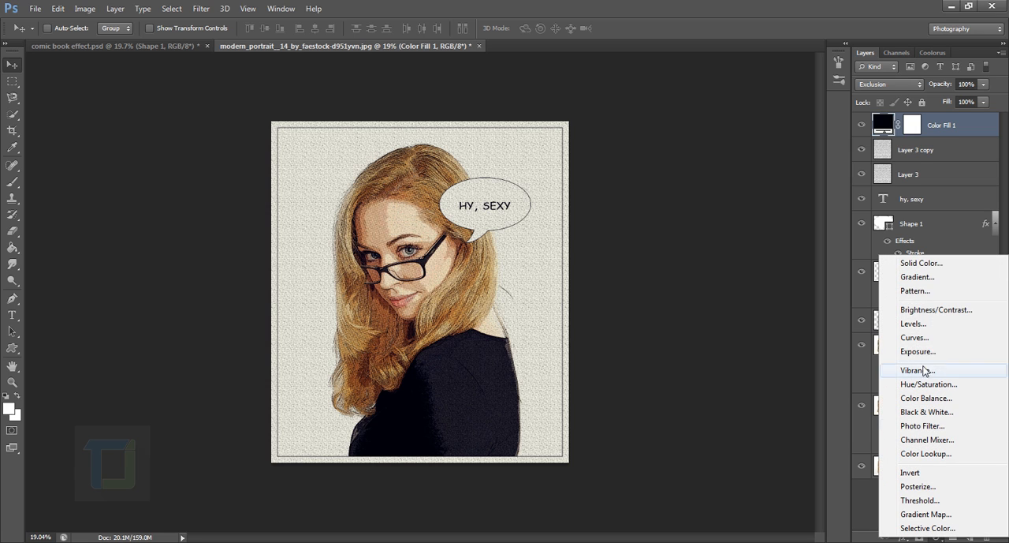
{"action": "mouse_move", "coordinate": [924, 385]}
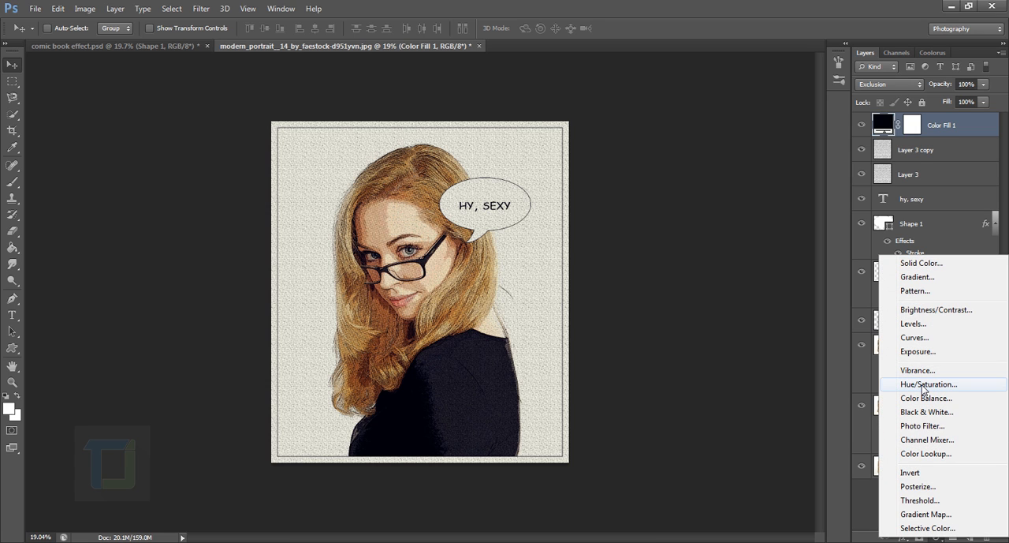
{"action": "mouse_move", "coordinate": [921, 369]}
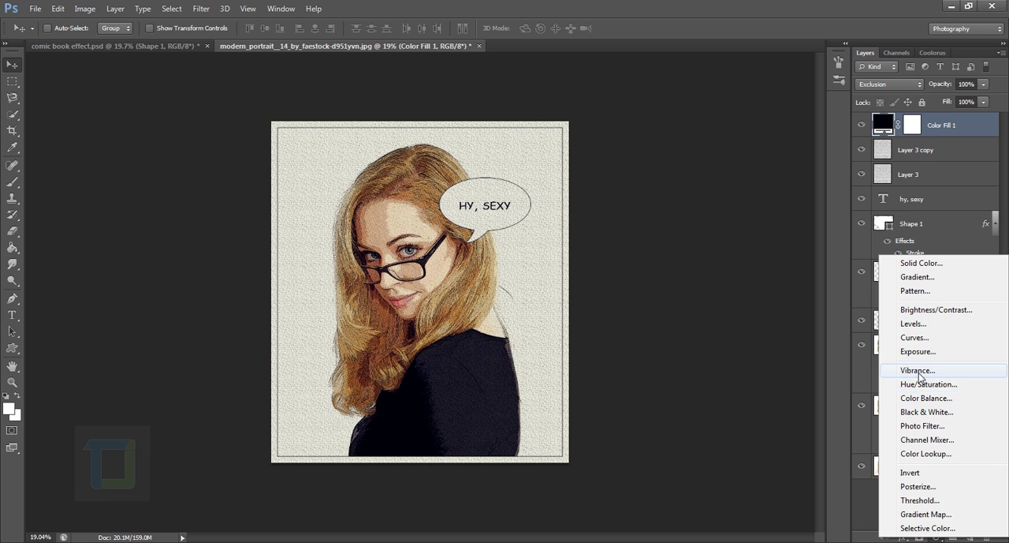
Add a Vibrance adjustment layer with Vibrance raised to +100.
{"action": "left_click", "coordinate": [918, 369]}
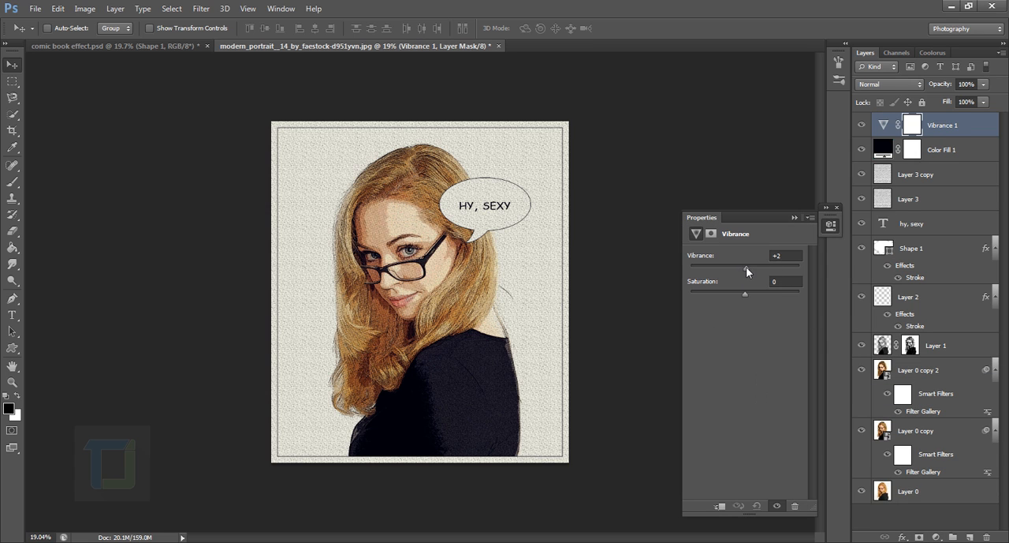
{"action": "left_click_drag", "start_coordinate": [744, 268], "coordinate": [813, 268]}
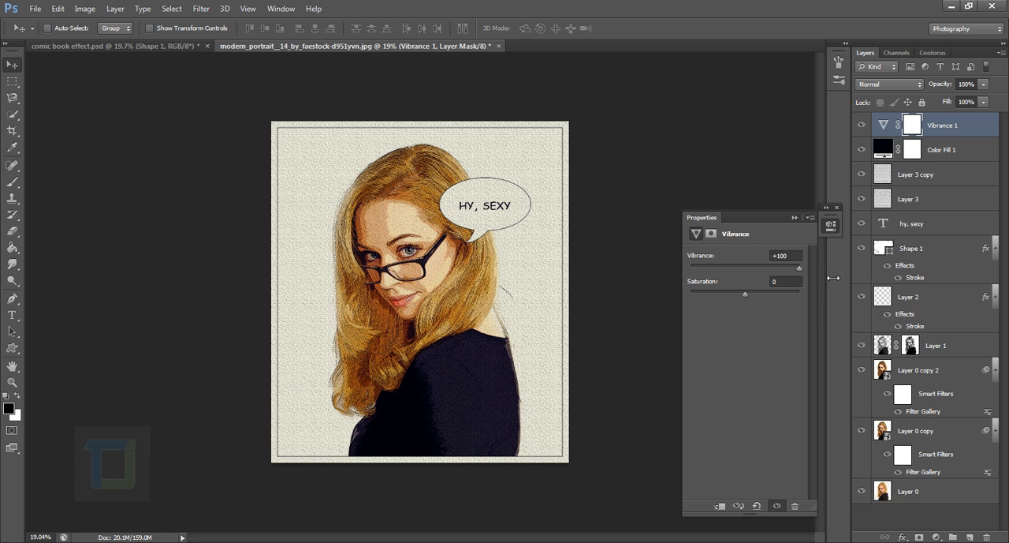
{"action": "left_click_drag", "start_coordinate": [745, 294], "coordinate": [749, 293]}
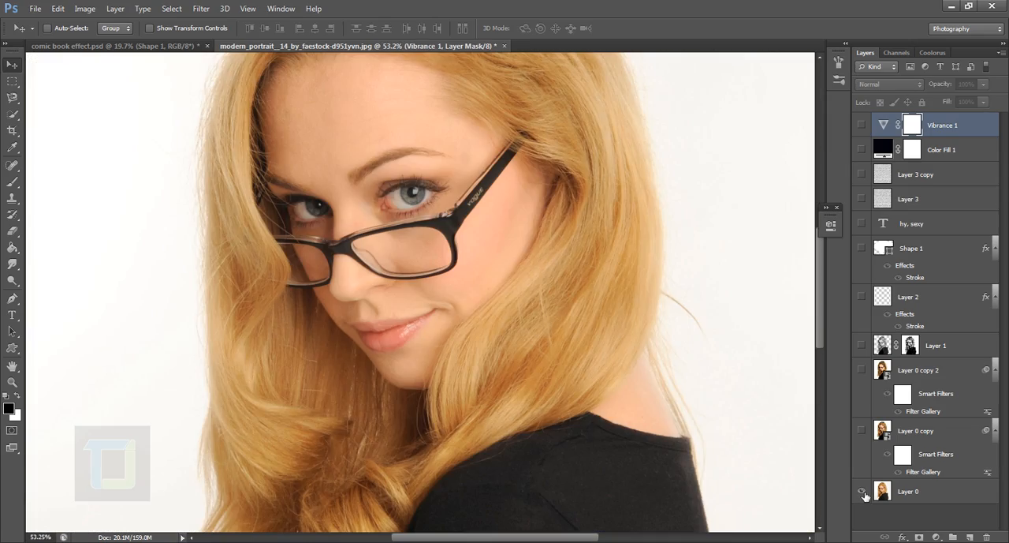
{"action": "left_click", "coordinate": [861, 492]}
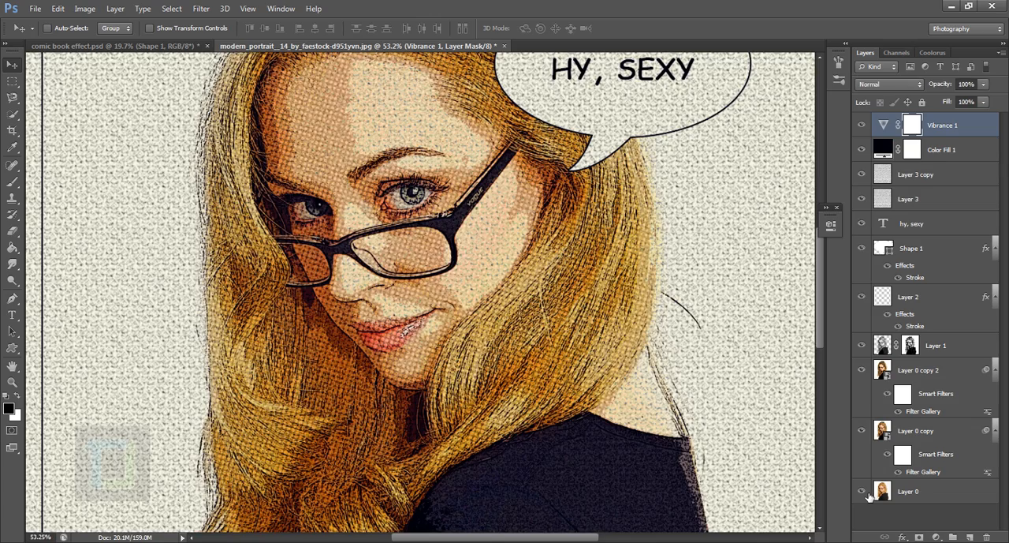